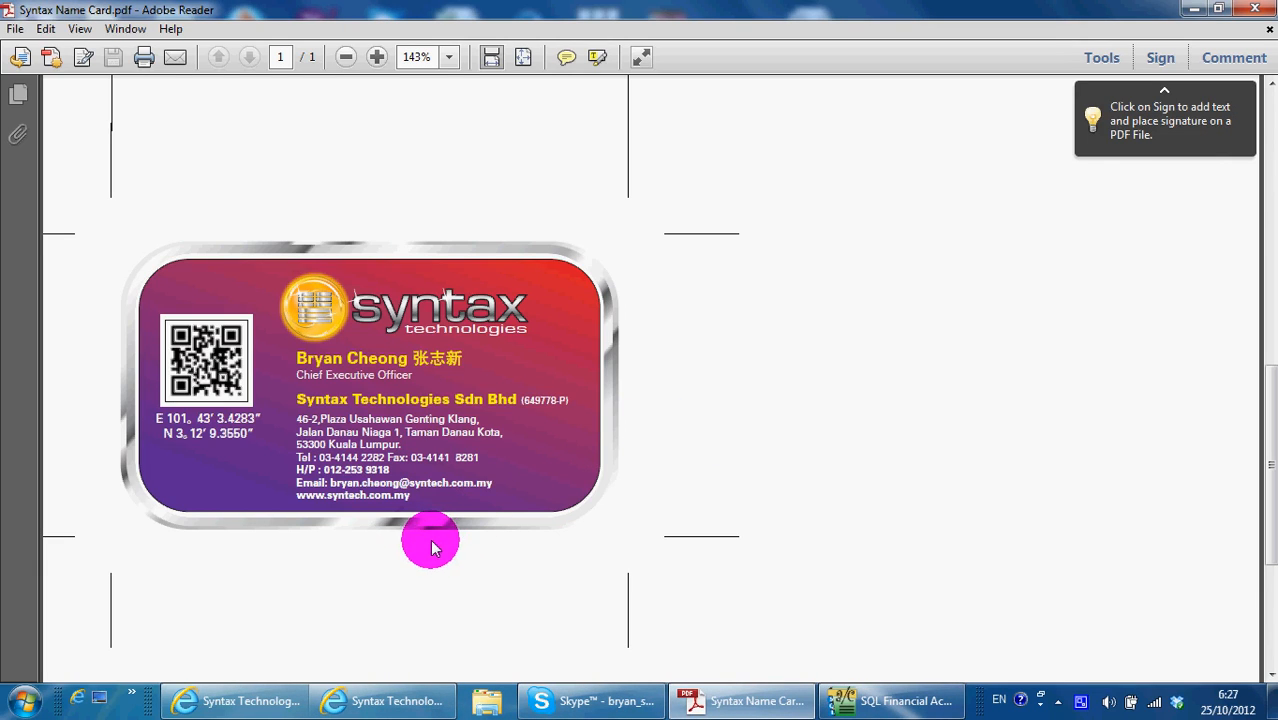
mouse_move(300, 515)
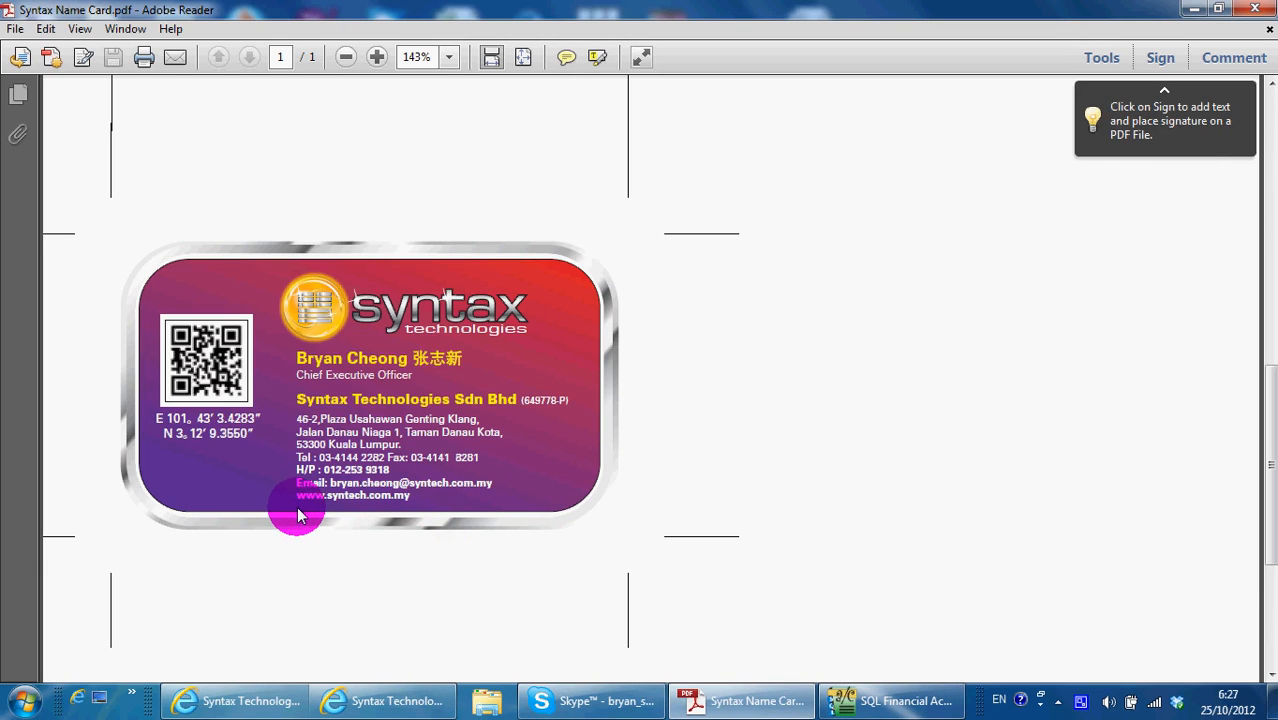
mouse_move(500, 520)
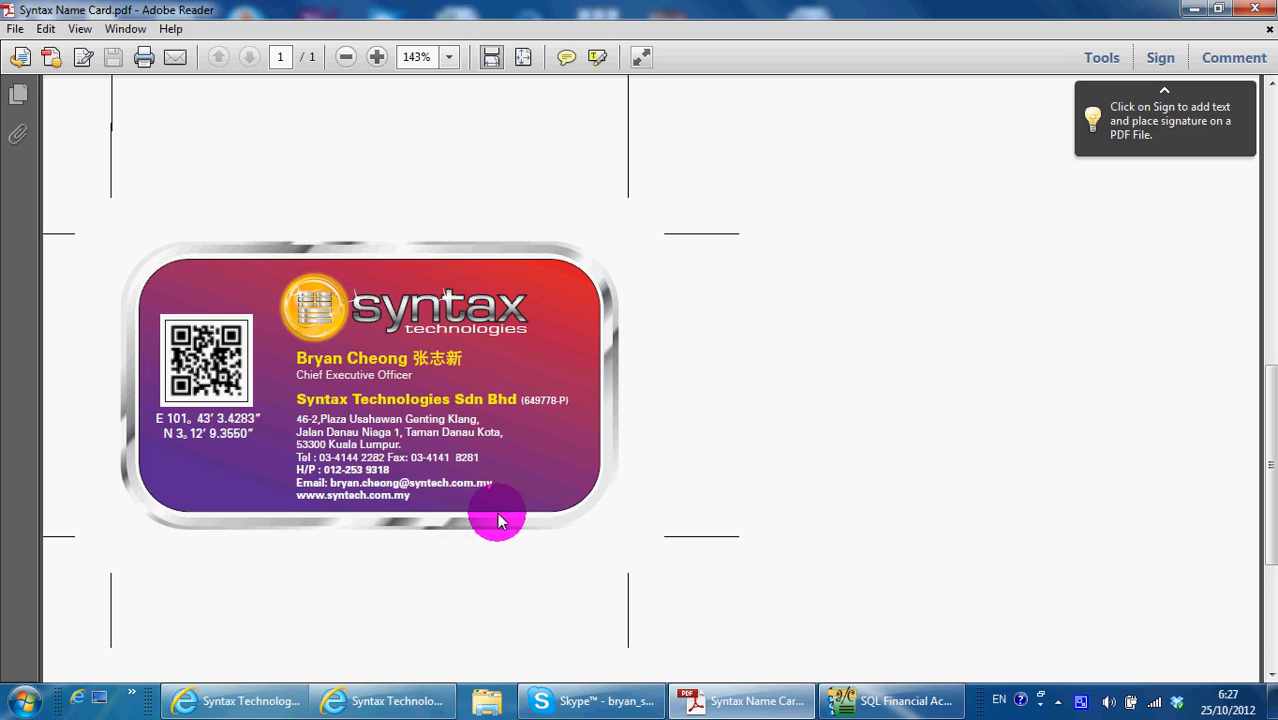
- Show the Syntax Technologies Sdn Bhd Facebook page and scroll through its timeline posts
scroll(down, 3)
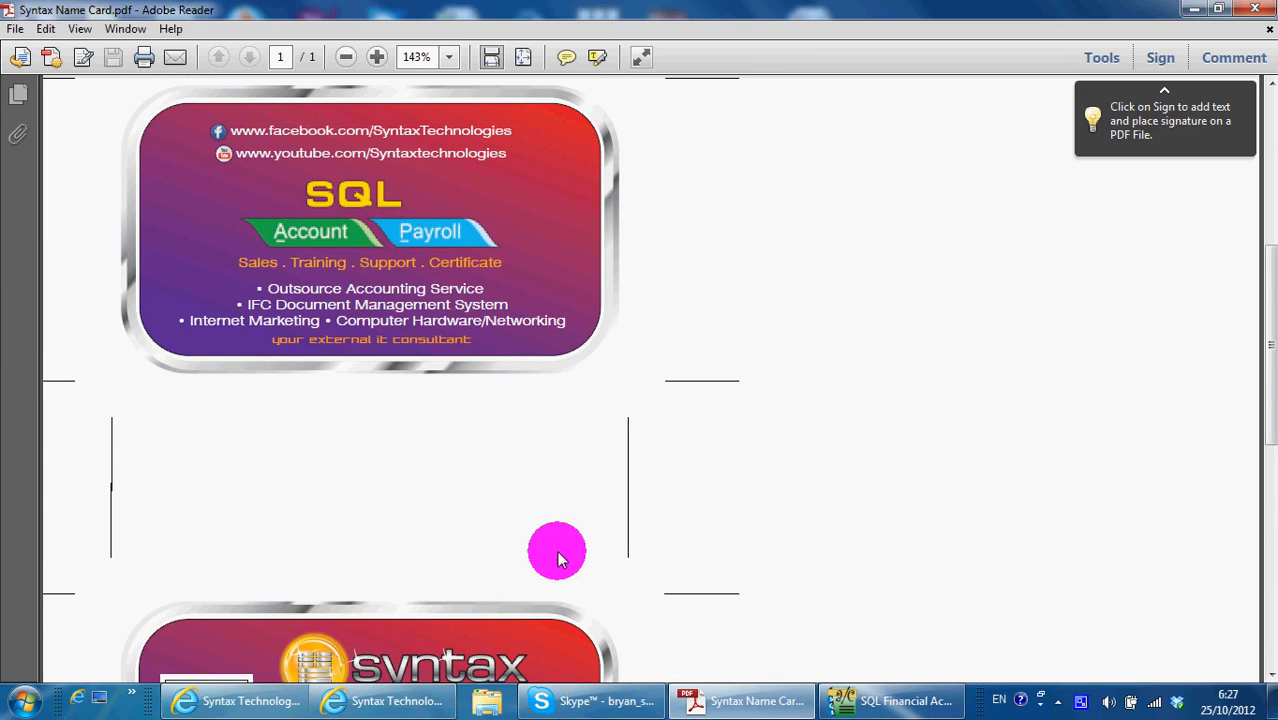
mouse_move(375, 270)
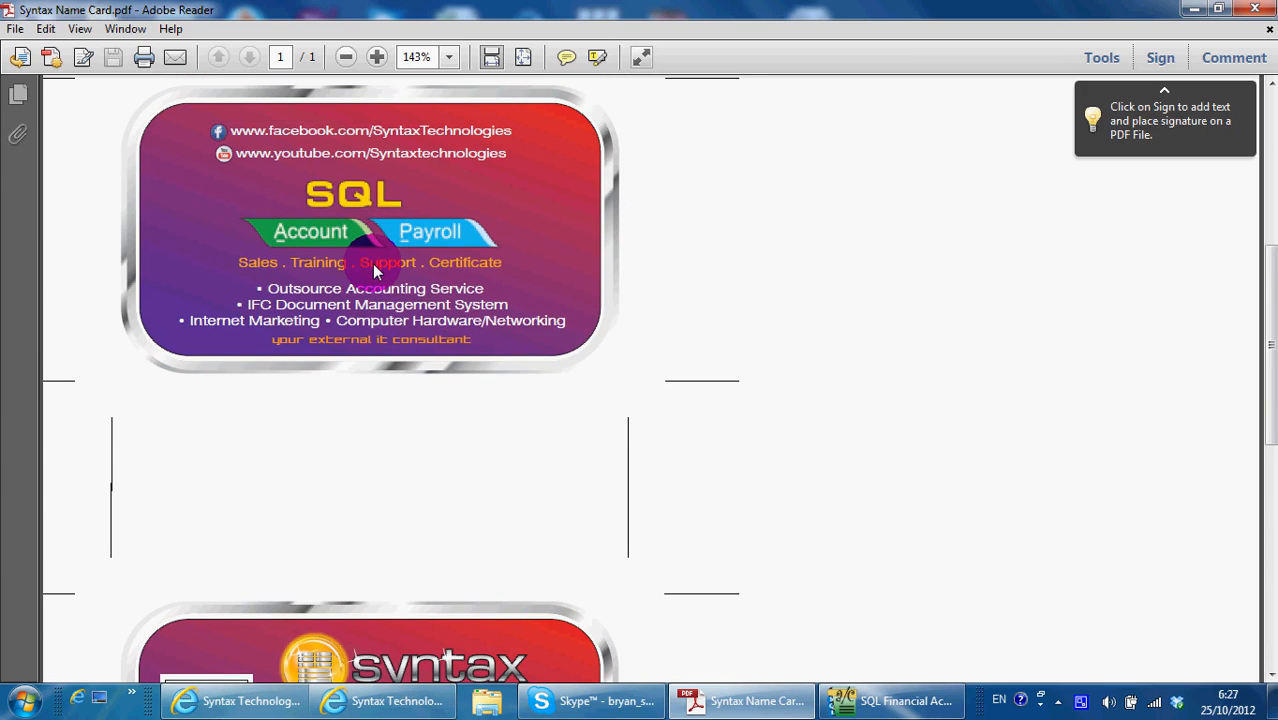
mouse_move(258, 287)
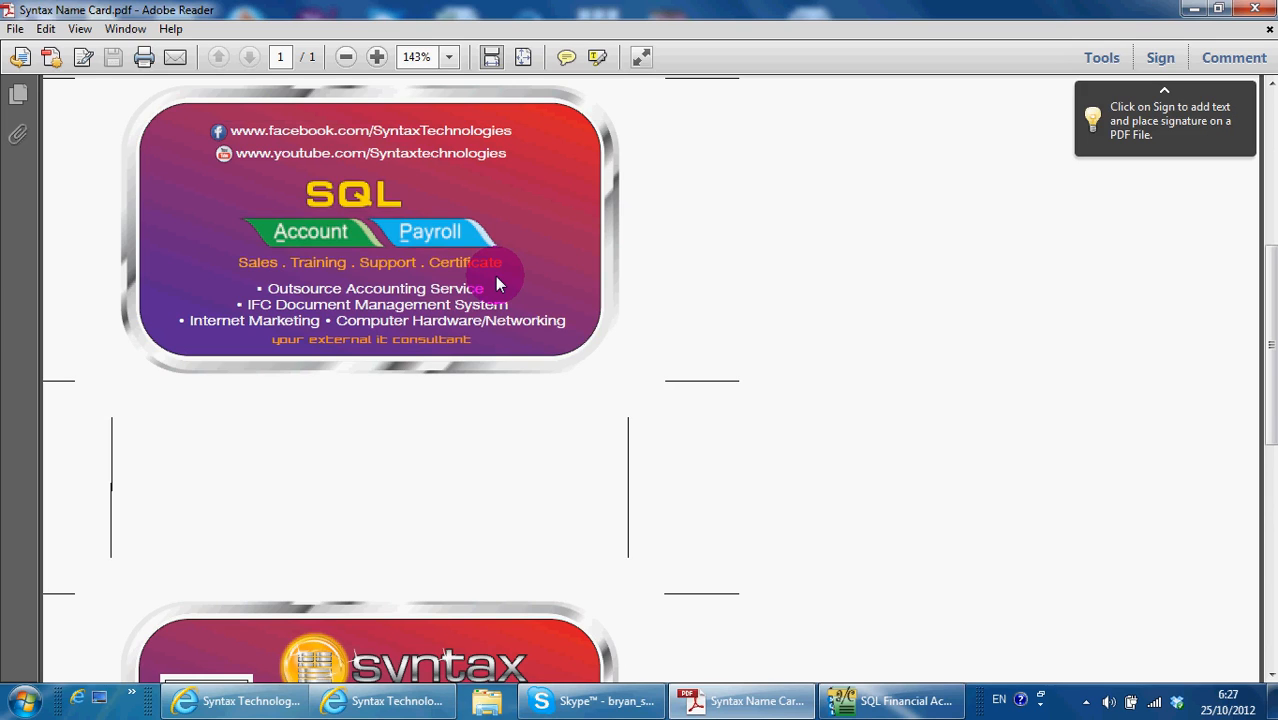
mouse_move(478, 363)
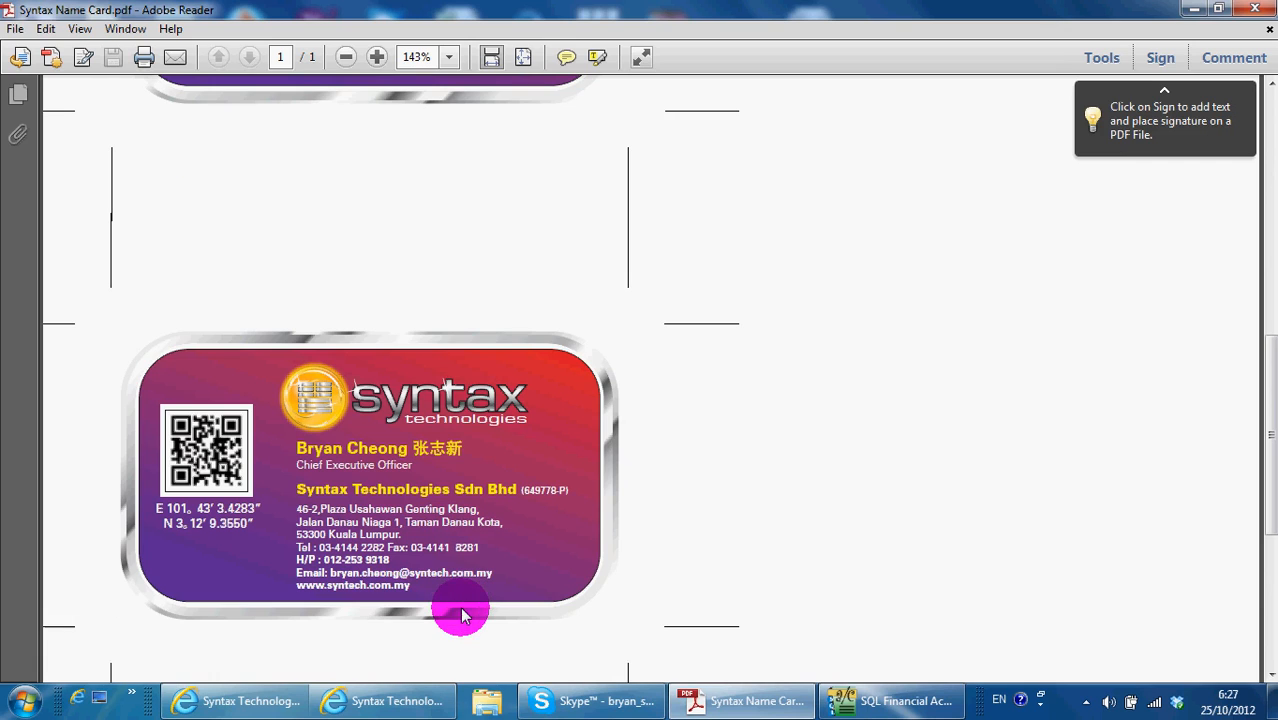
click(235, 700)
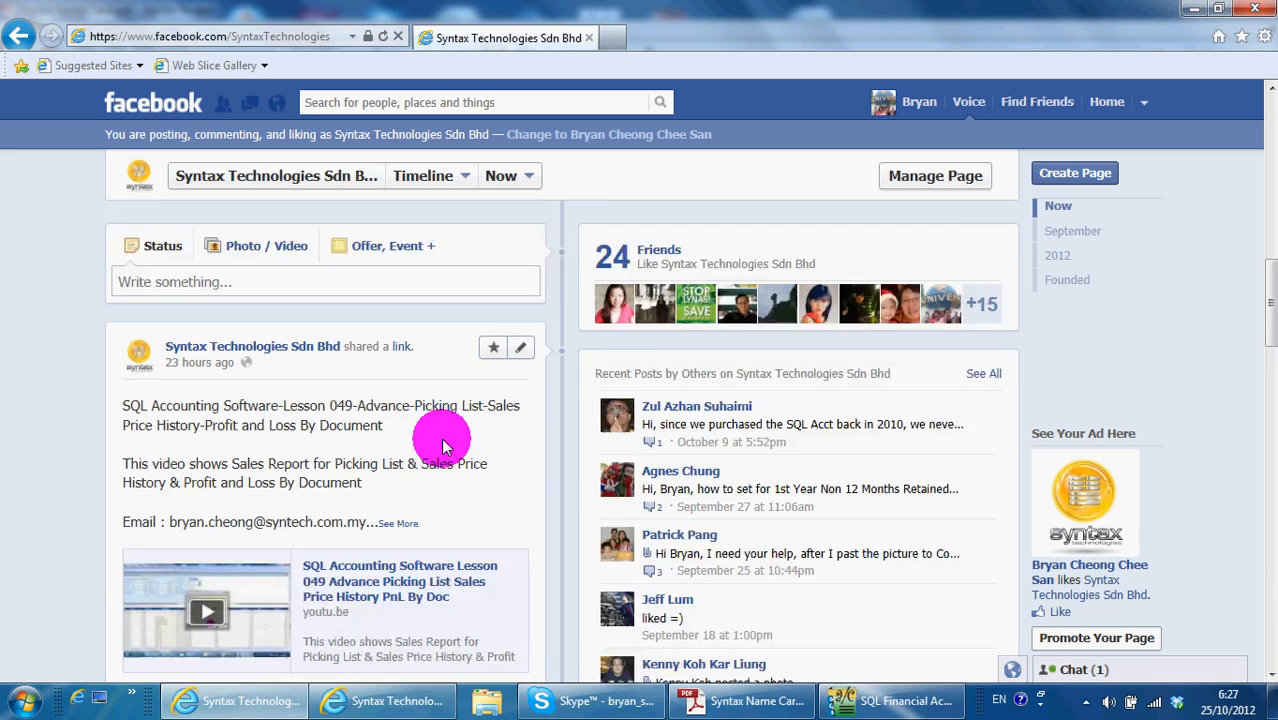
scroll(down, 3)
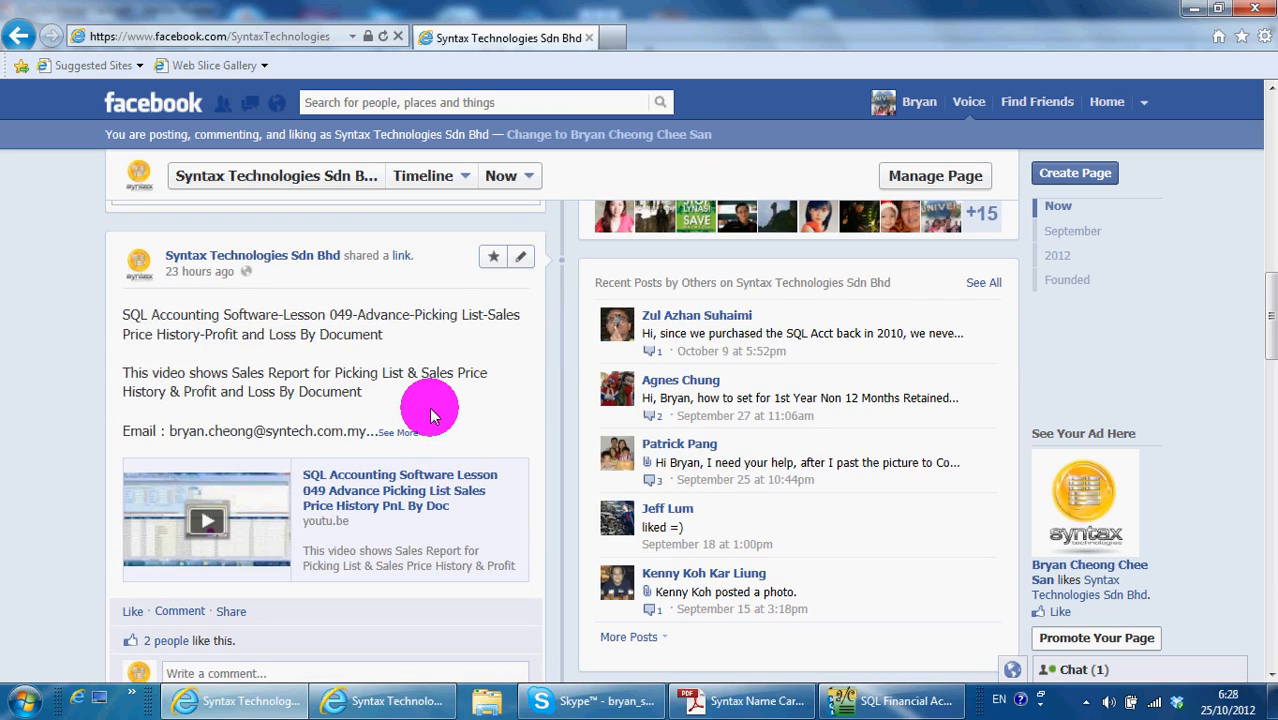
mouse_move(390, 490)
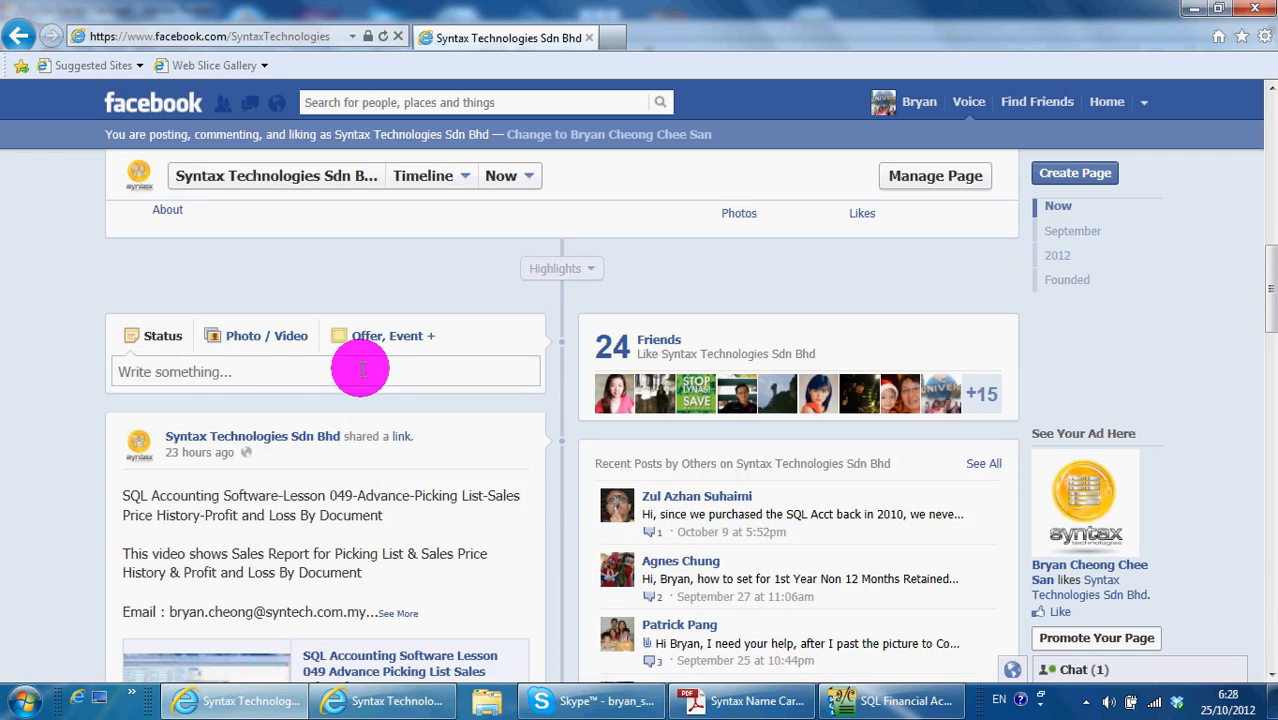
click(225, 371)
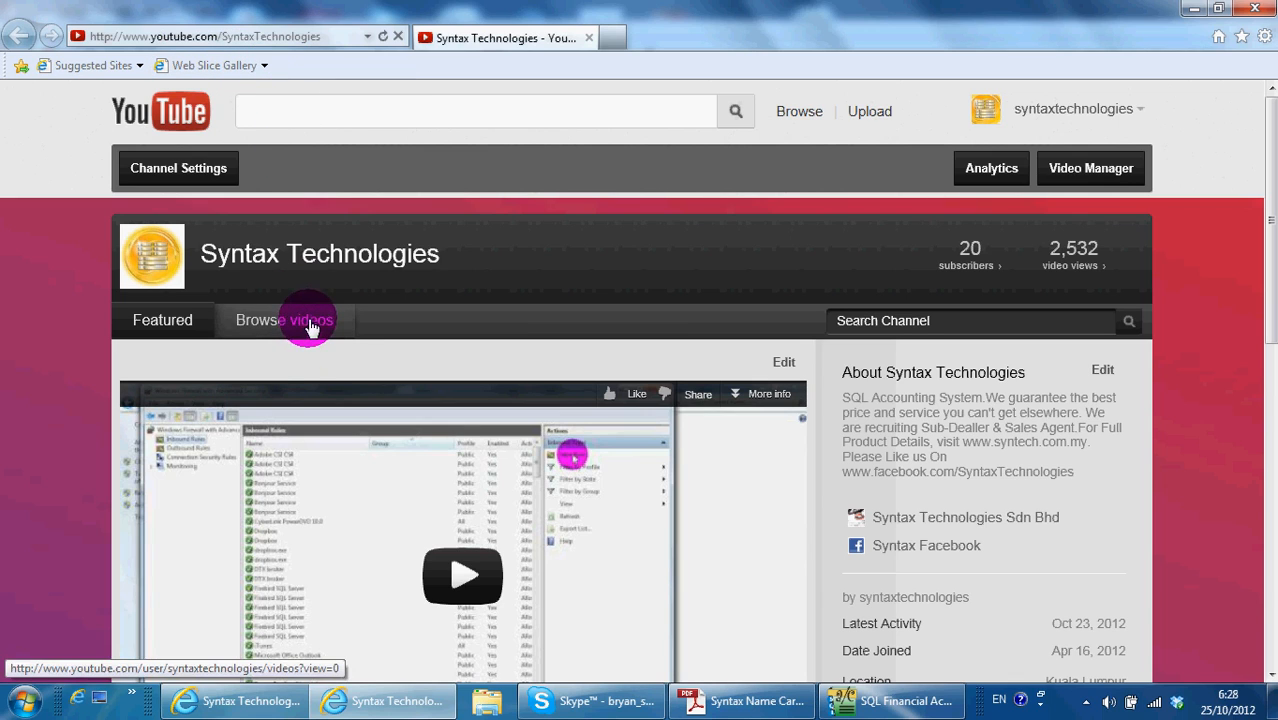
- Browse the channel's uploaded SQL Accounting and Payroll lesson videos
click(284, 320)
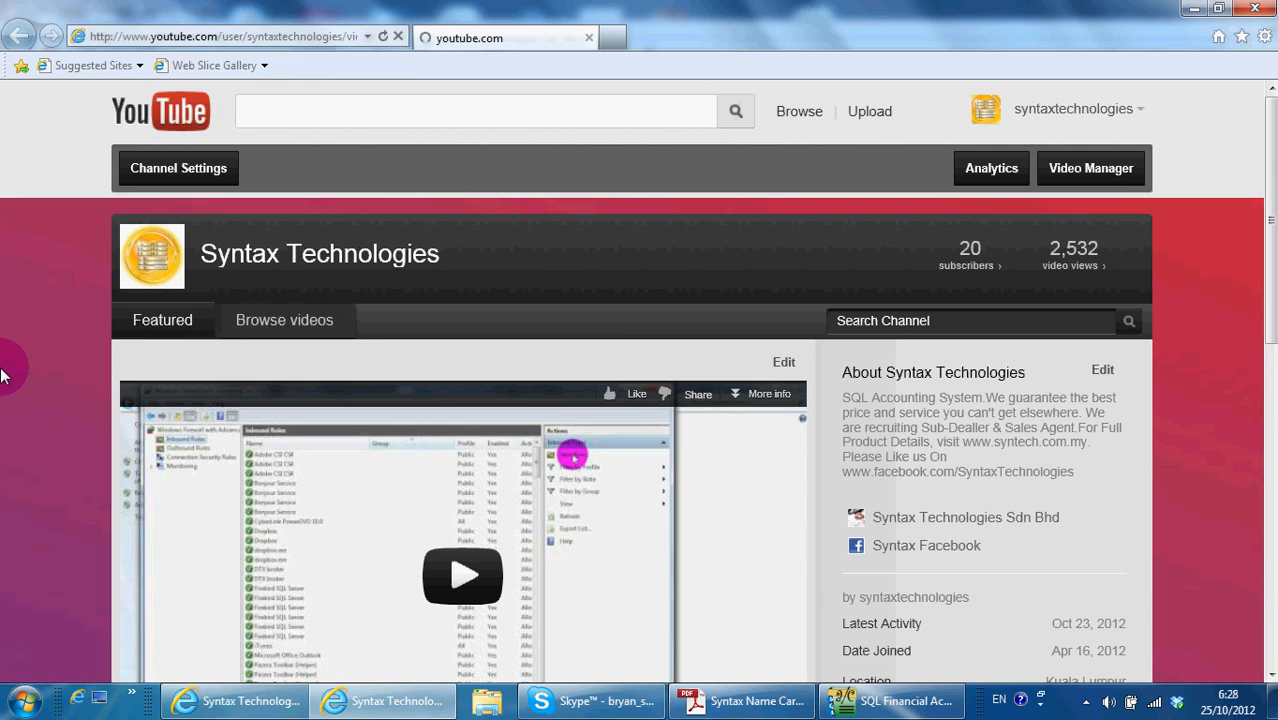
scroll(down, 3)
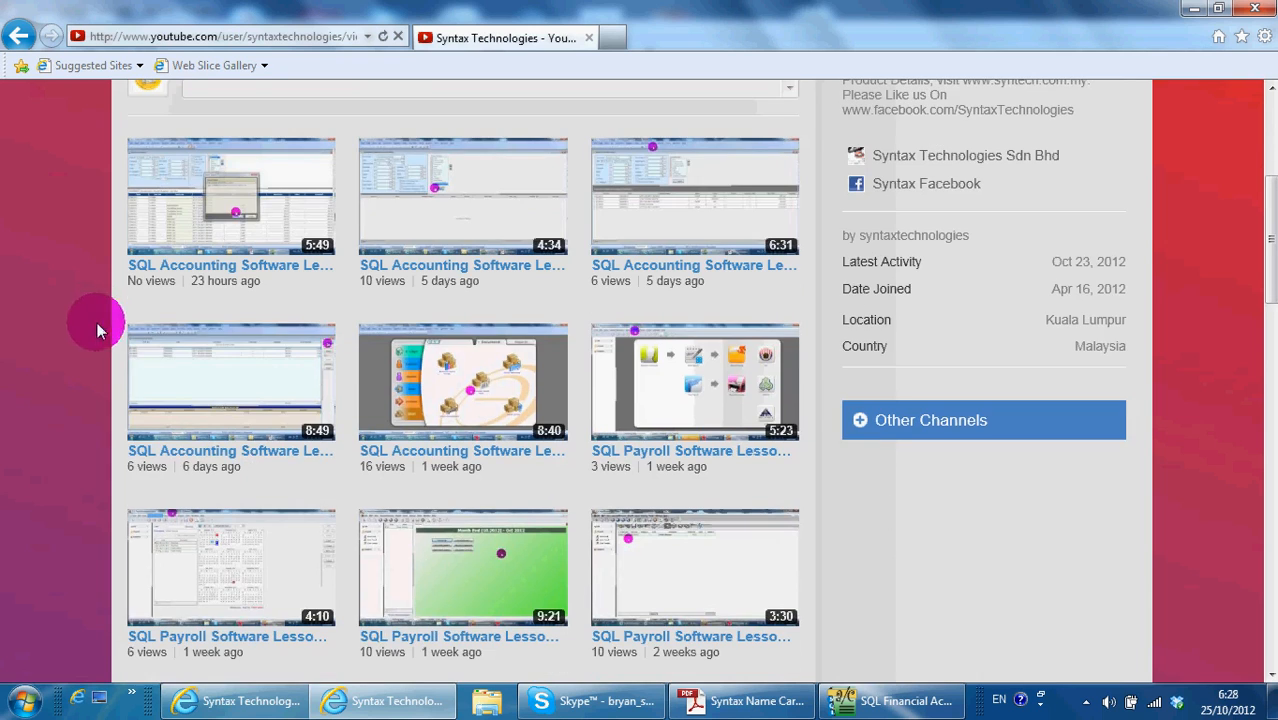
scroll(down, 3)
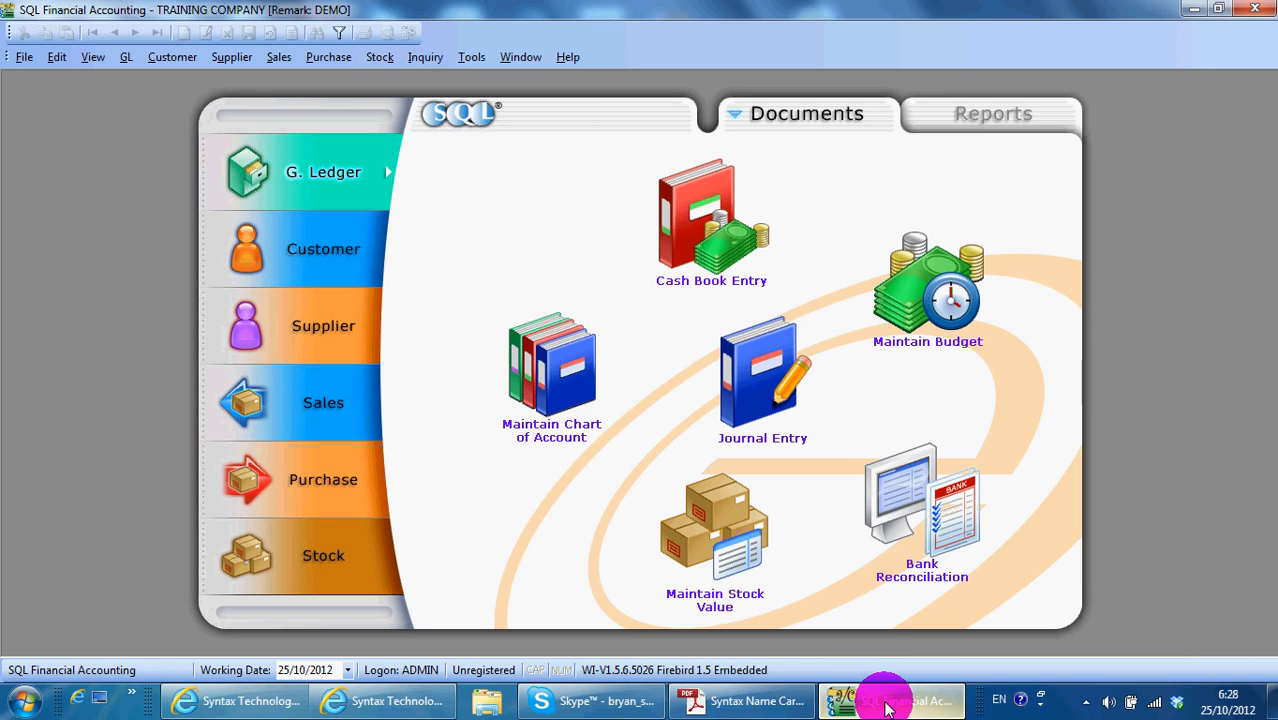
mouse_move(558, 513)
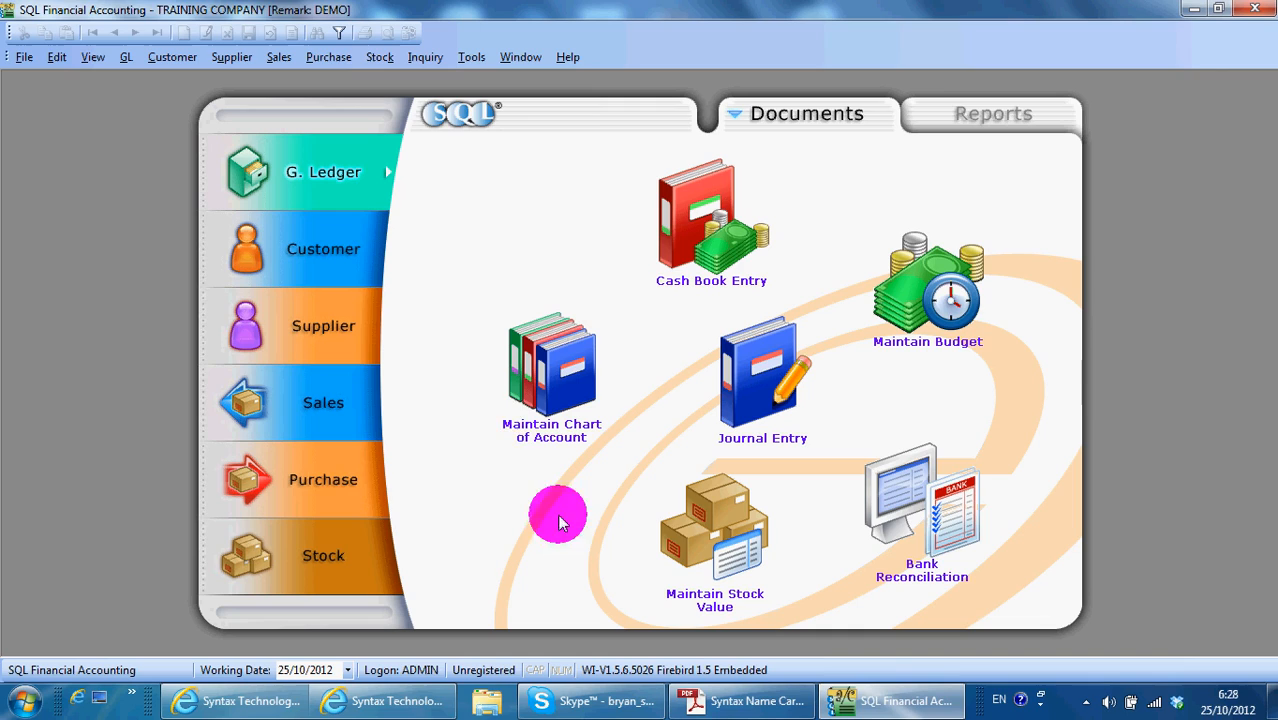
- Open the Purchase menu in SQL Financial Accounting
click(328, 56)
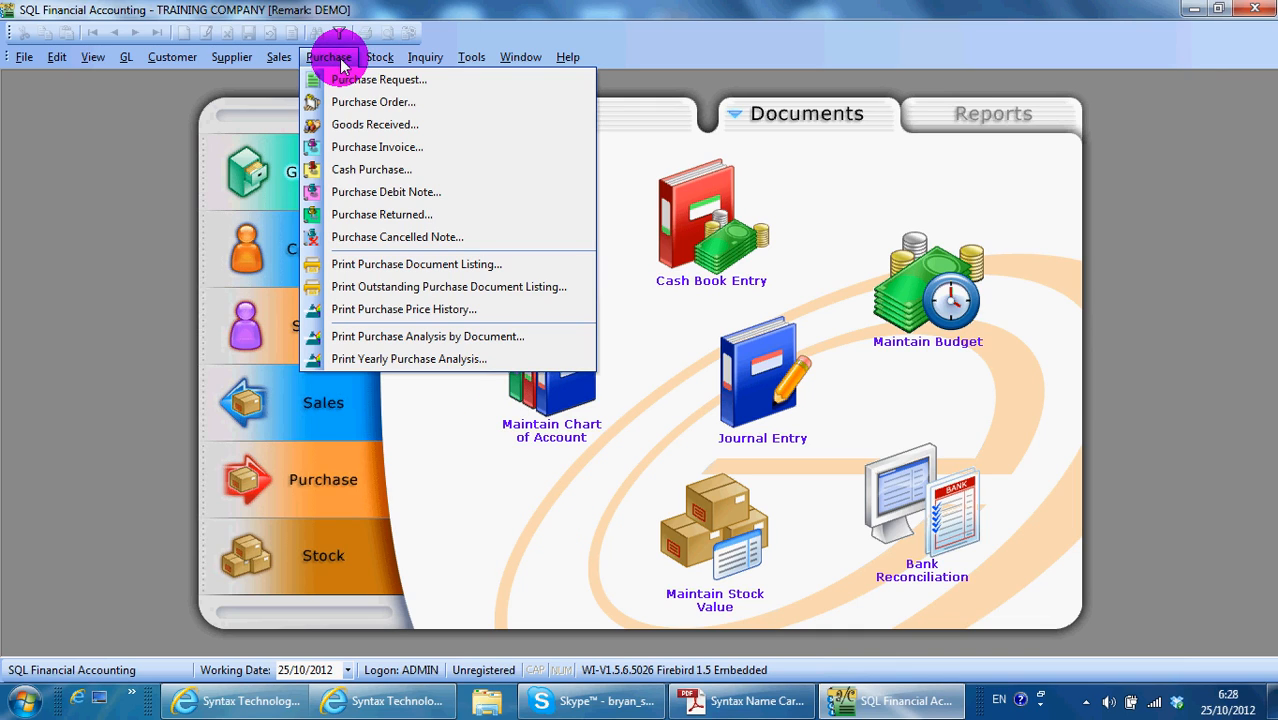
mouse_move(397, 237)
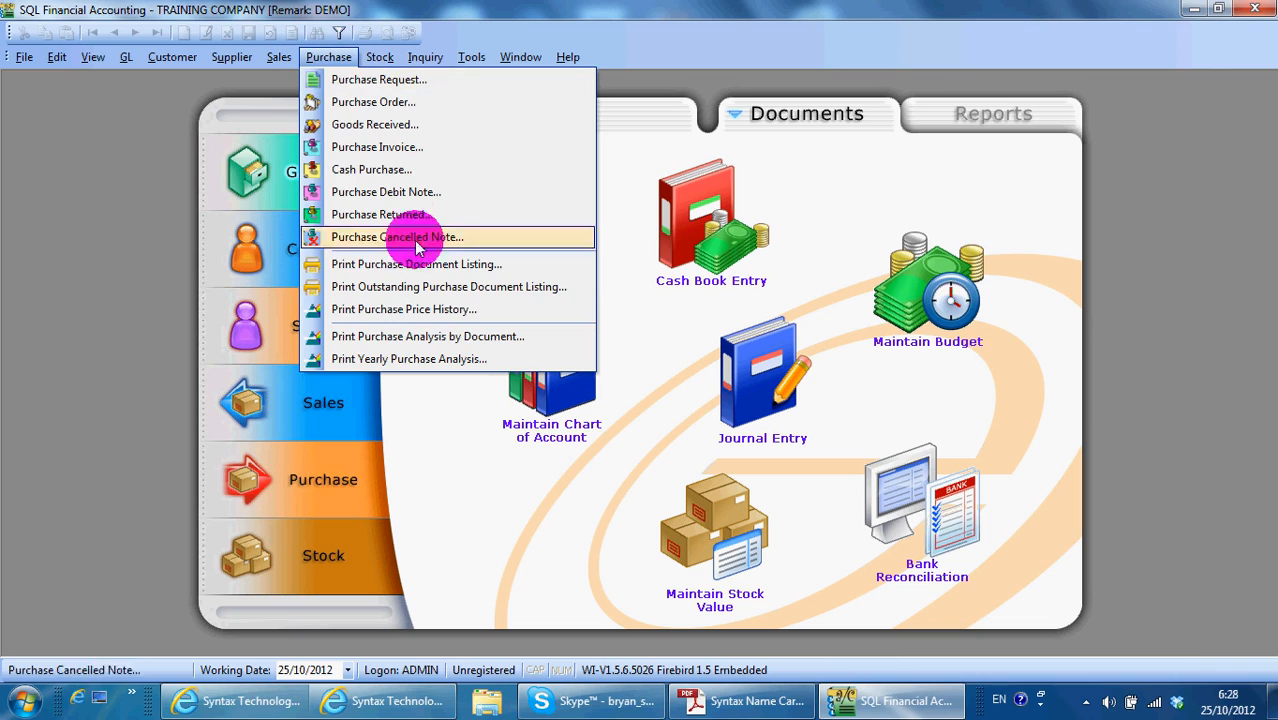
mouse_move(430, 264)
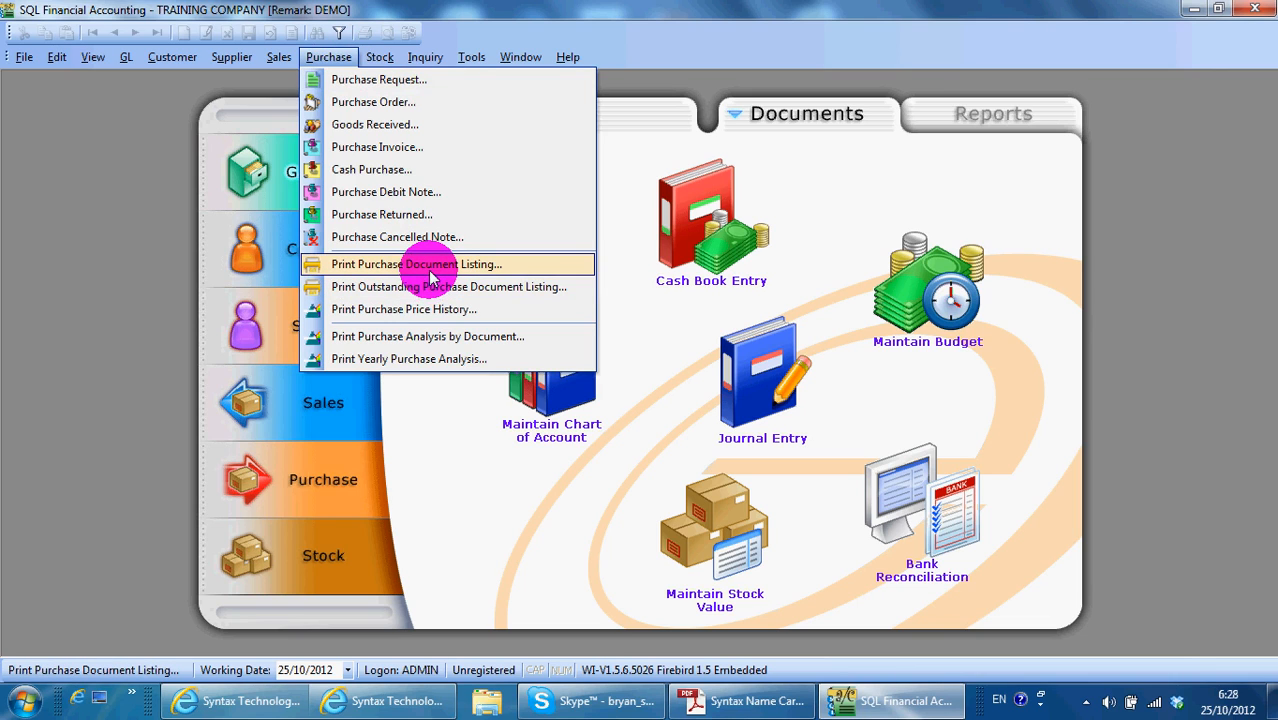
- Open Print Purchase Document Listing and select Purchase Order Listing as the document type
click(417, 263)
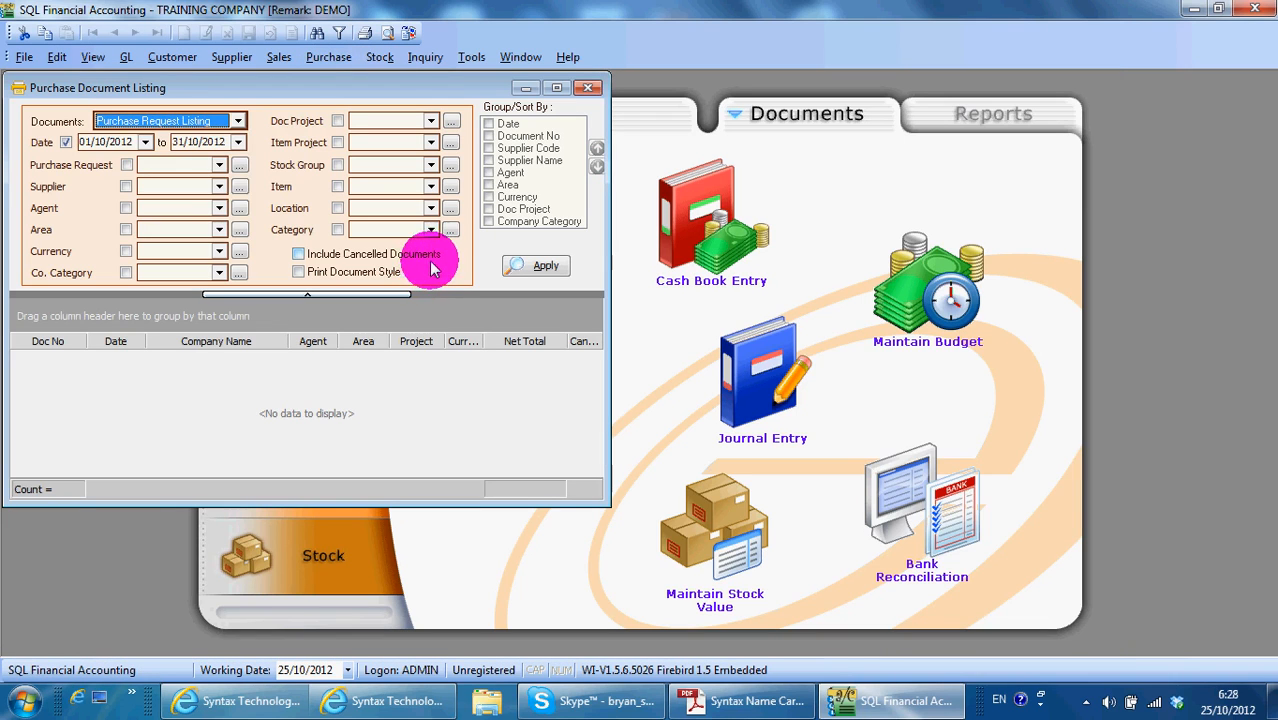
click(238, 120)
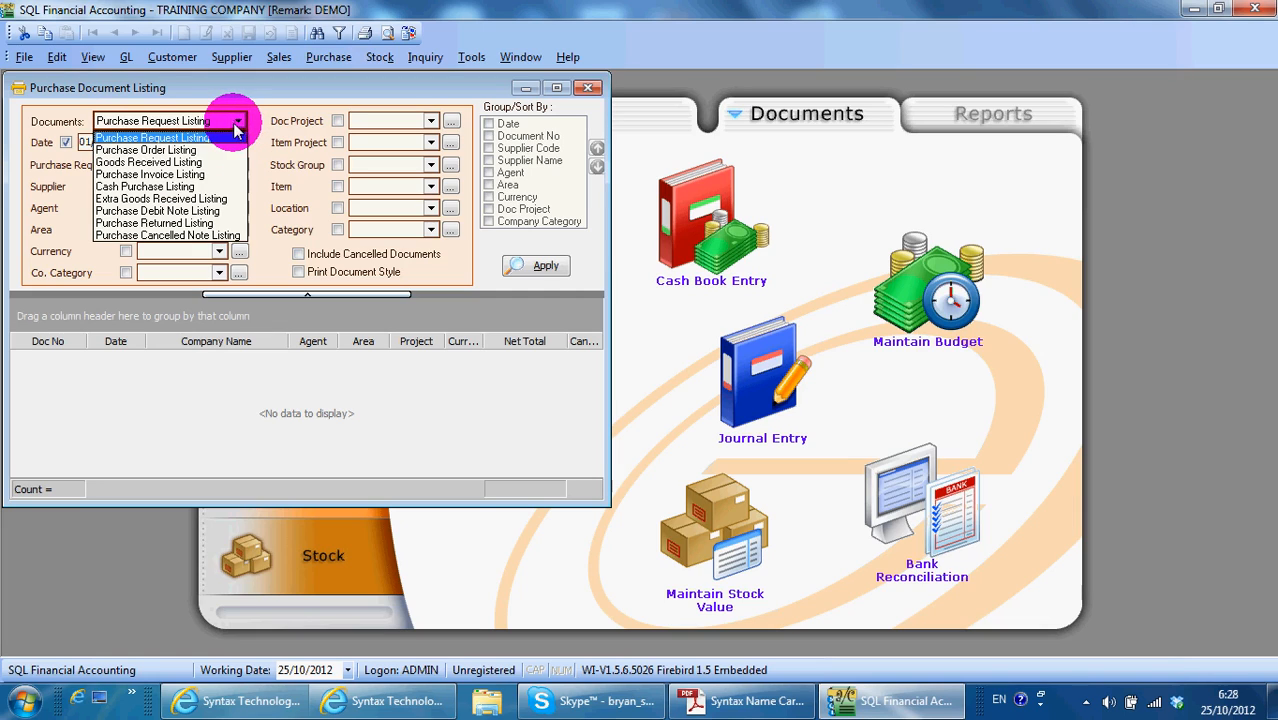
mouse_move(227, 150)
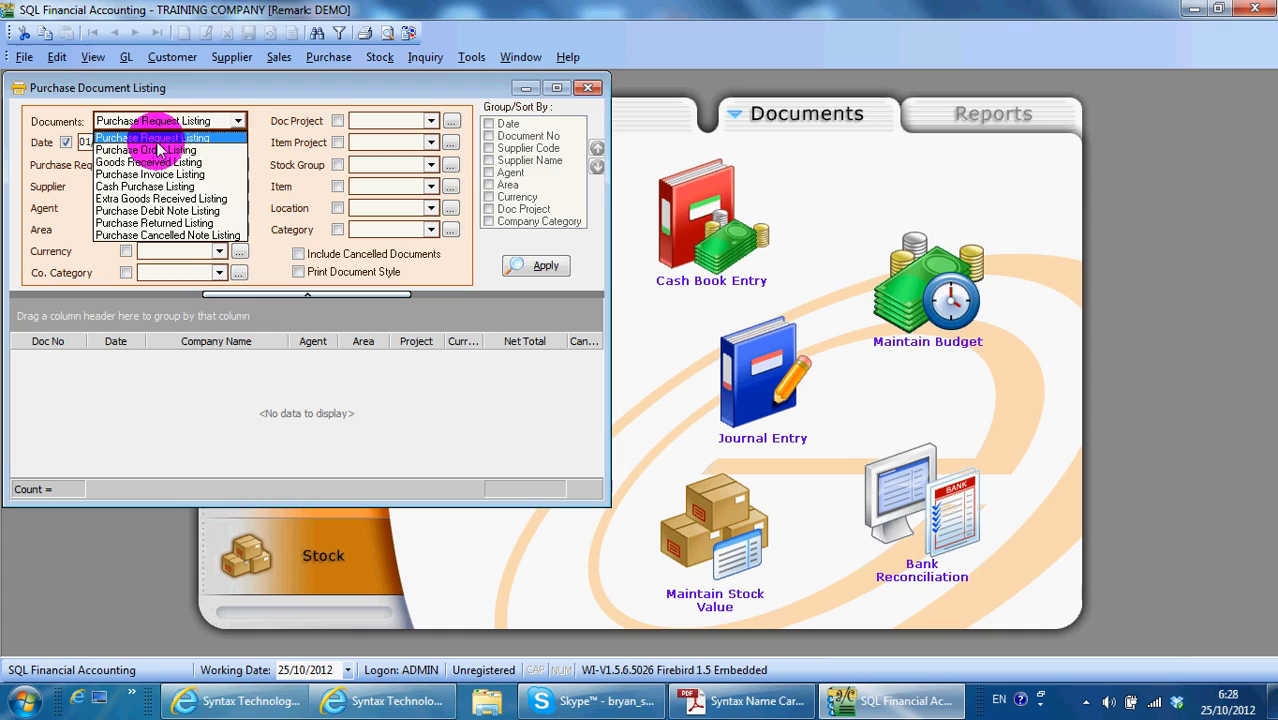
mouse_move(150, 174)
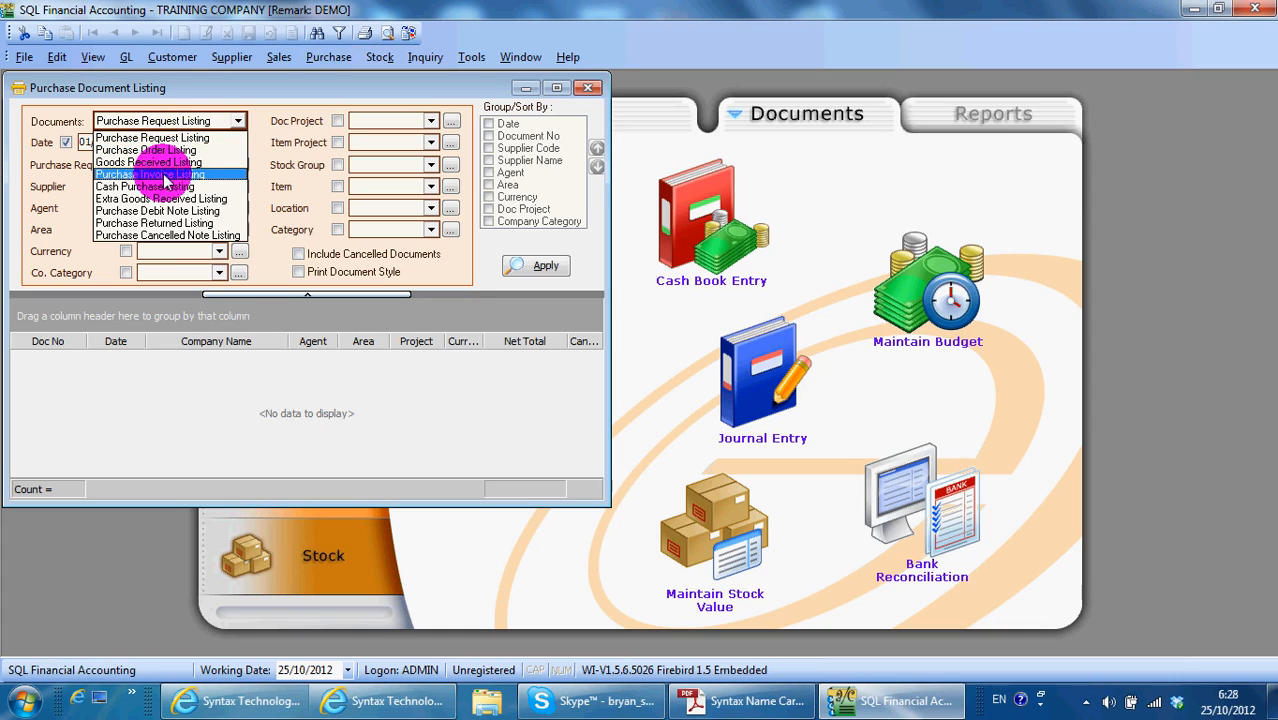
mouse_move(145, 187)
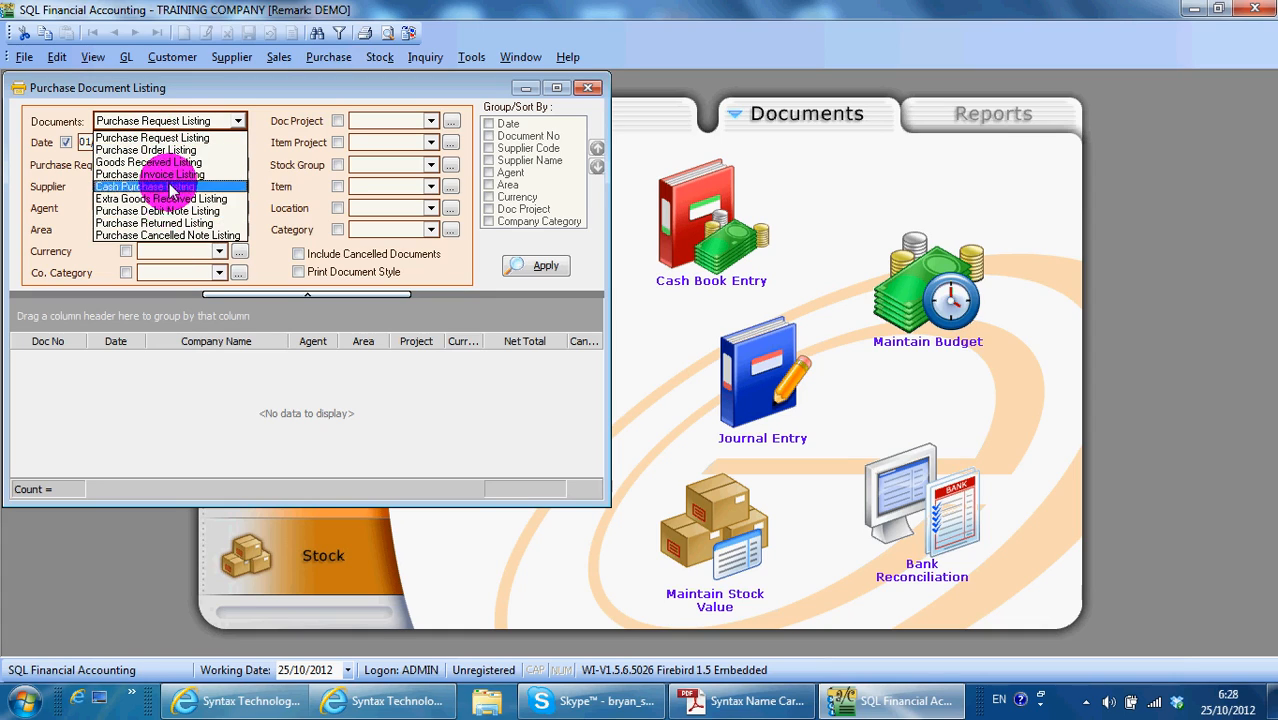
click(147, 149)
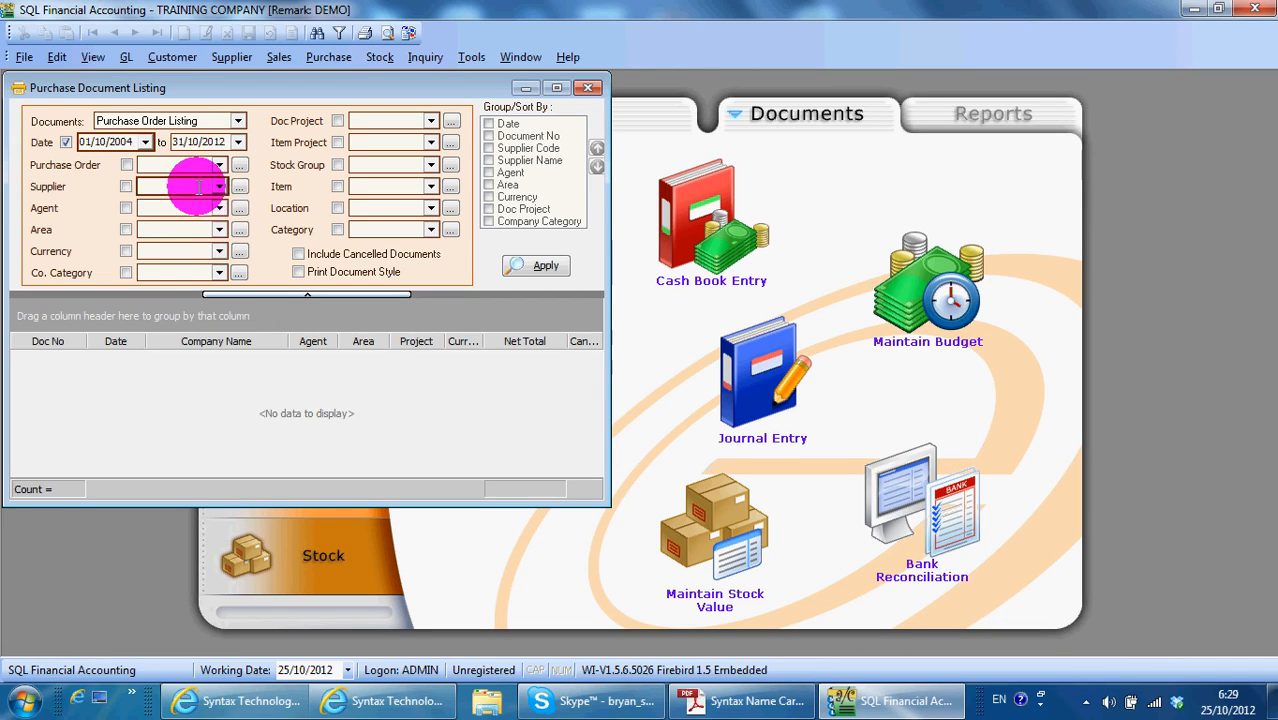
- Filter the listing to selected suppliers, including MAXIS COMMUNICATION BHD and Worldline
click(219, 186)
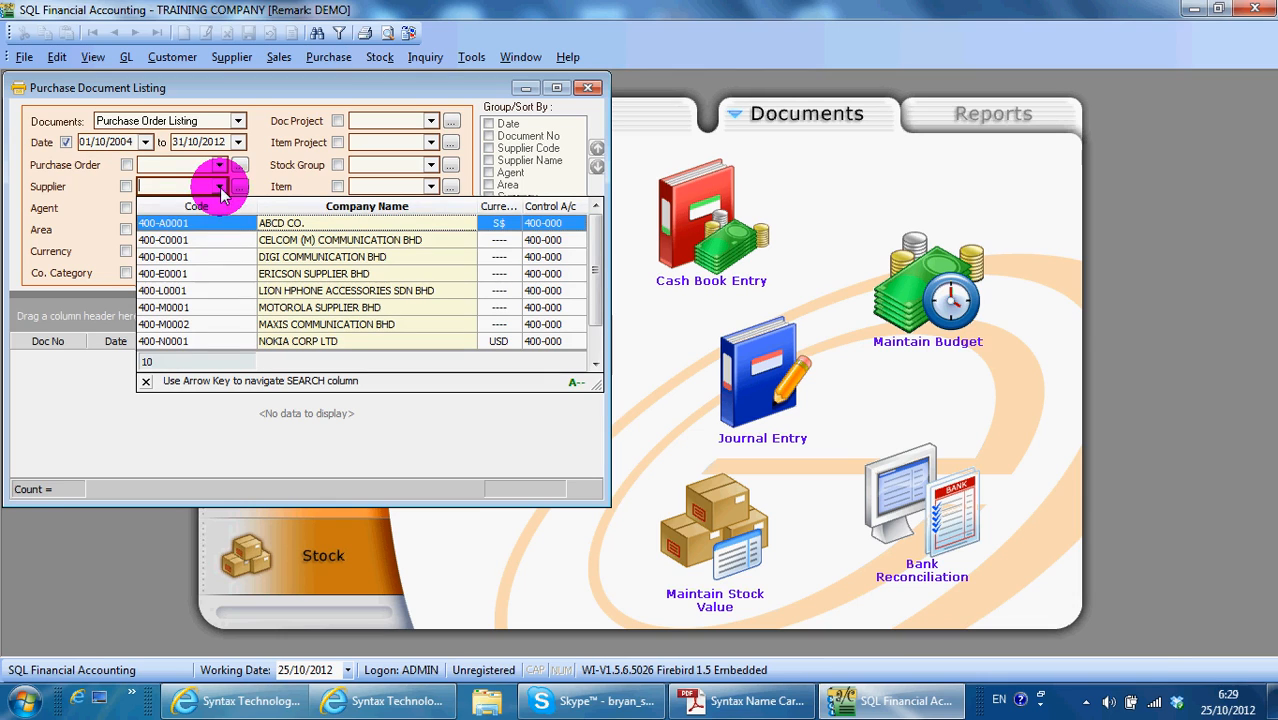
click(196, 273)
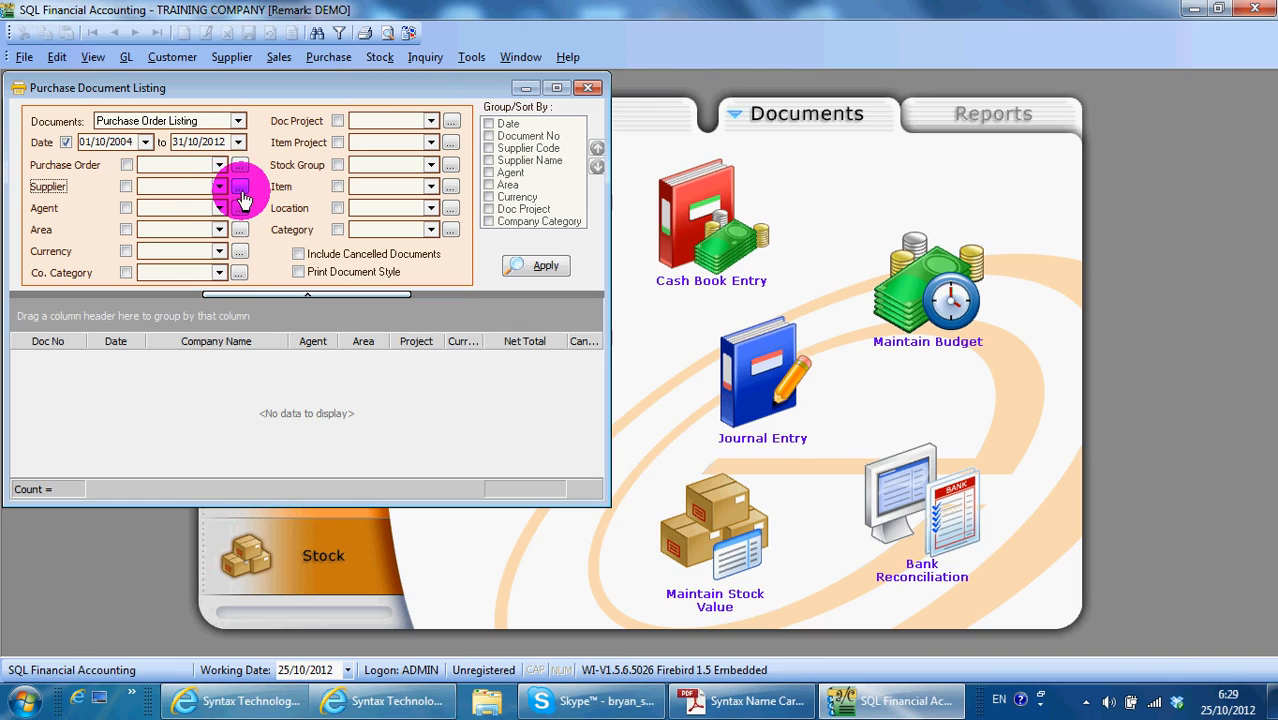
click(239, 186)
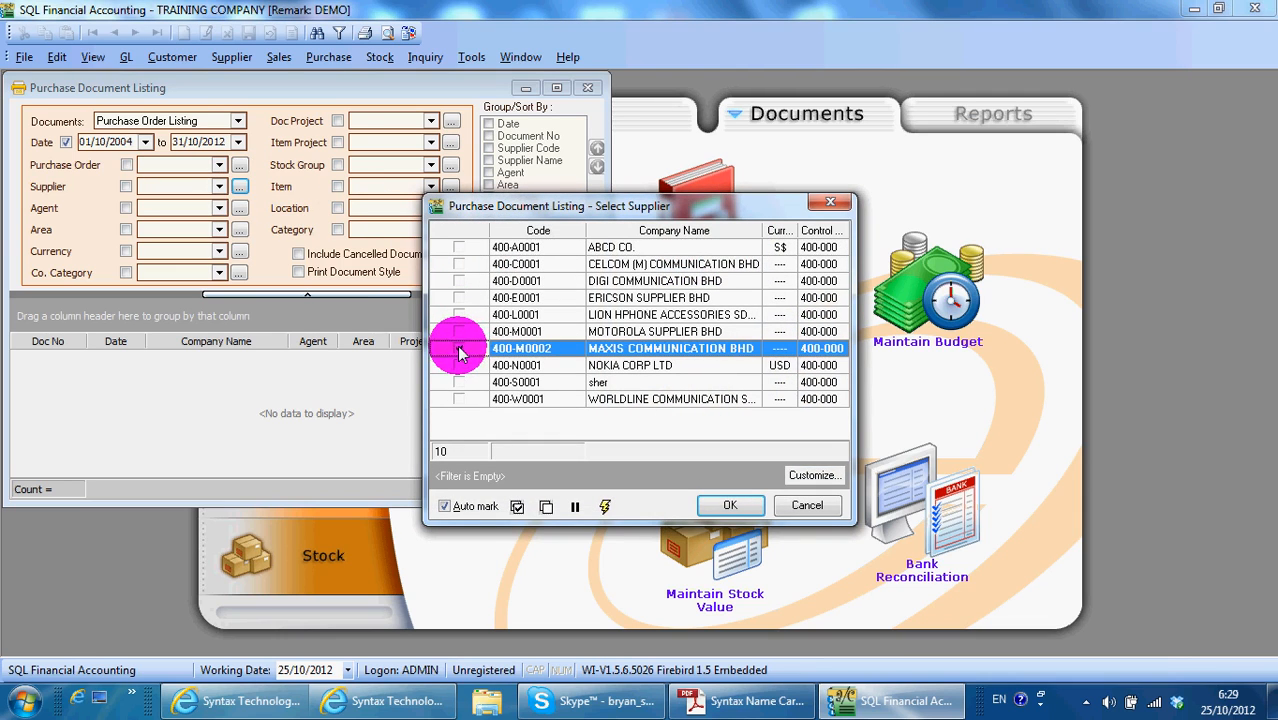
click(459, 281)
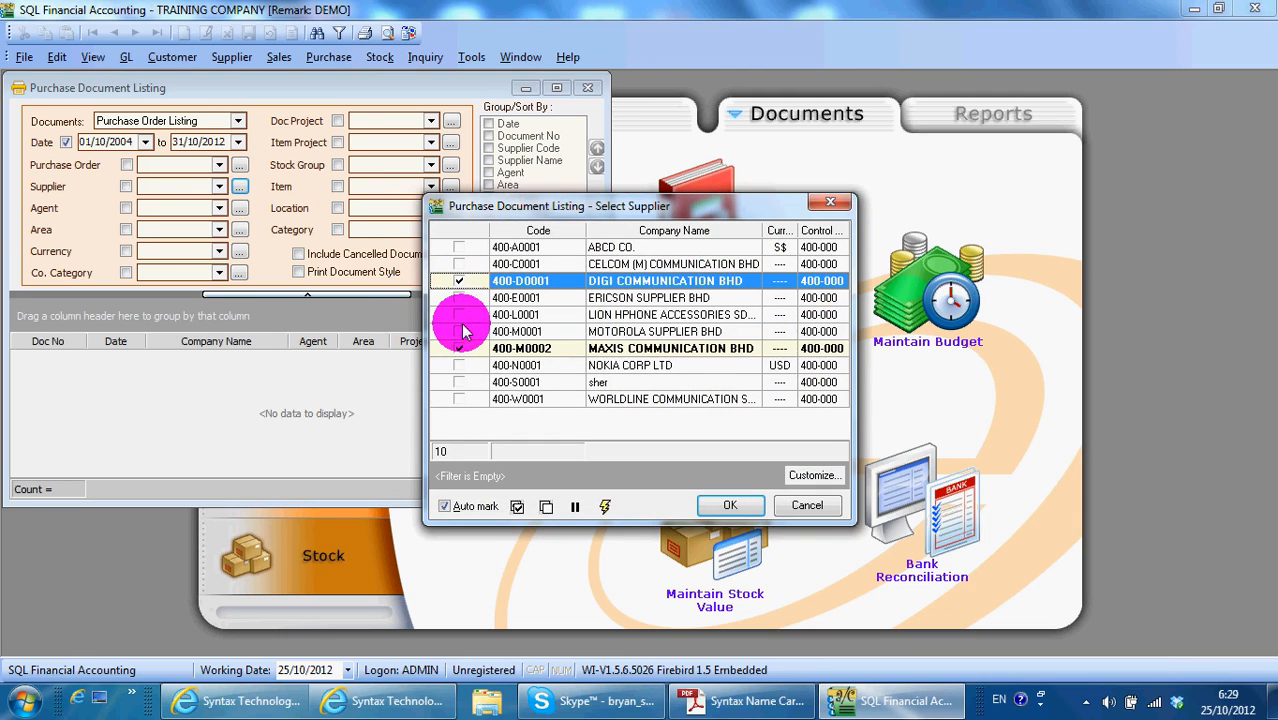
click(459, 348)
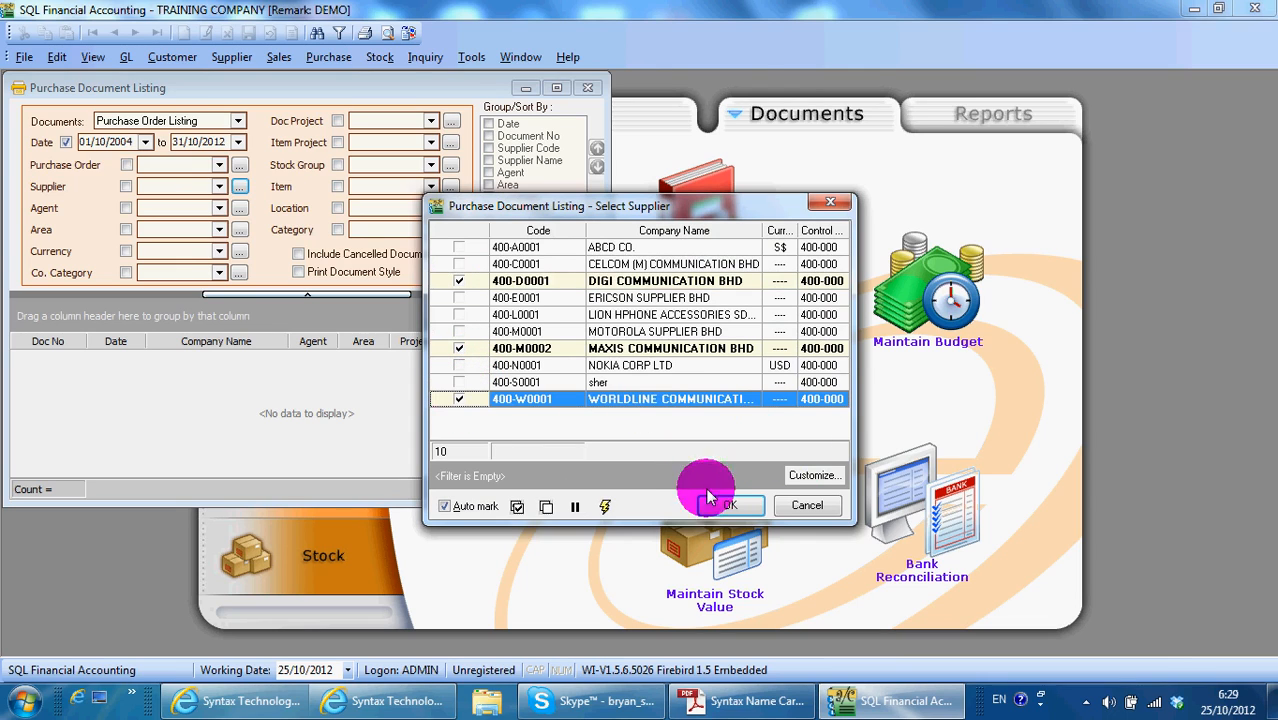
click(725, 505)
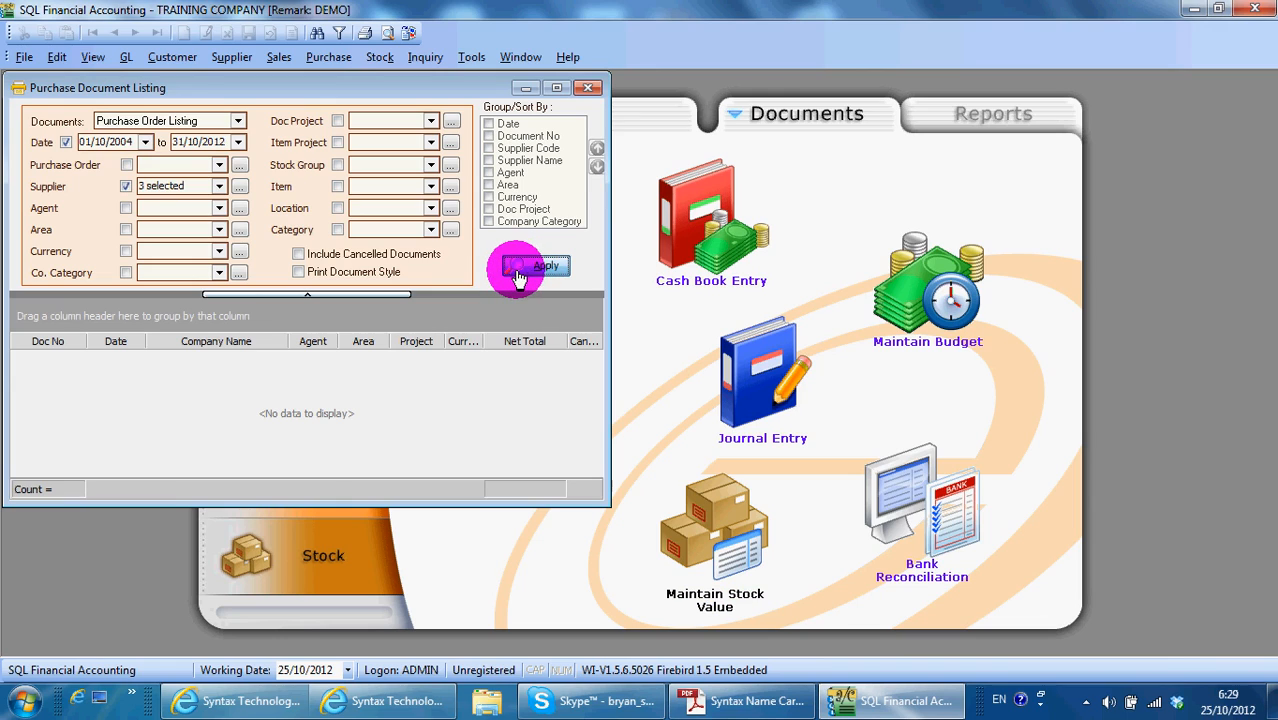
- Preview the Purchase Local - Purchase Order Listing for the two MAXIS orders with line details
click(535, 265)
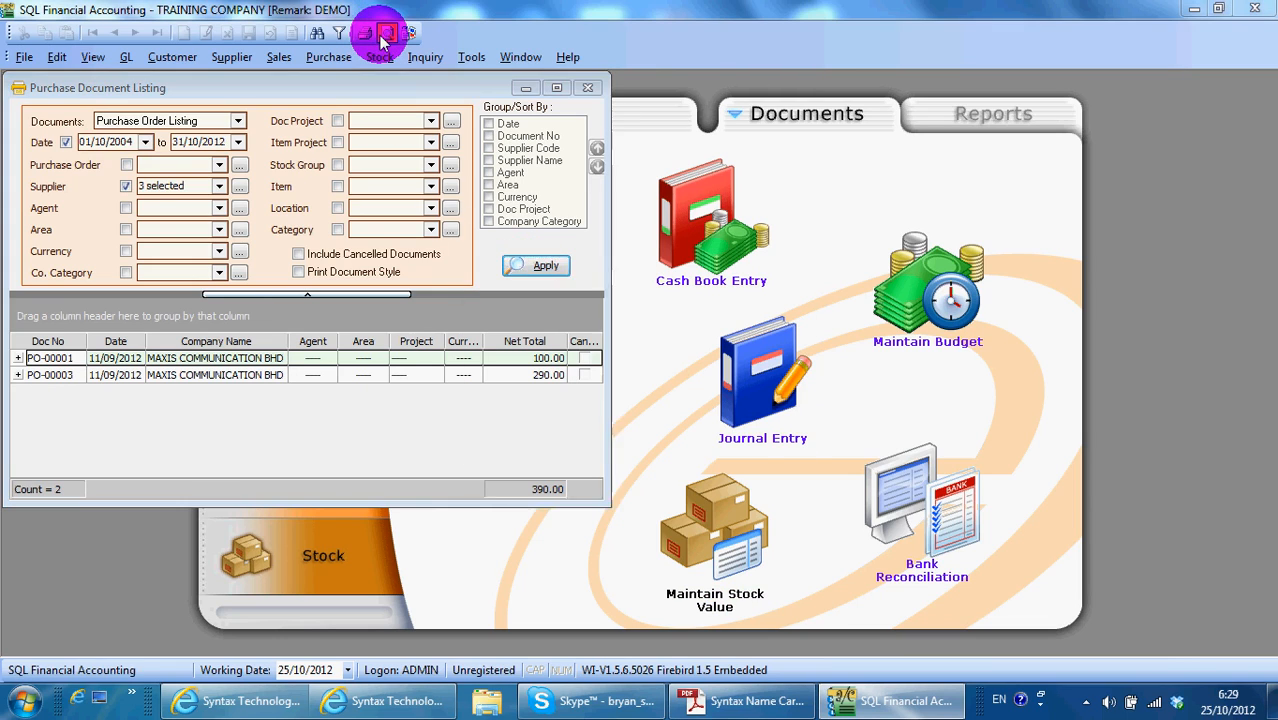
click(387, 32)
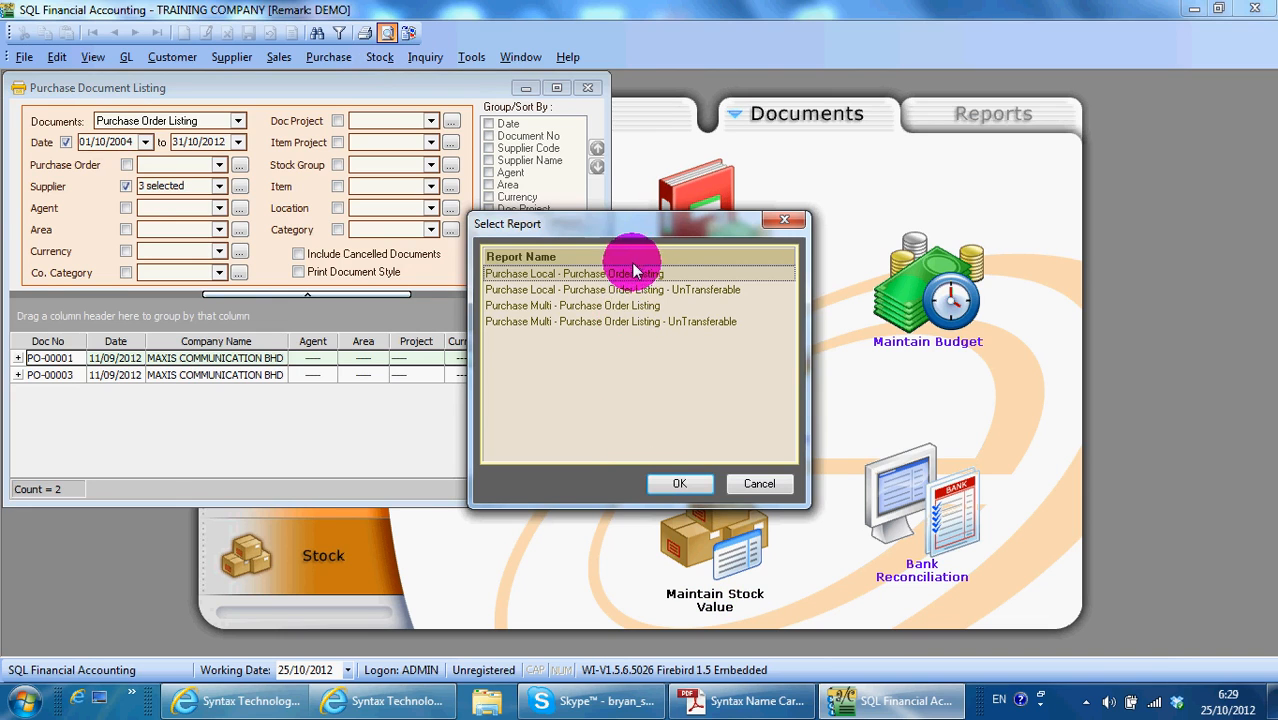
click(679, 483)
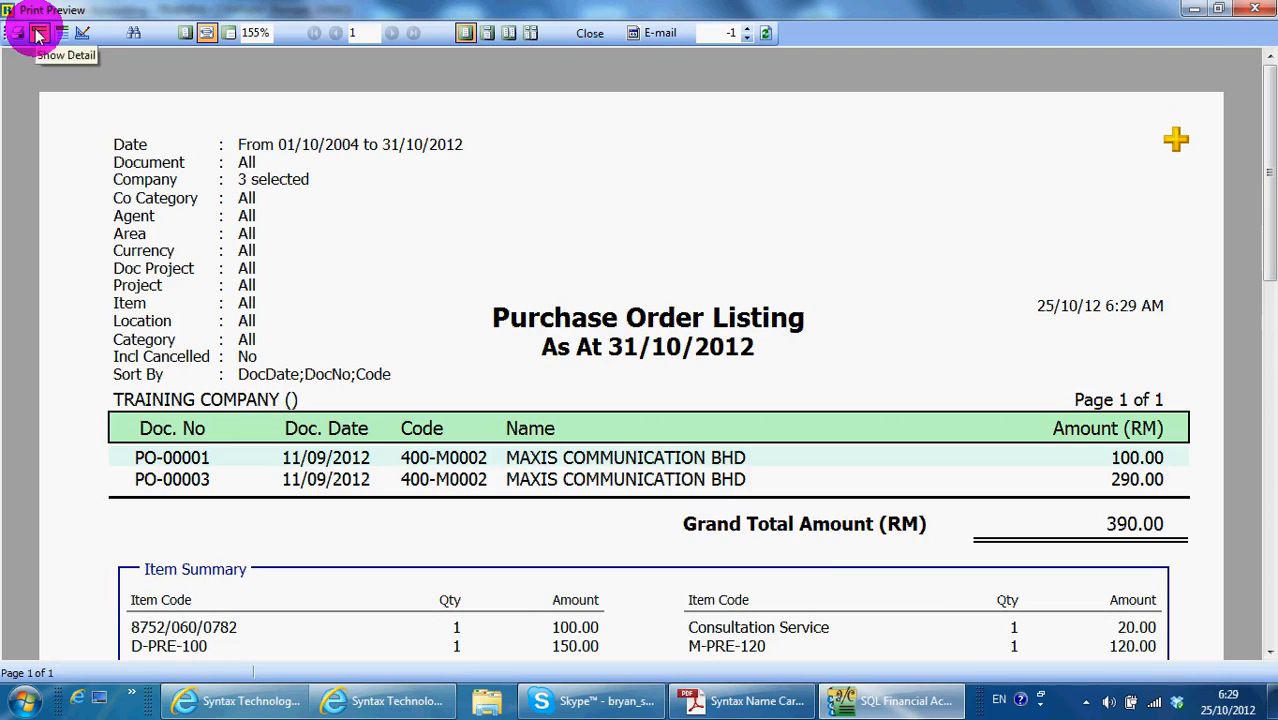
click(35, 32)
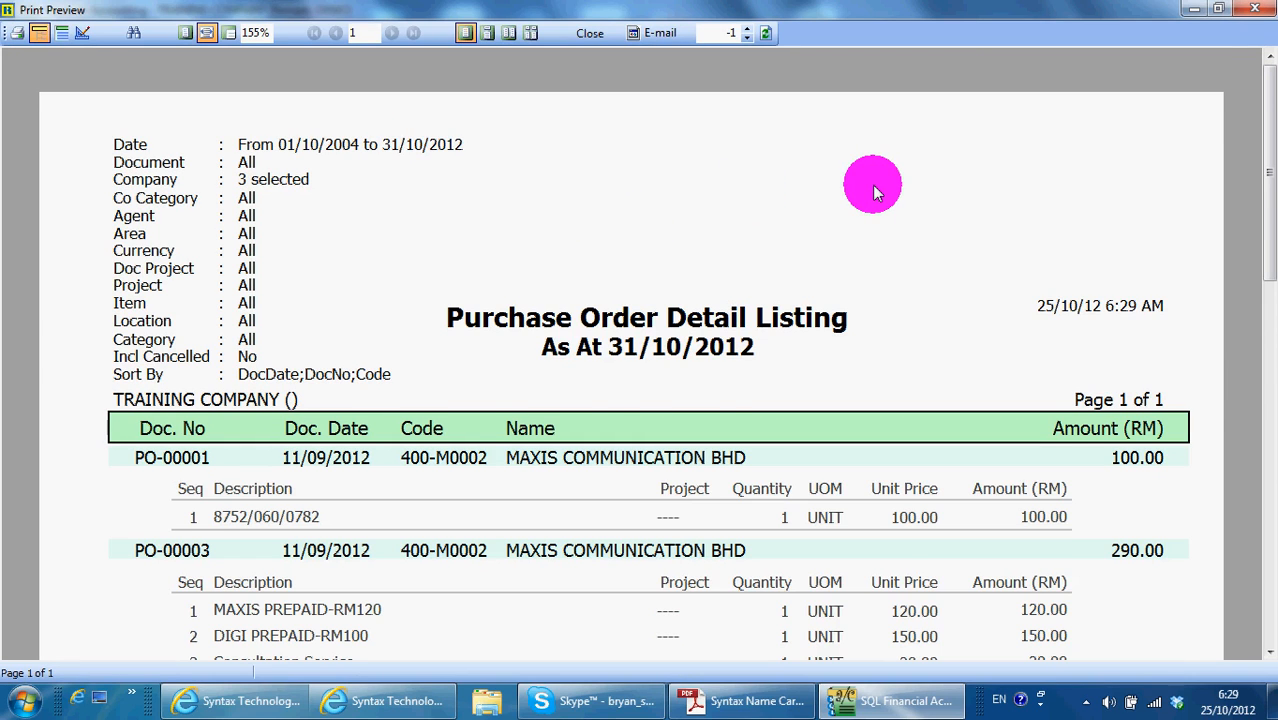
scroll(down, 3)
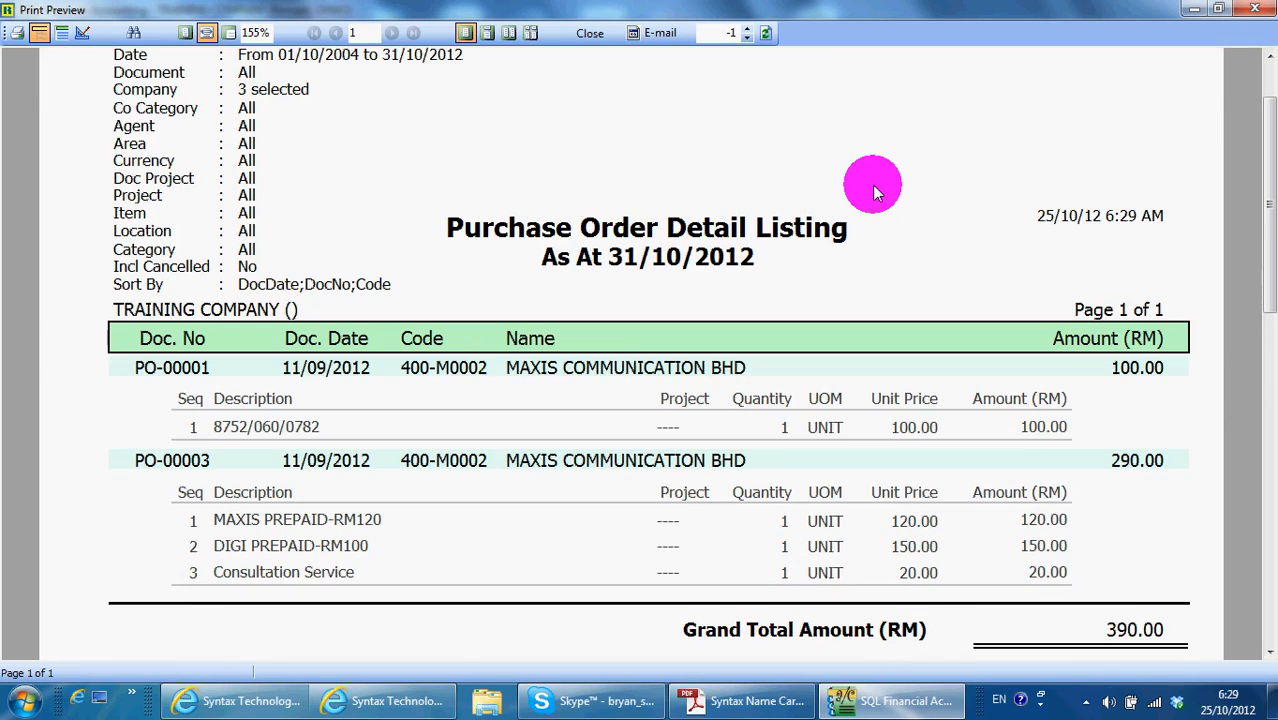
mouse_move(343, 451)
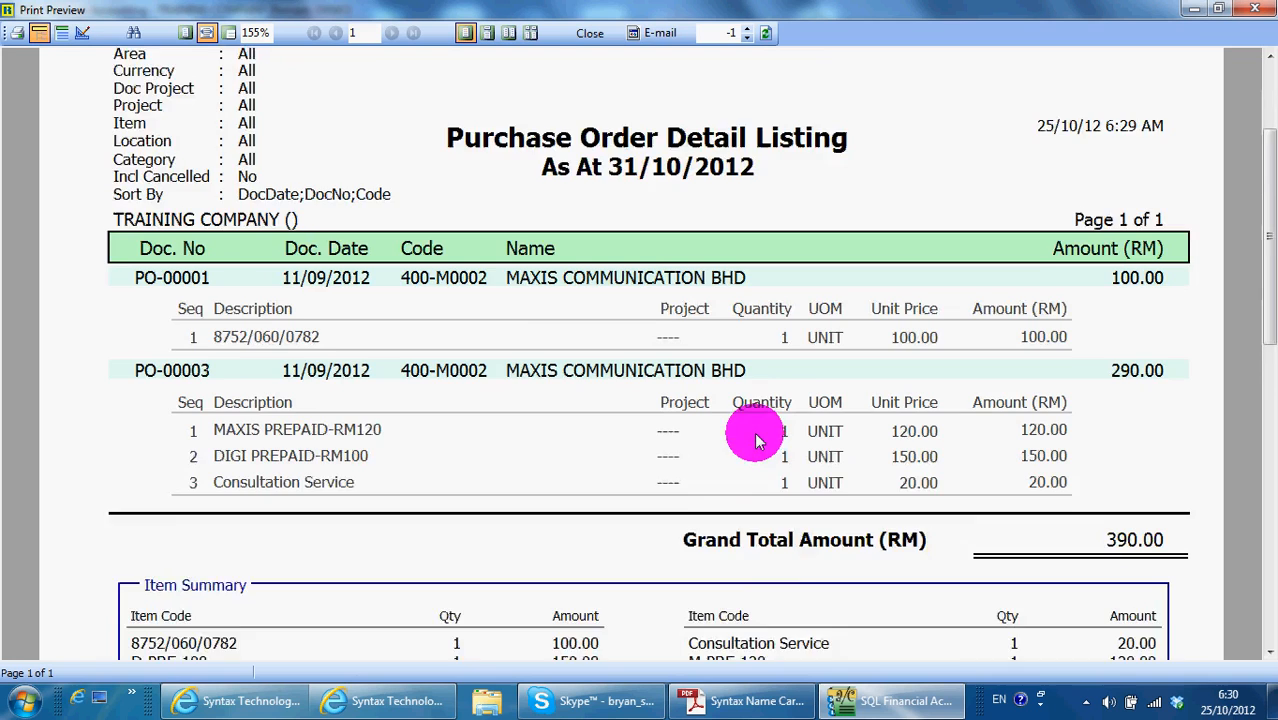
scroll(down, 3)
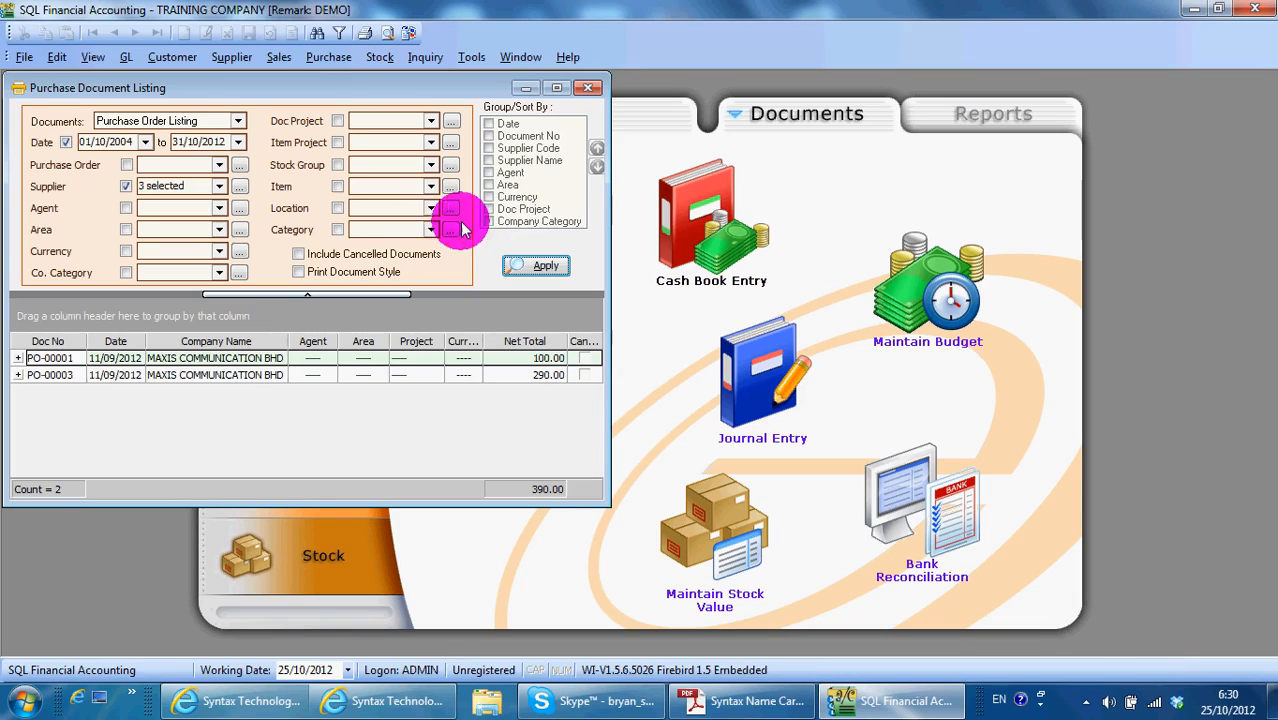
mouse_move(475, 150)
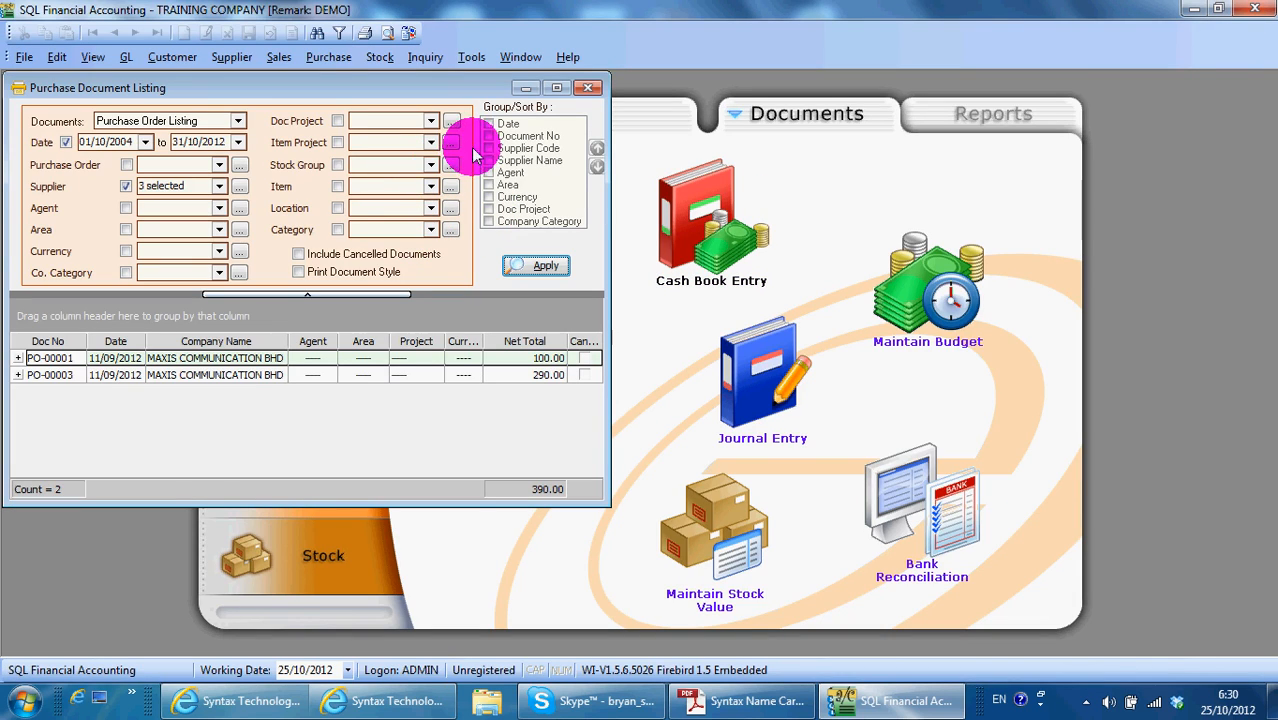
mouse_move(485, 160)
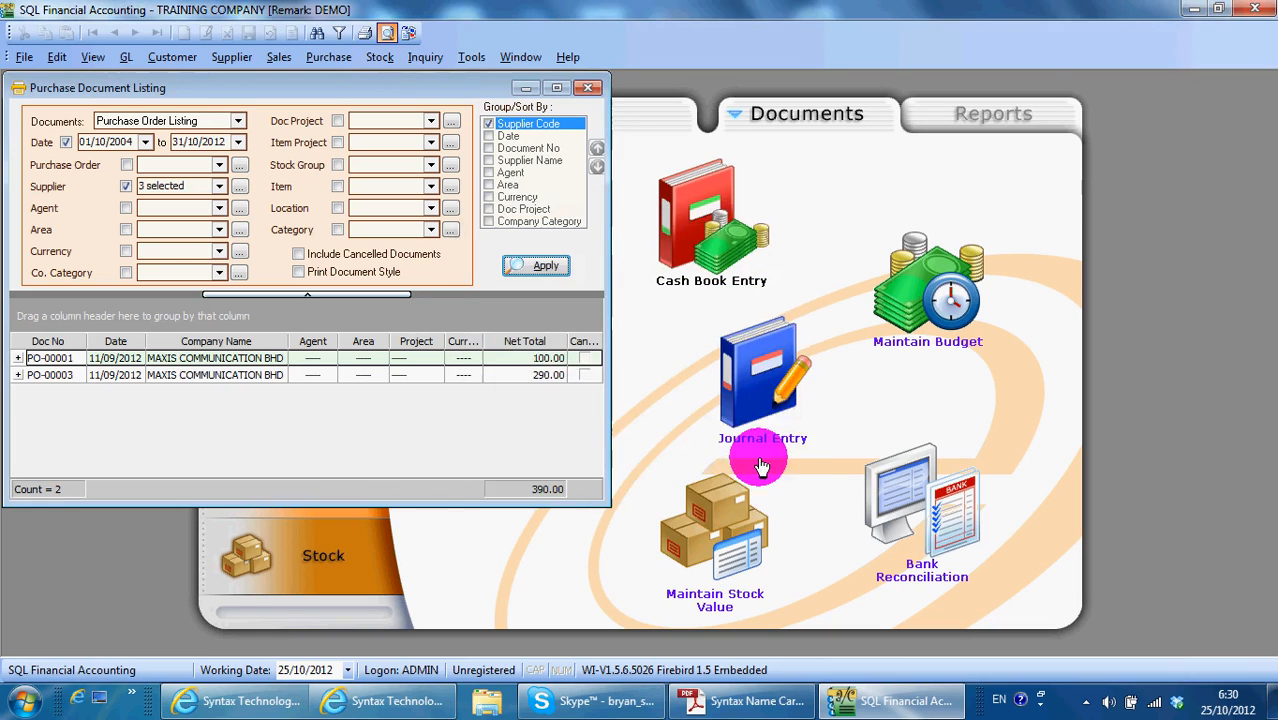
- Preview the listing grouped by supplier code, showing MAXIS subtotal 390.00
click(536, 265)
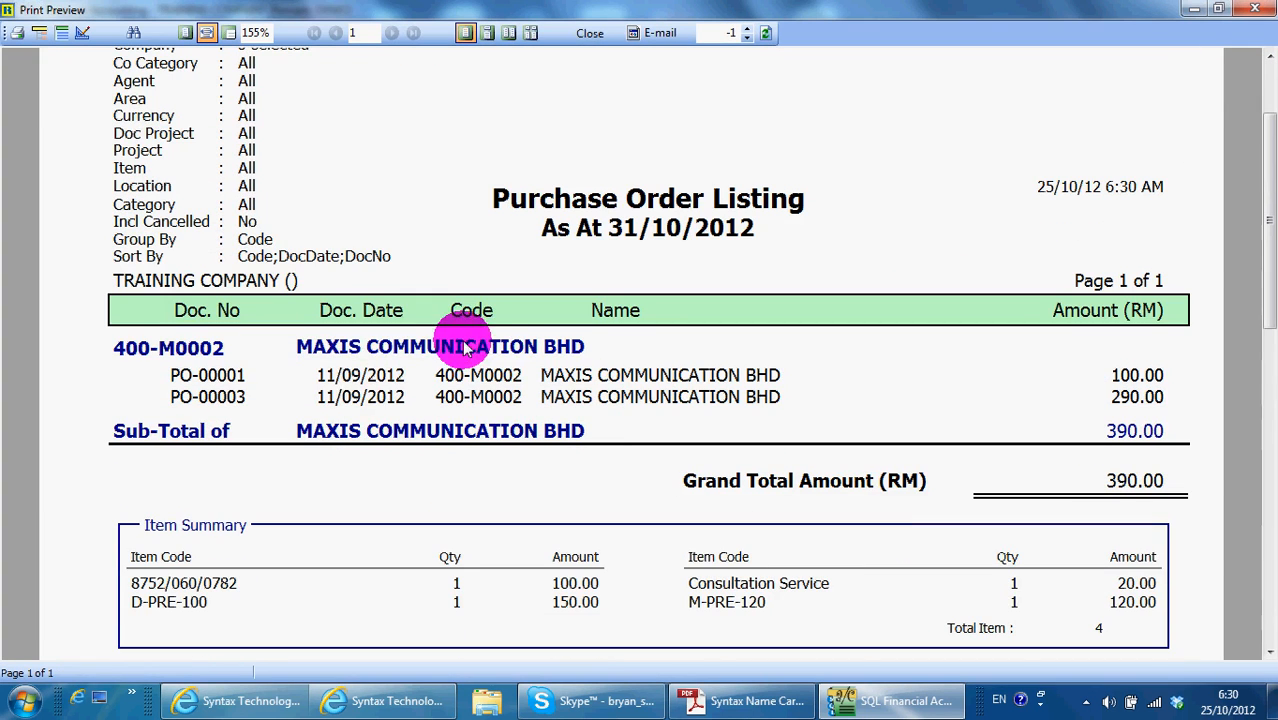
mouse_move(497, 410)
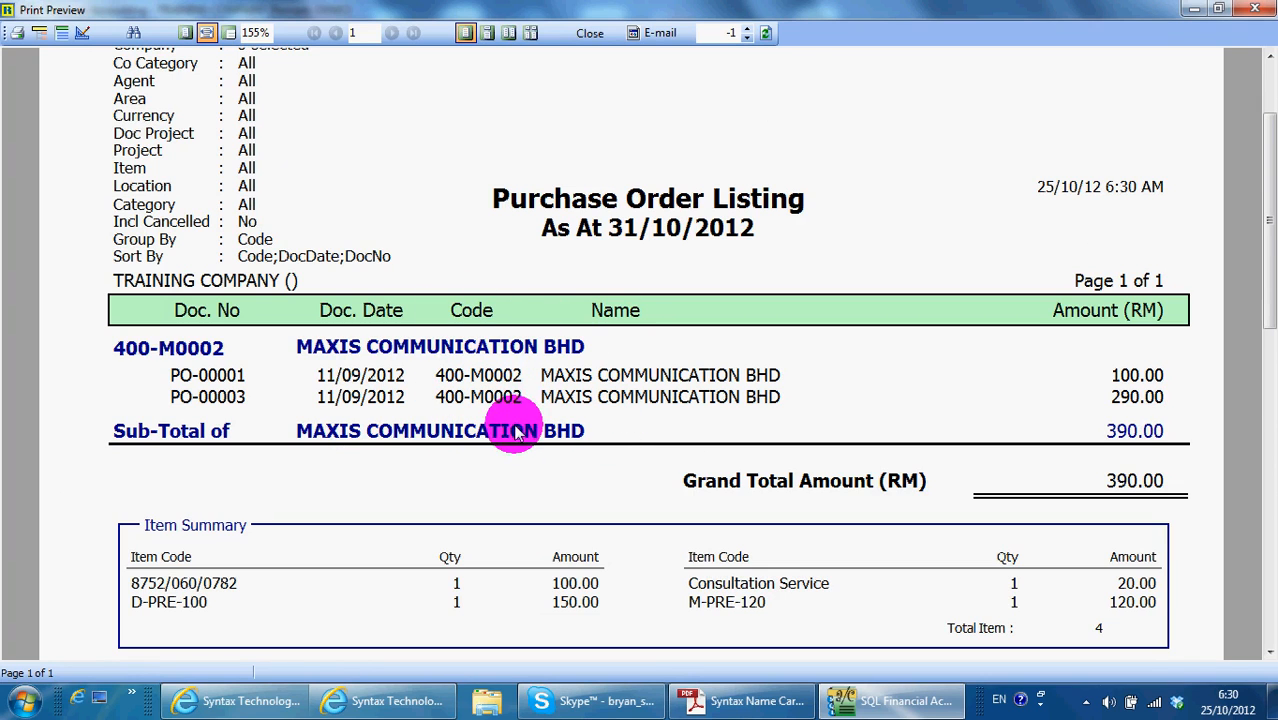
click(589, 33)
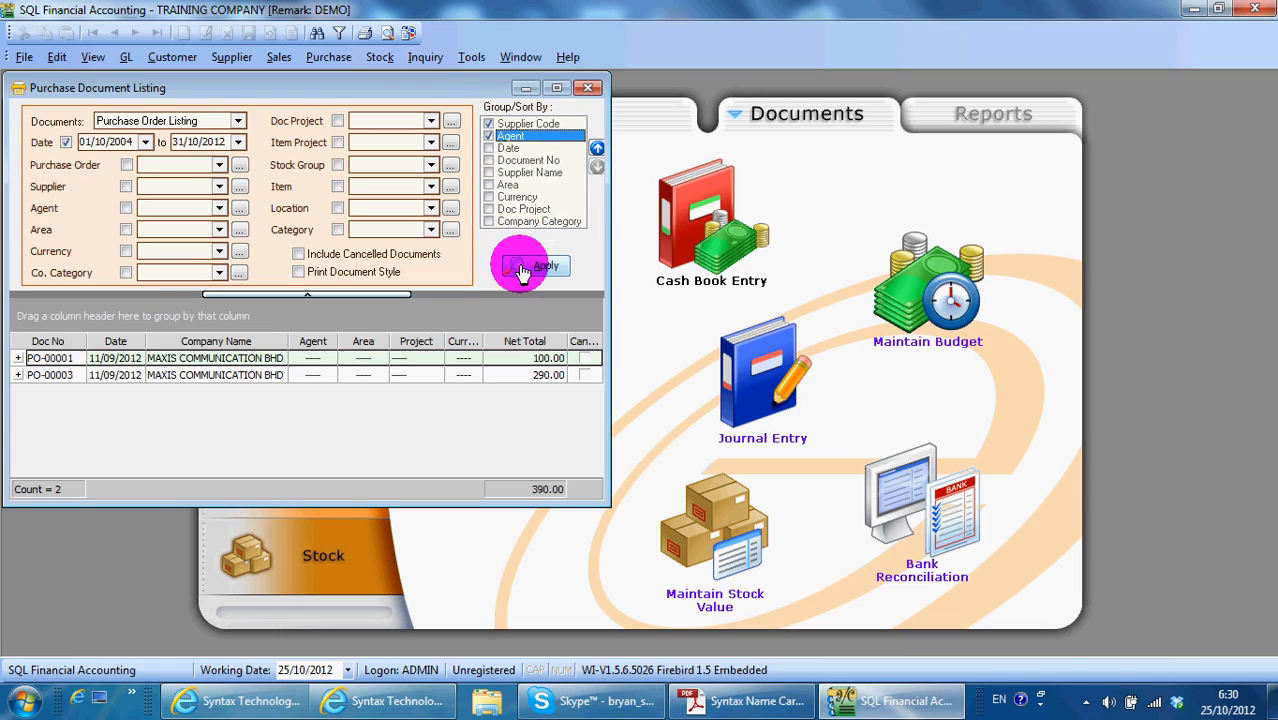
- Preview all suppliers' purchase orders grouped by supplier then agent, including Nokia
click(536, 265)
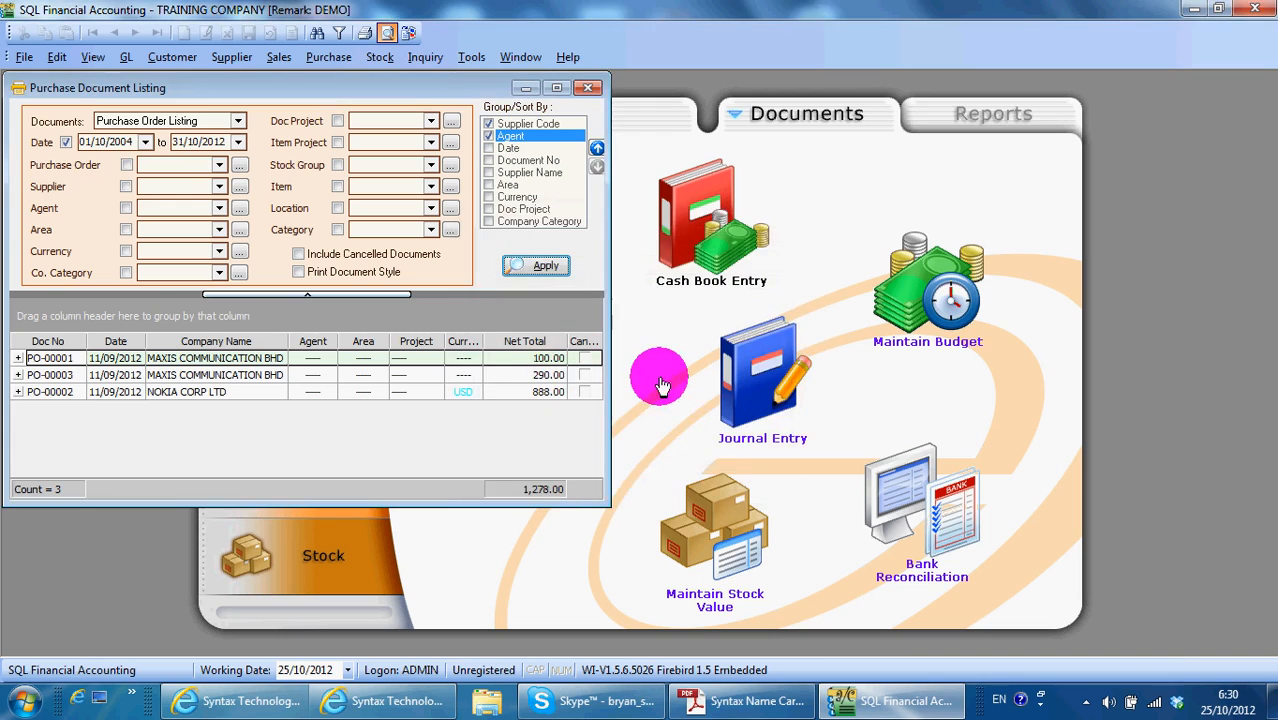
click(536, 265)
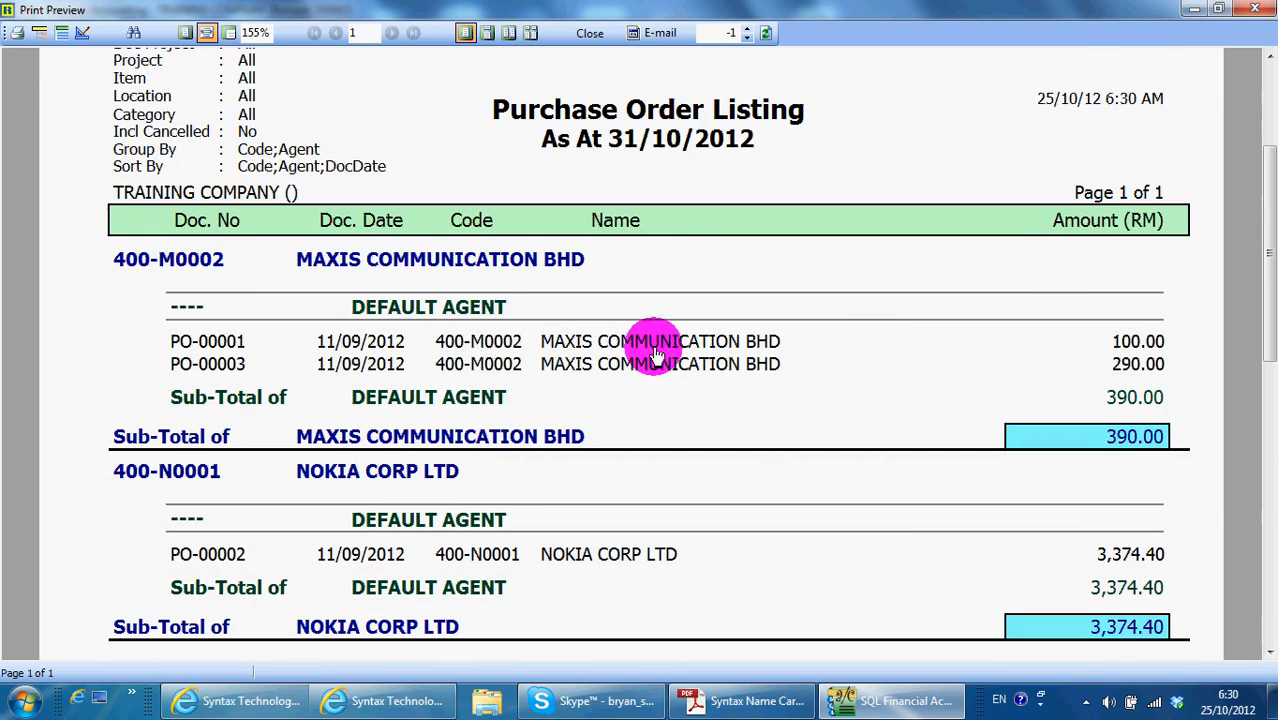
mouse_move(456, 364)
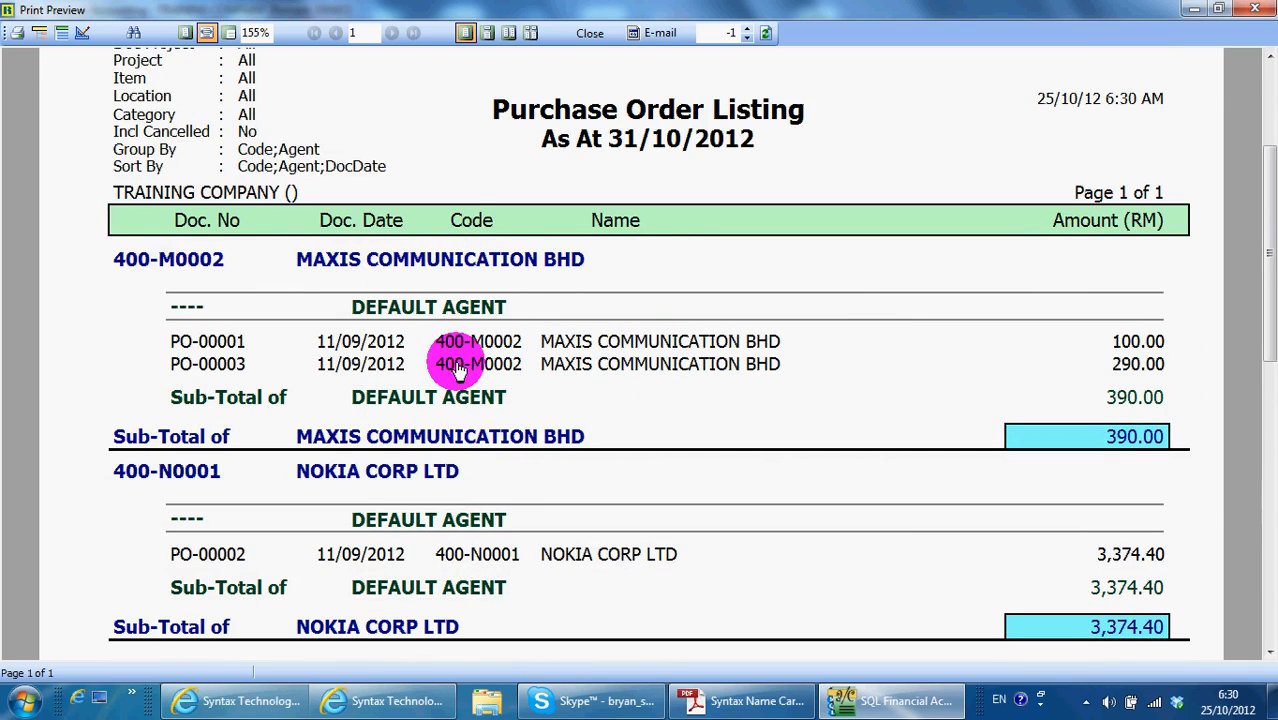
mouse_move(265, 480)
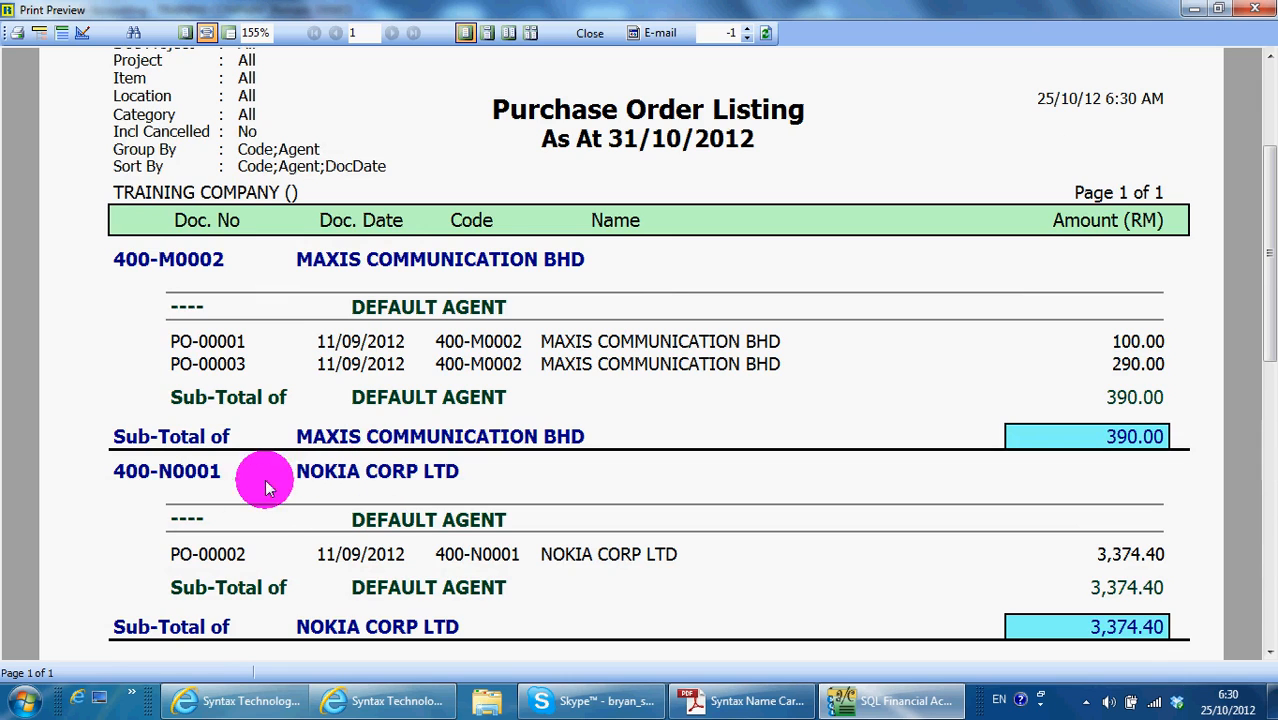
scroll(down, 3)
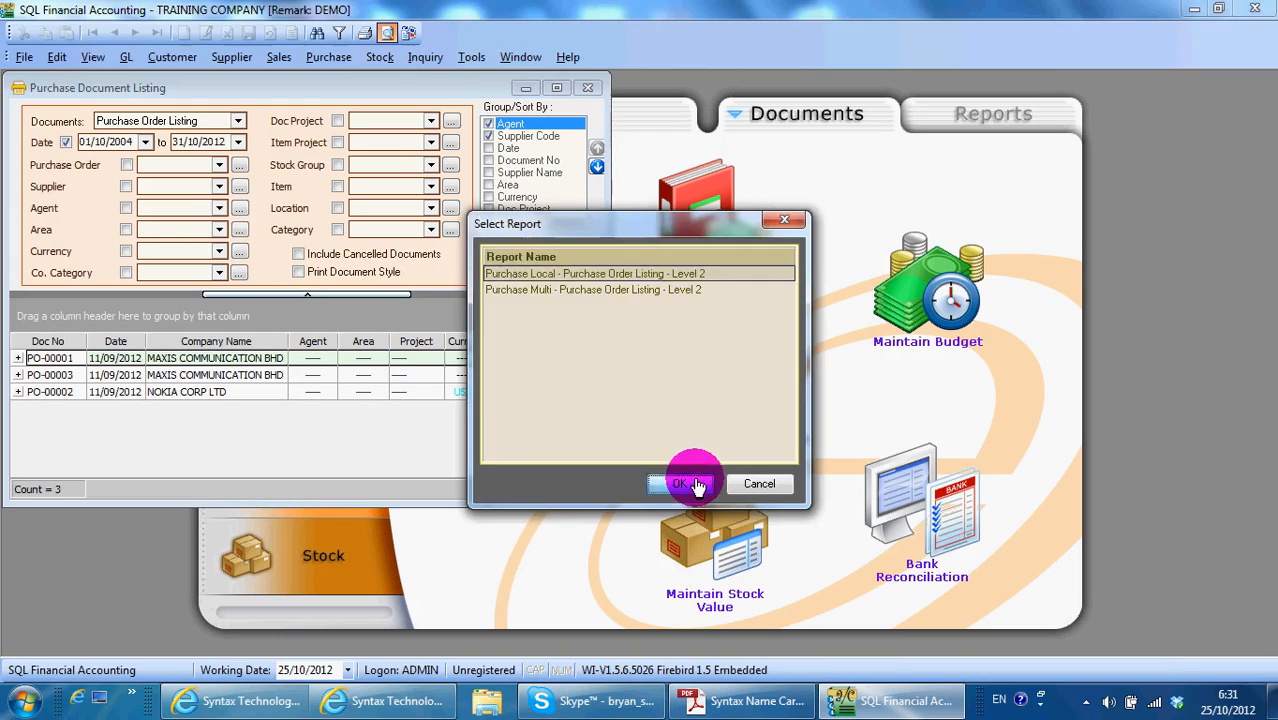
- Preview the Level 2 report grouped by agent then supplier, then close the listing window
click(680, 484)
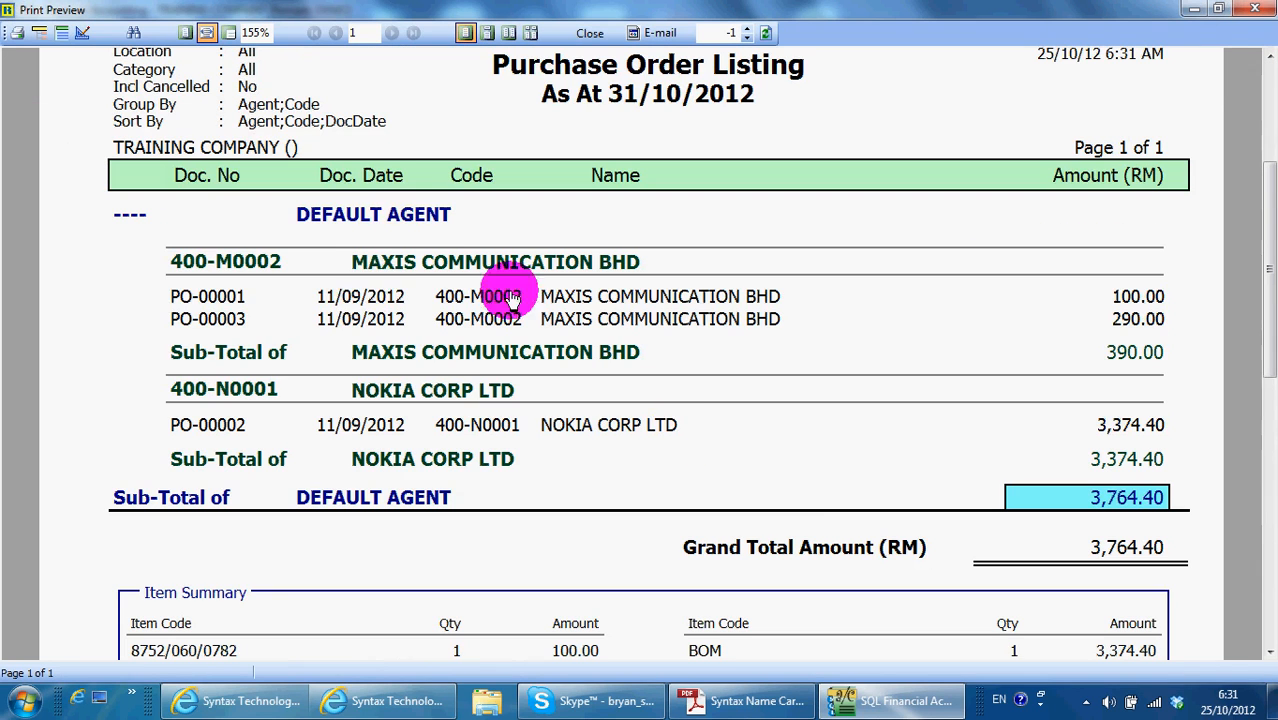
scroll(down, 3)
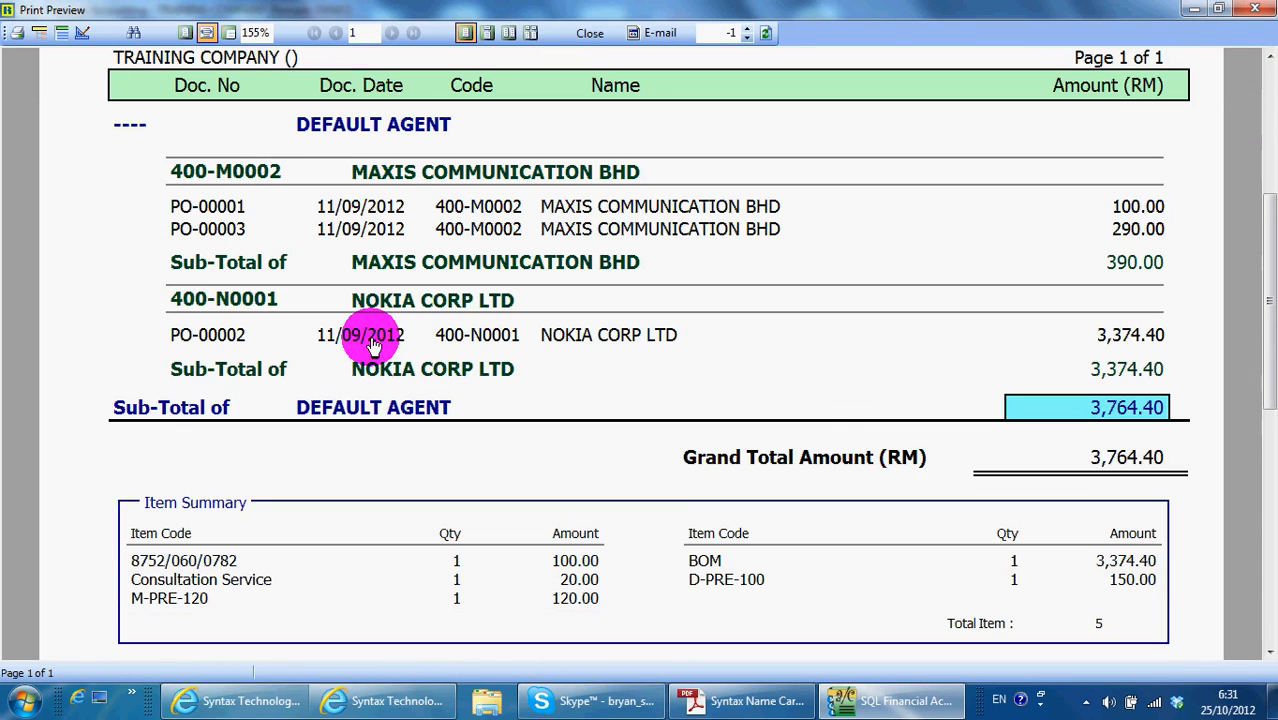
mouse_move(350, 360)
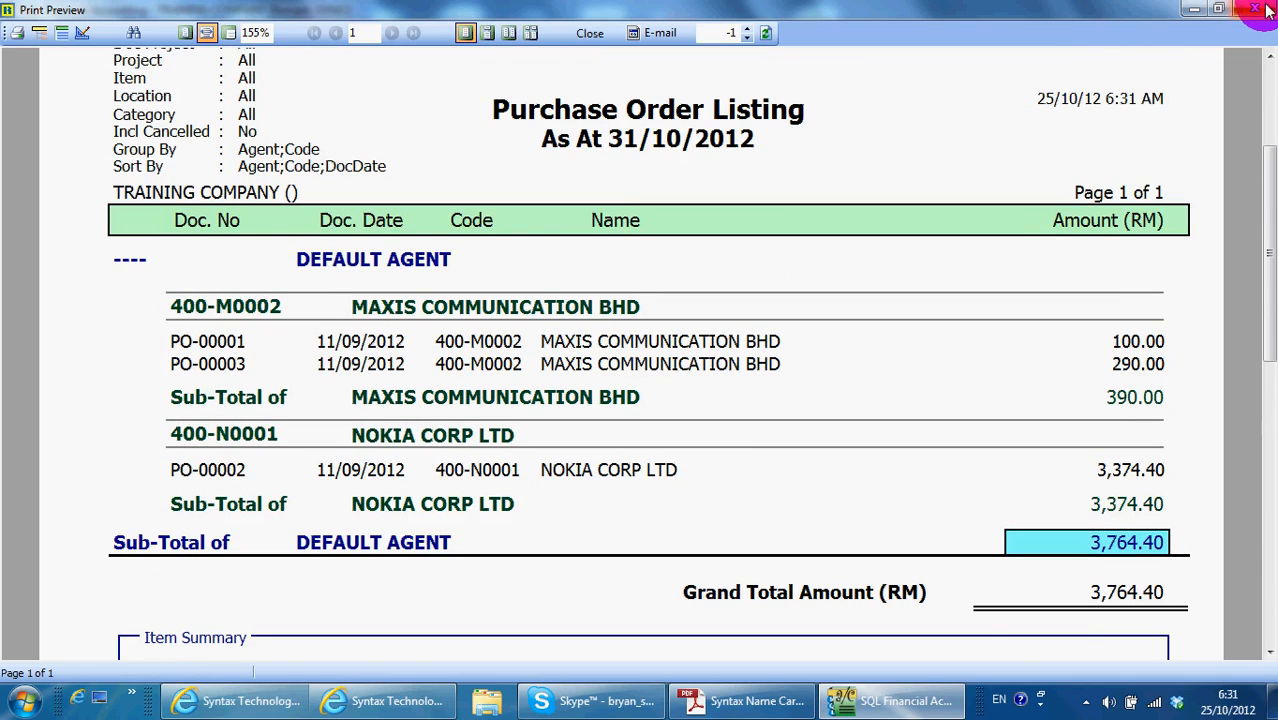
click(589, 33)
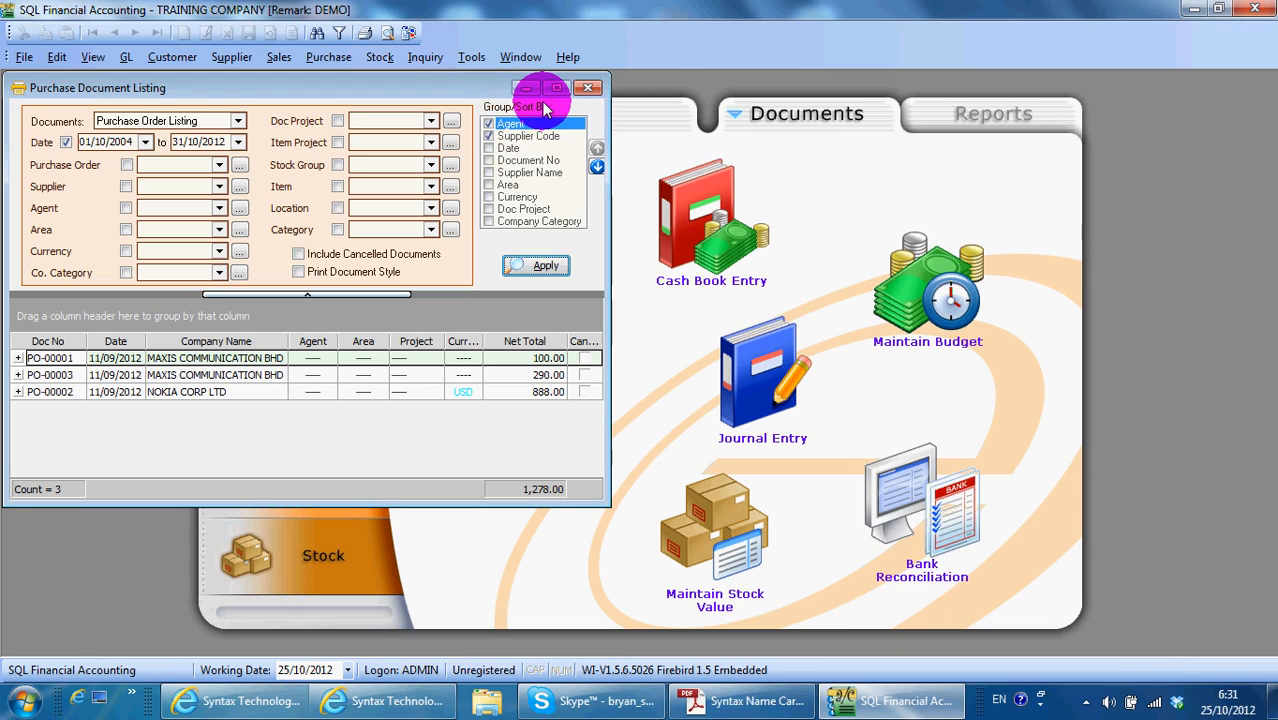
click(588, 88)
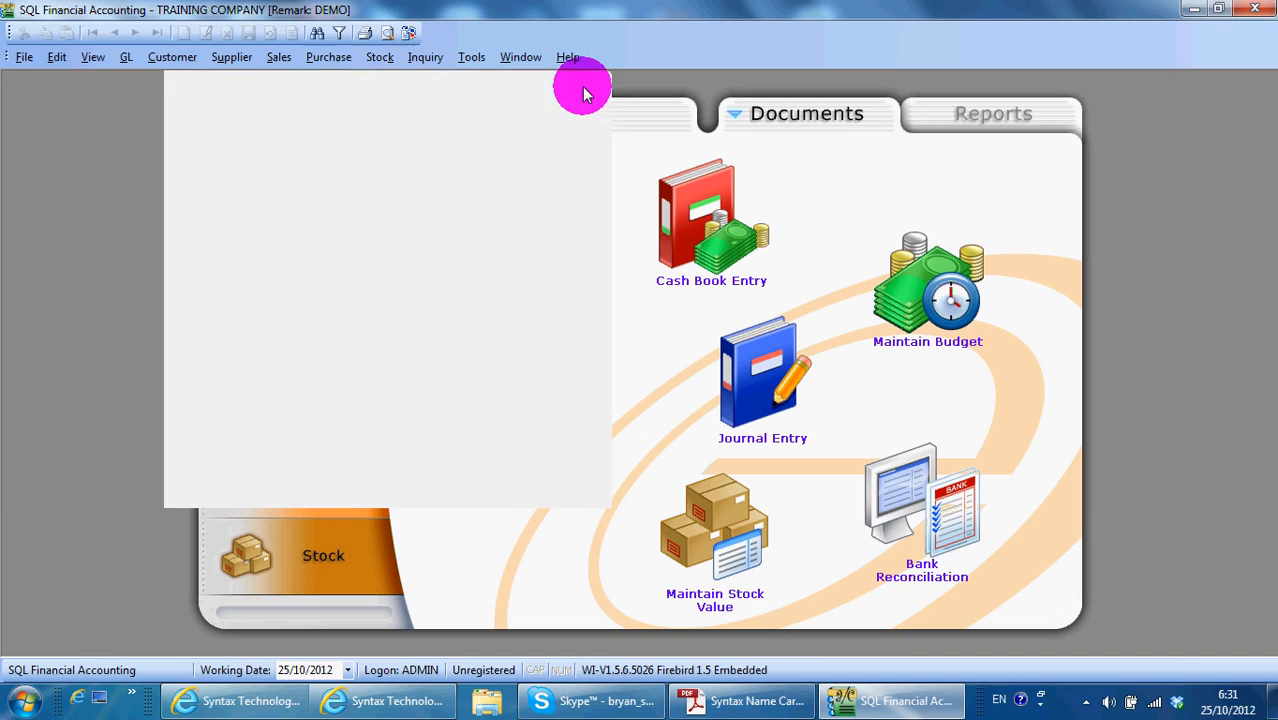
- Open the Outstanding Purchase Document Listing from the Purchase menu
click(379, 57)
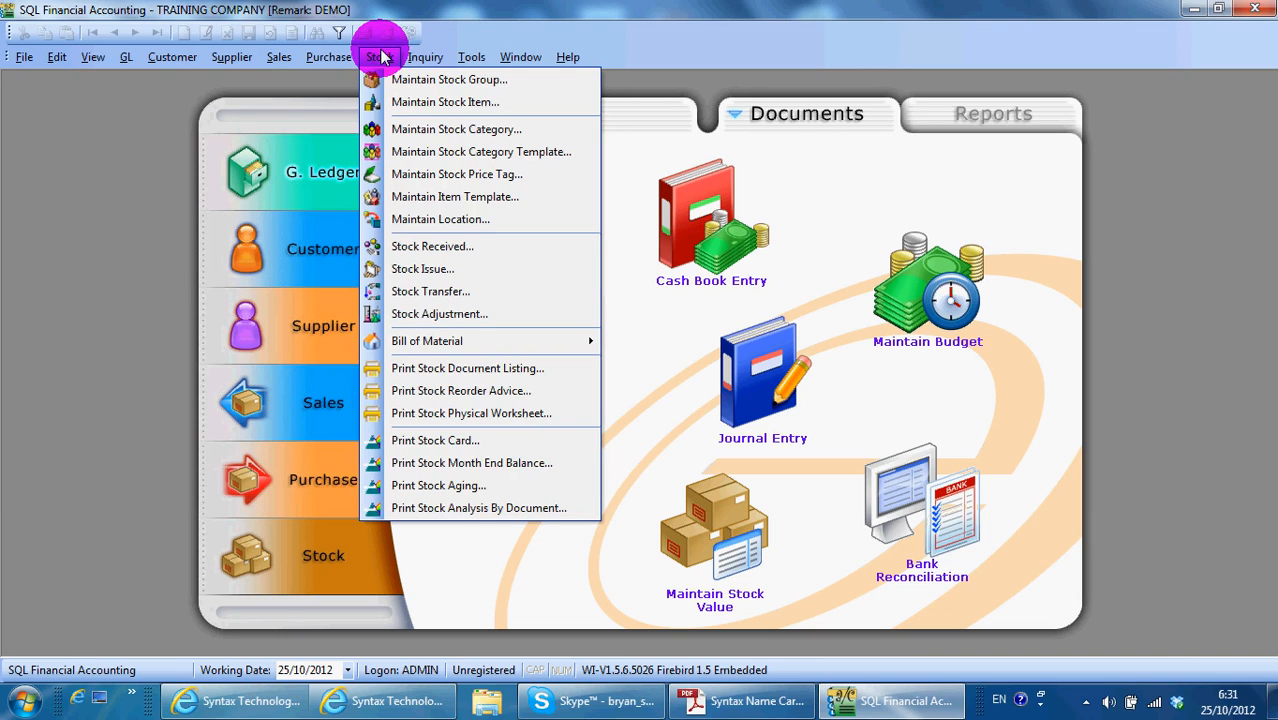
click(328, 56)
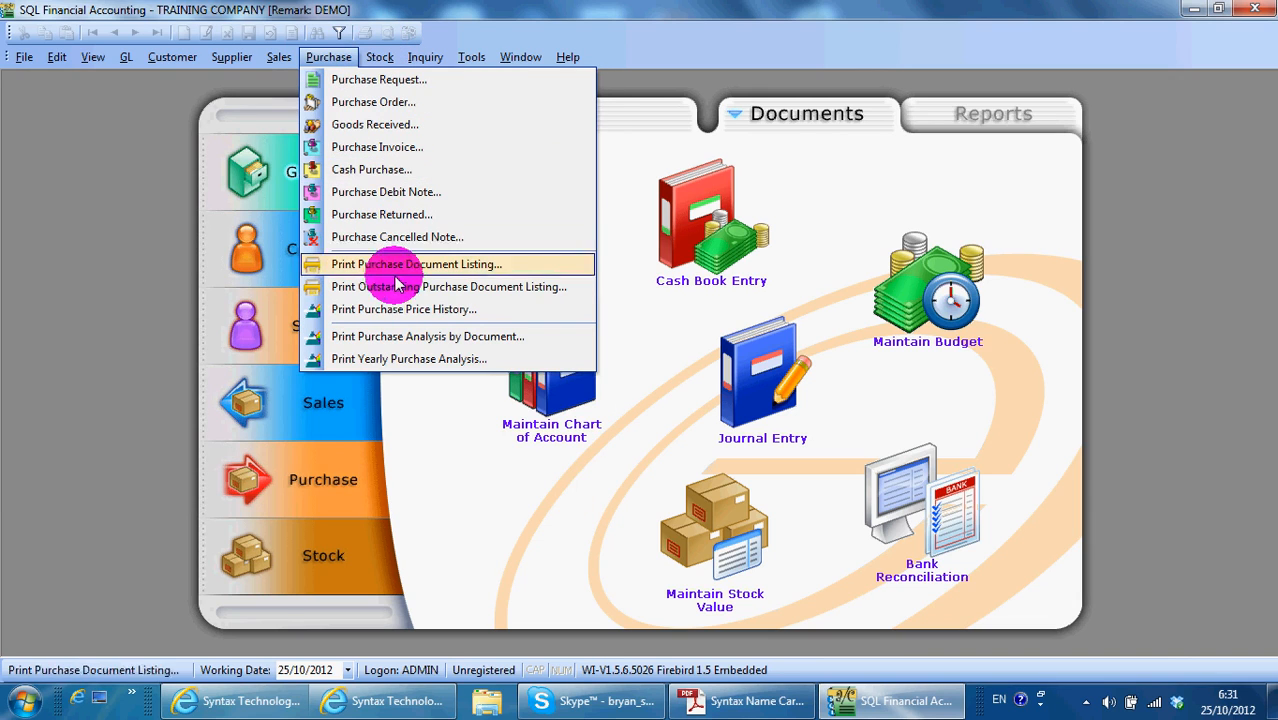
mouse_move(448, 287)
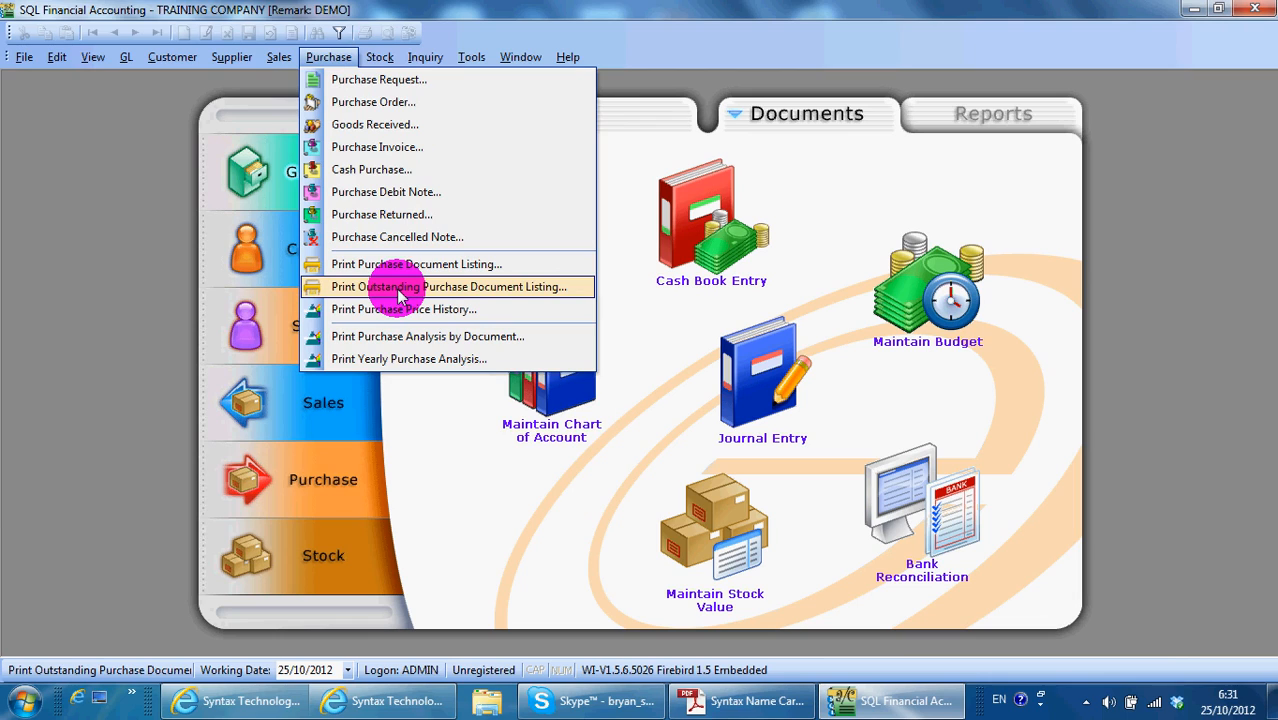
click(449, 287)
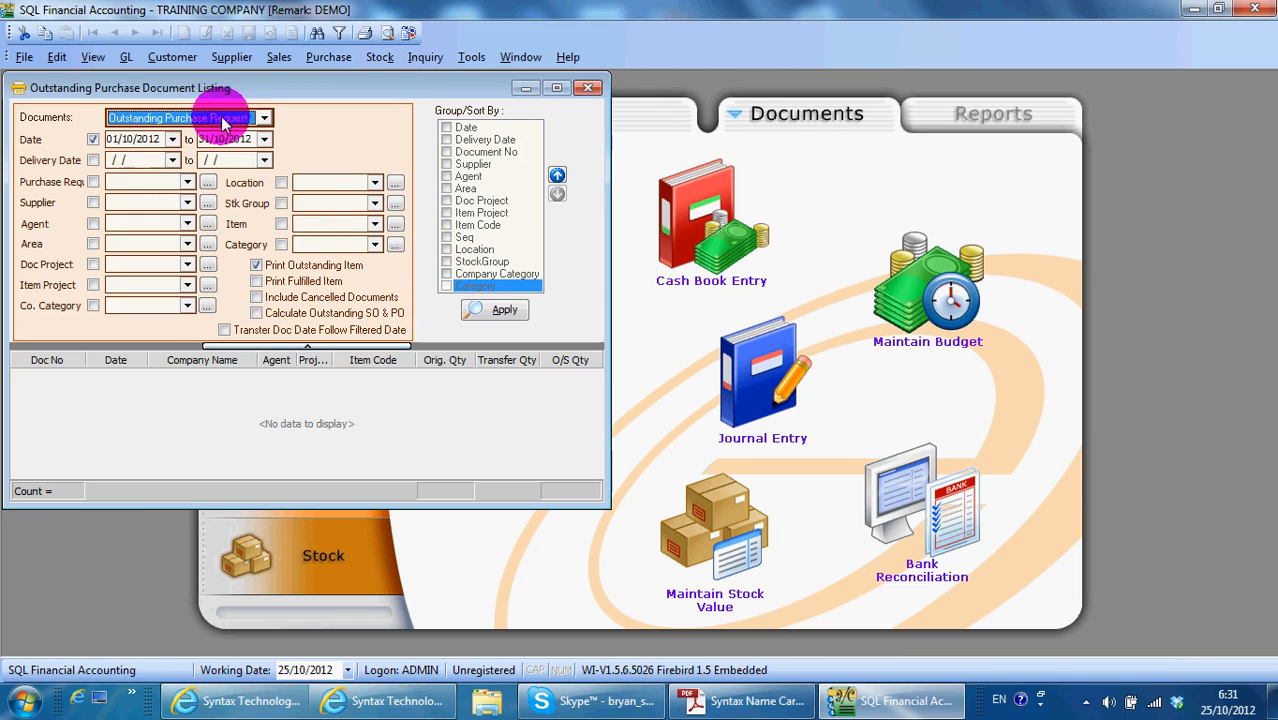
click(264, 117)
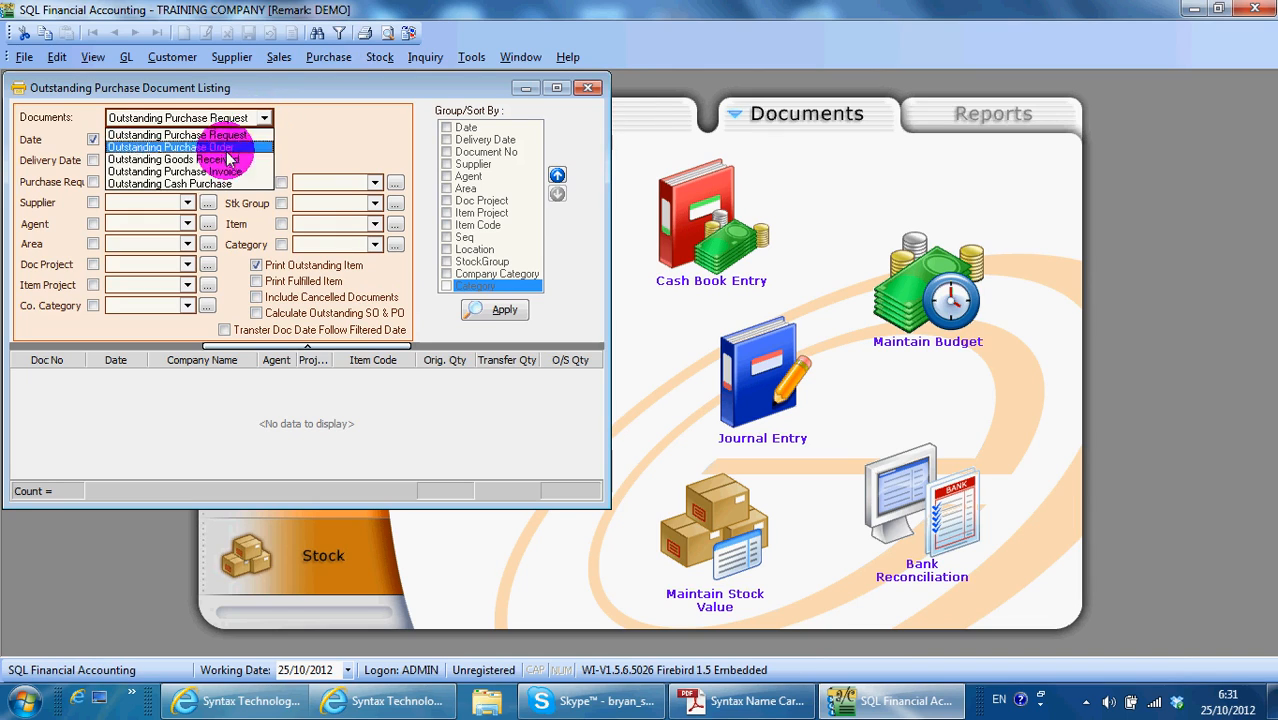
click(177, 135)
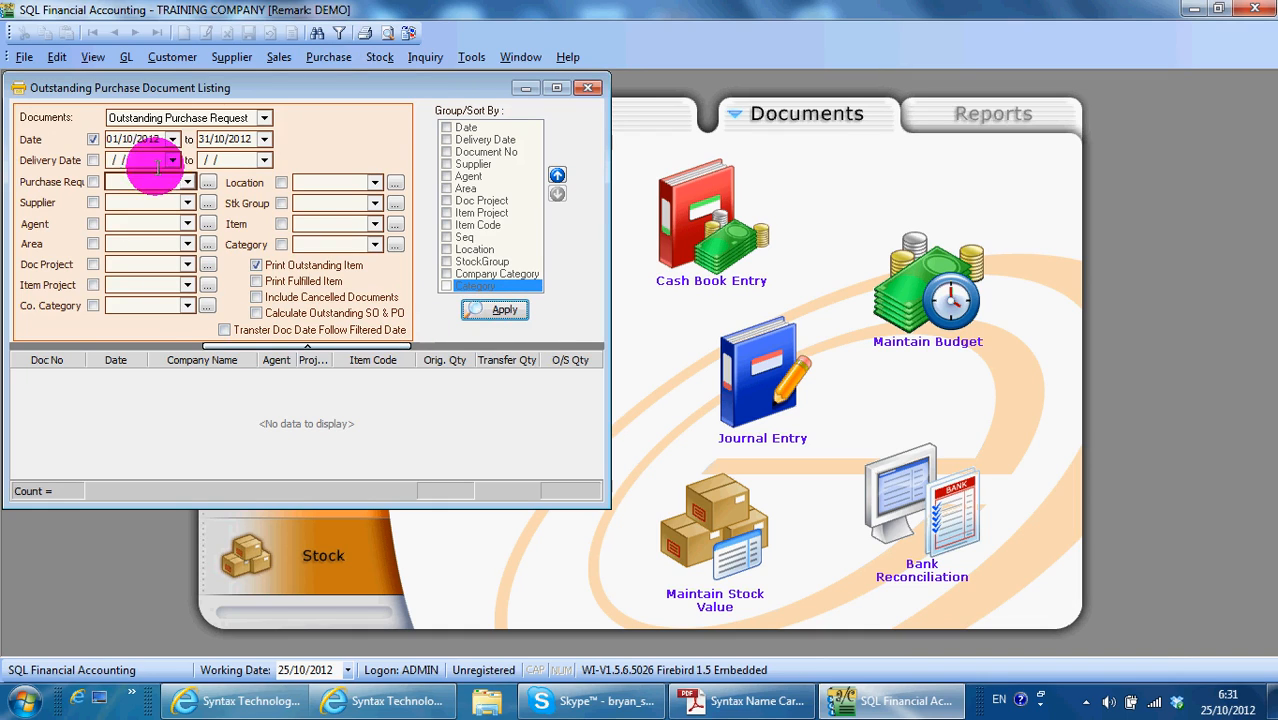
- List outstanding purchase orders from 01/10/2004, showing PO-00001 Maxis and PO-00002 Nokia
click(263, 117)
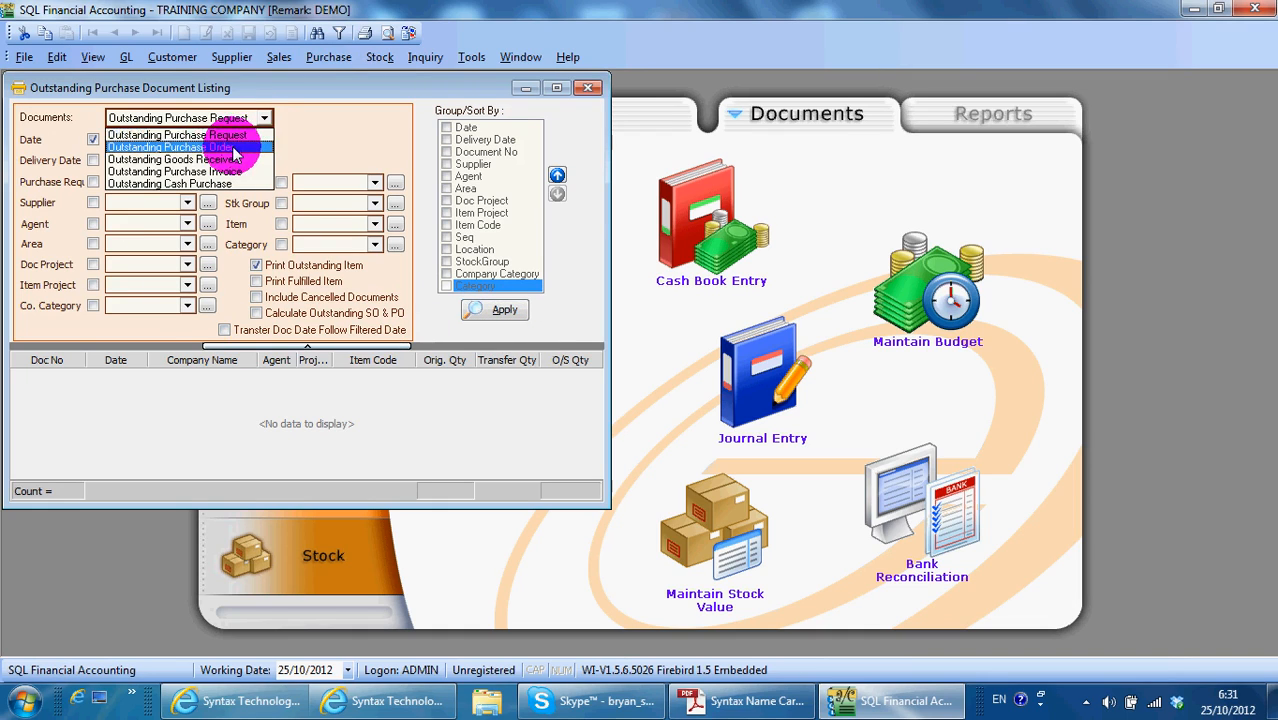
click(175, 147)
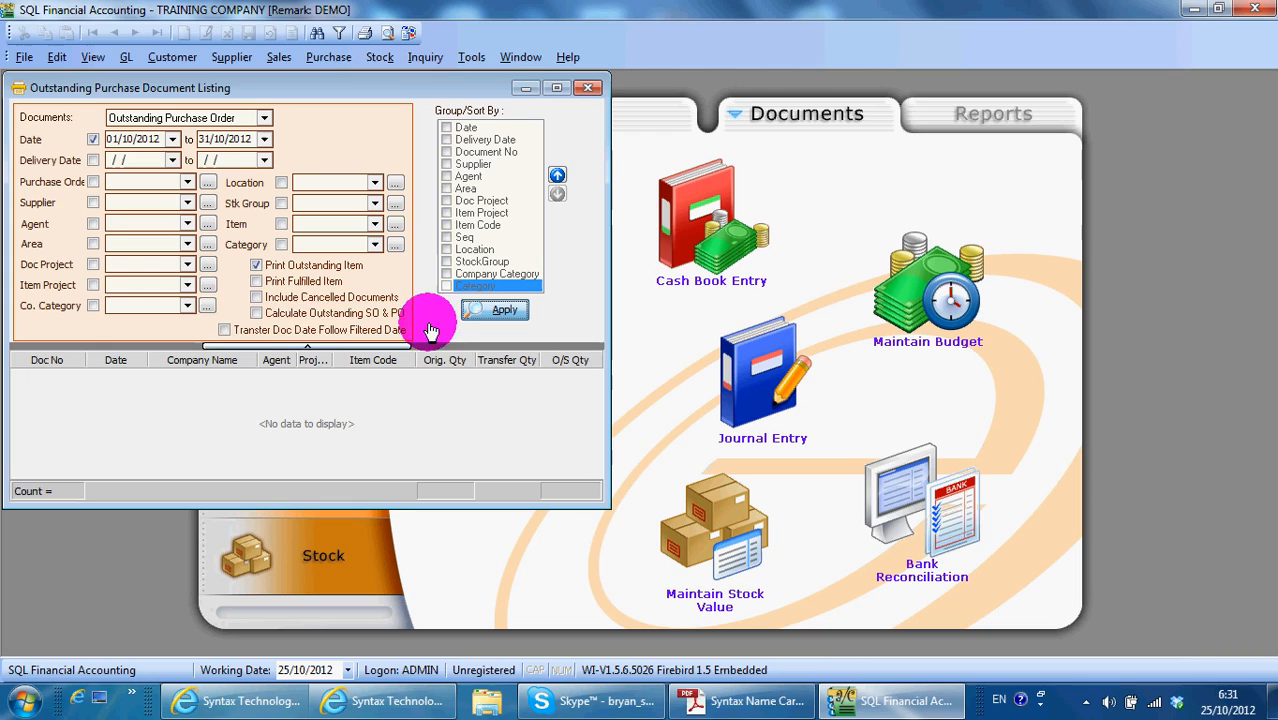
click(135, 139)
text(04)
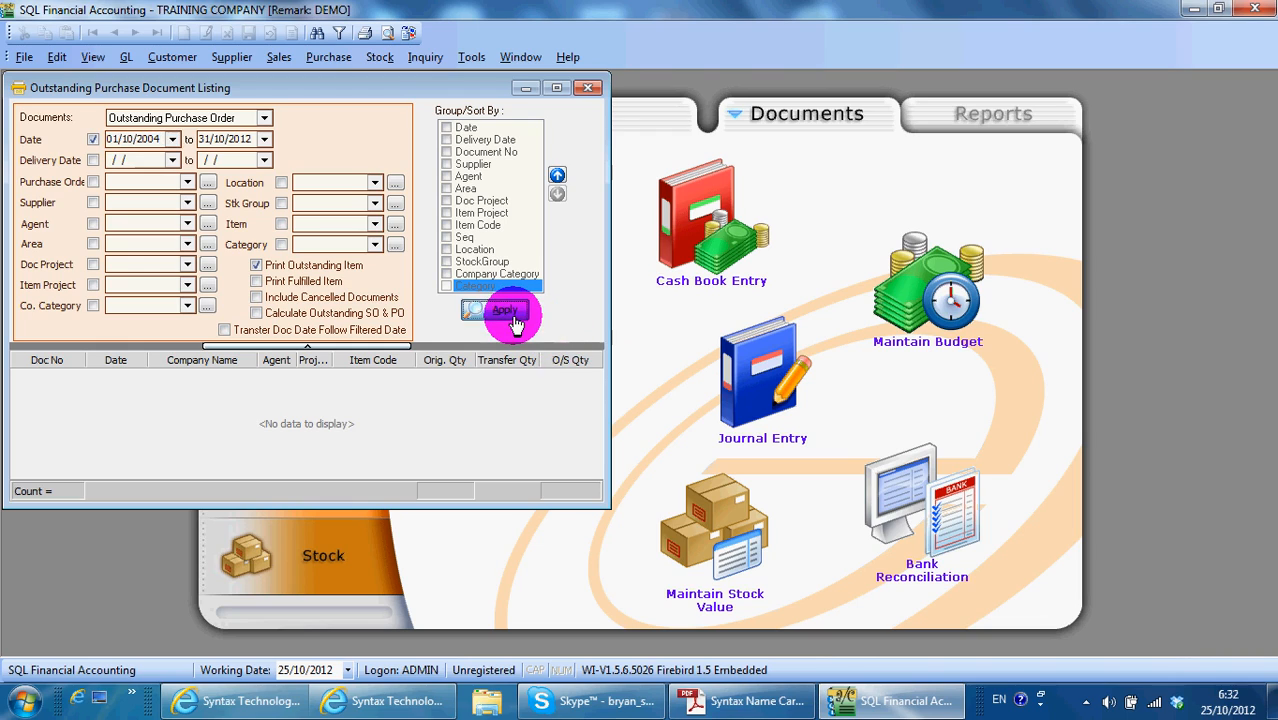
click(505, 310)
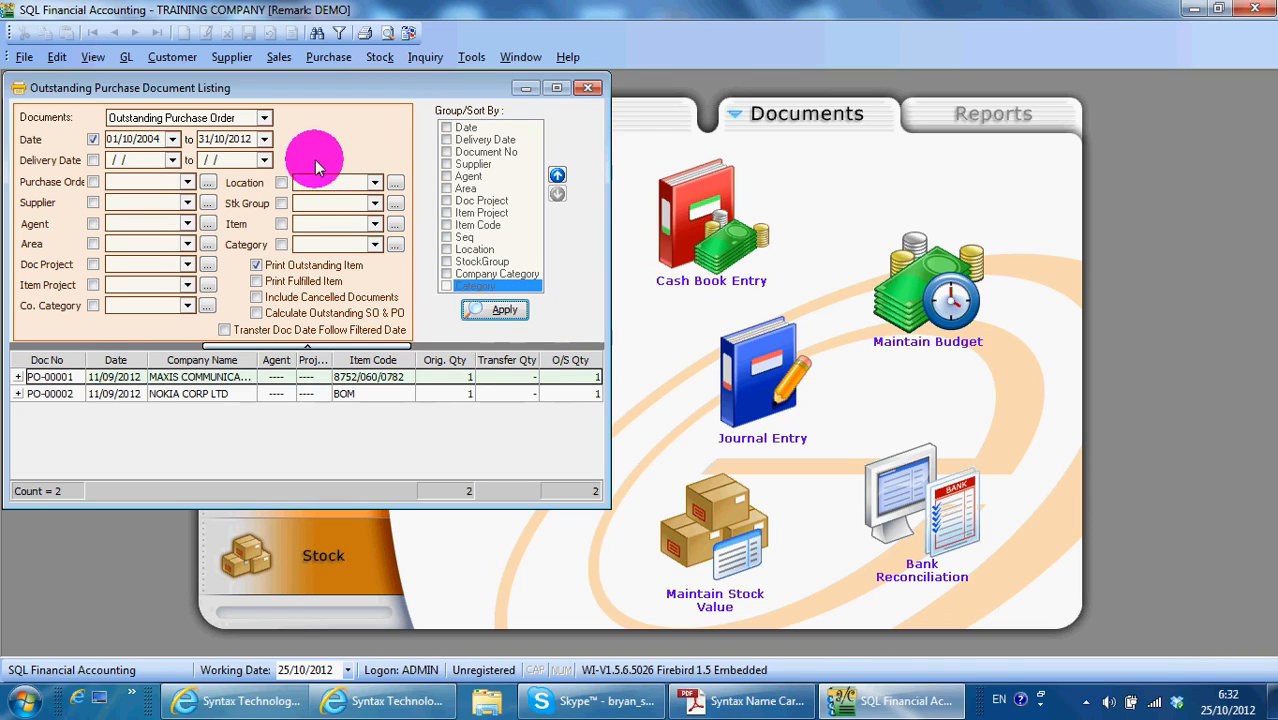
mouse_move(305, 230)
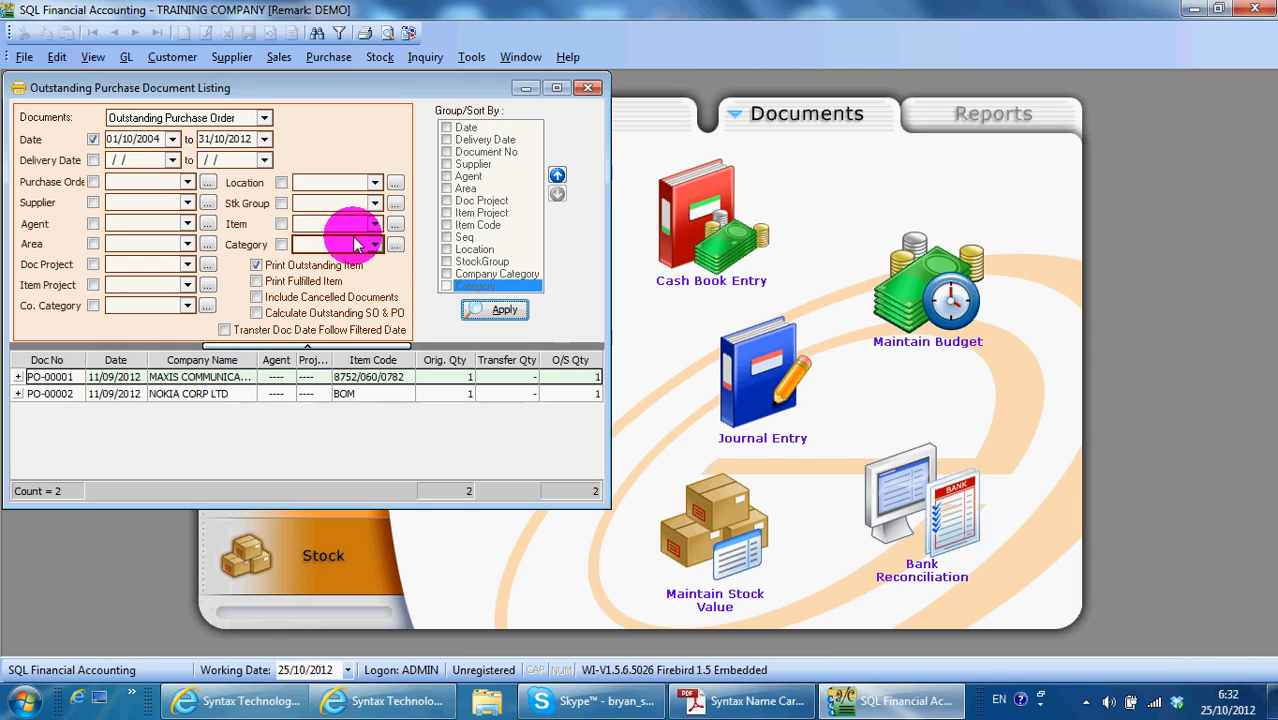
mouse_move(238, 393)
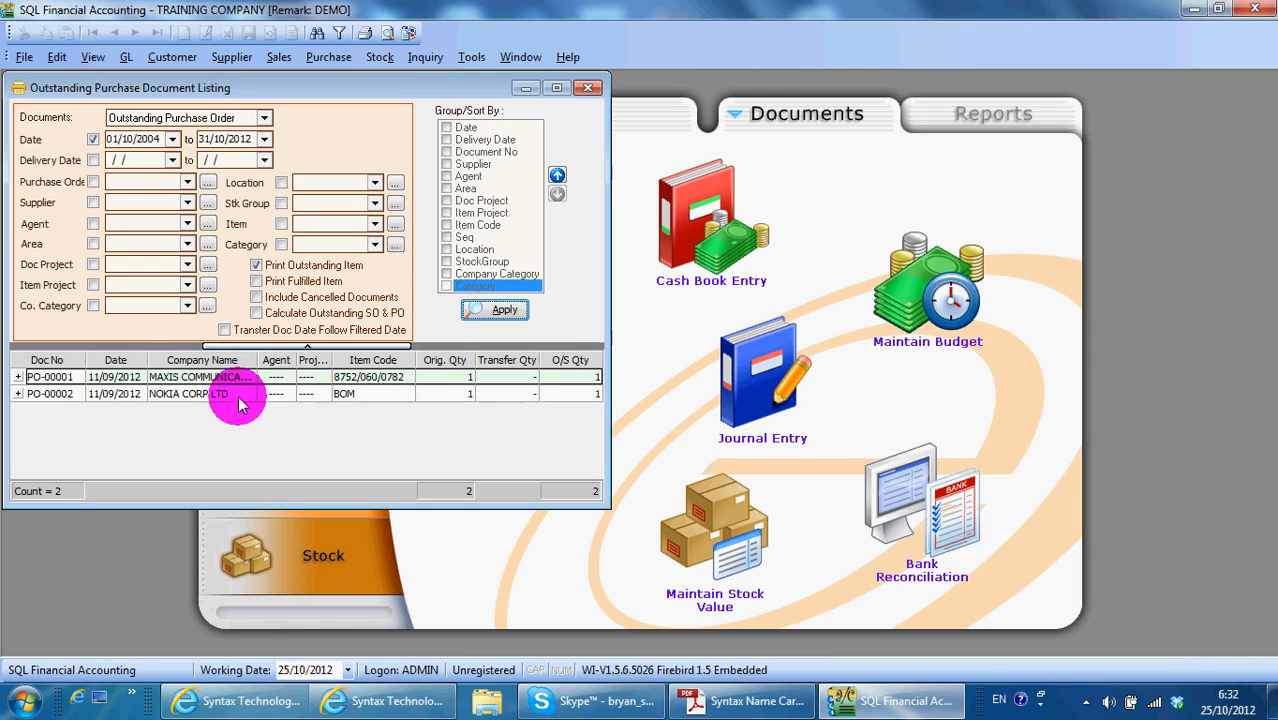
click(264, 117)
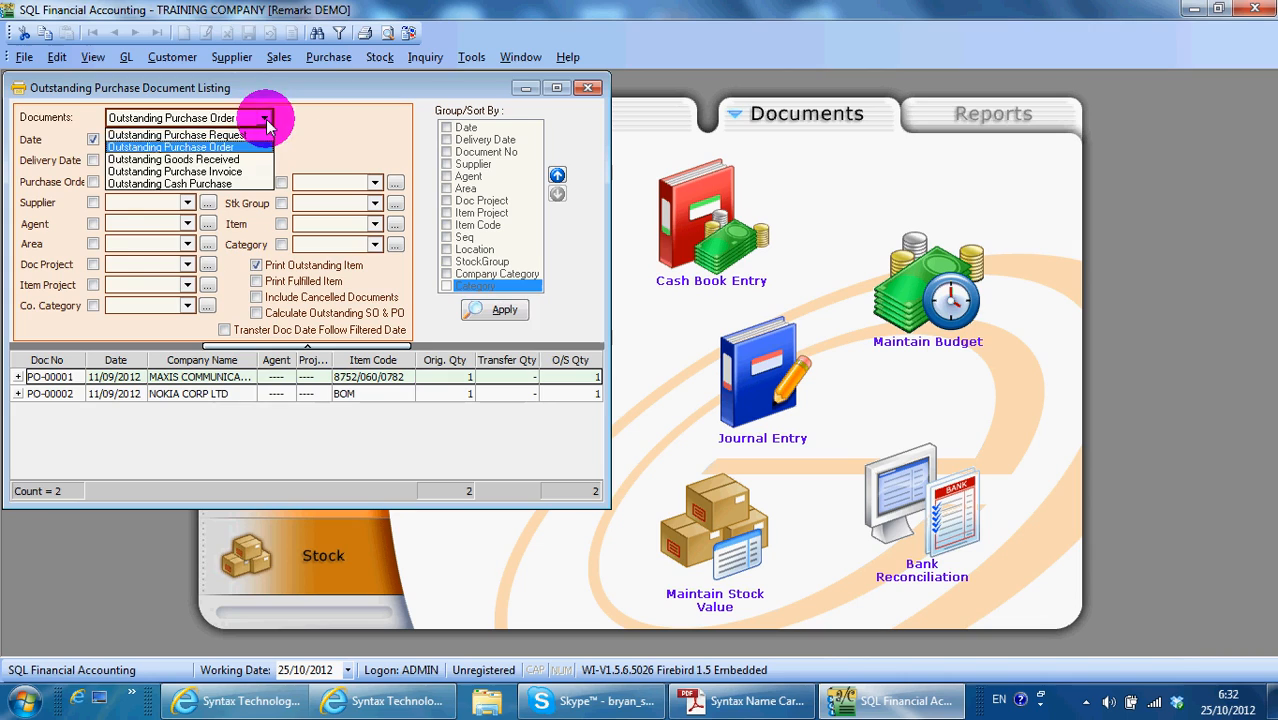
- Load outstanding goods received, then preview outstanding purchase orders grouped by supplier
click(173, 159)
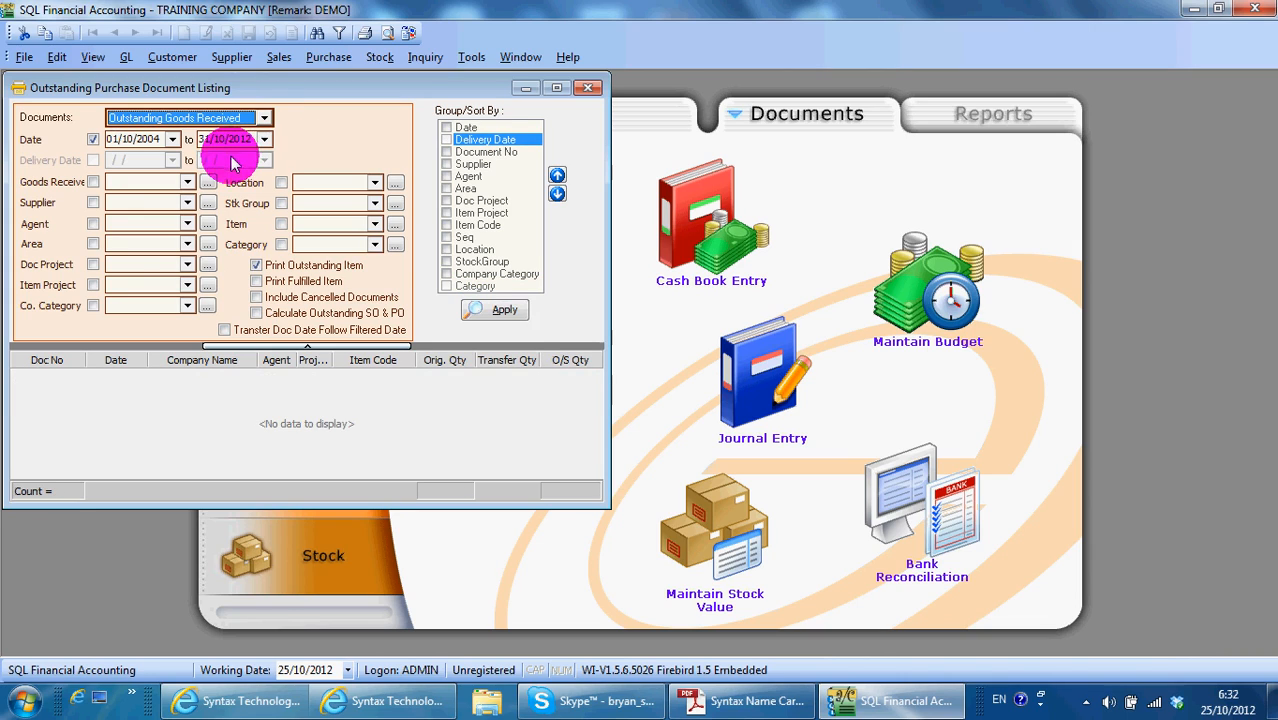
click(504, 310)
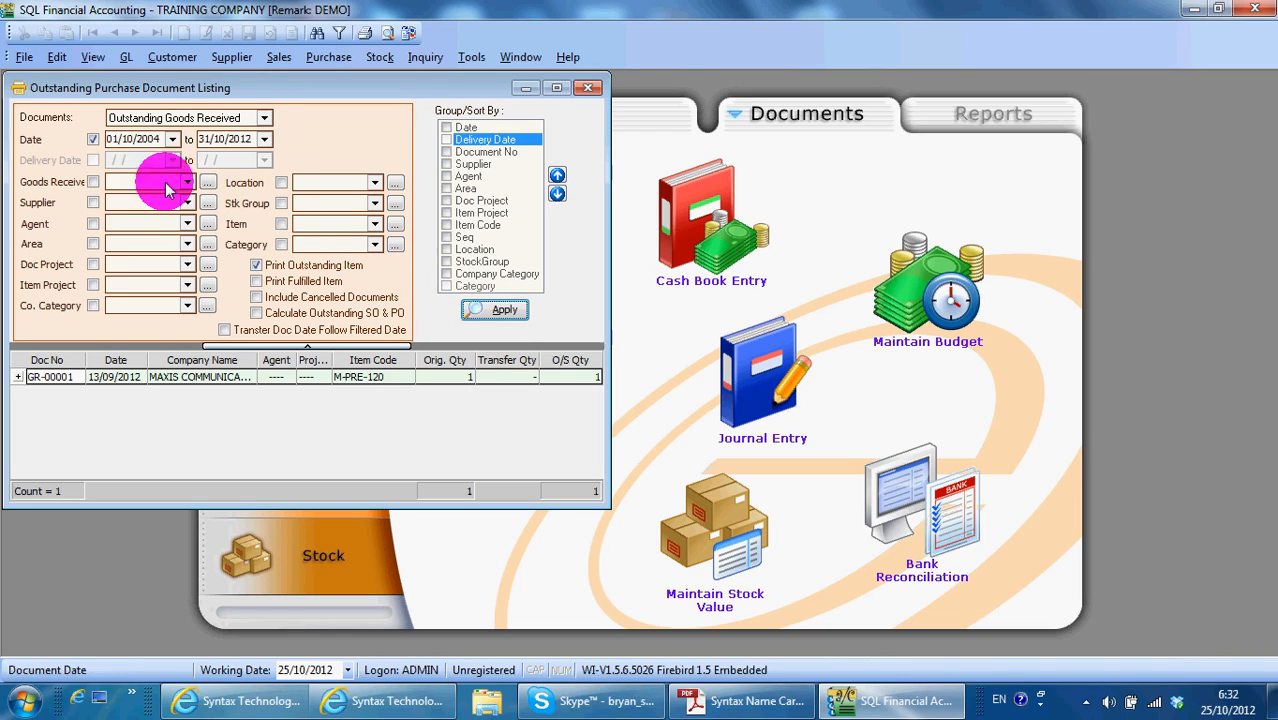
click(263, 117)
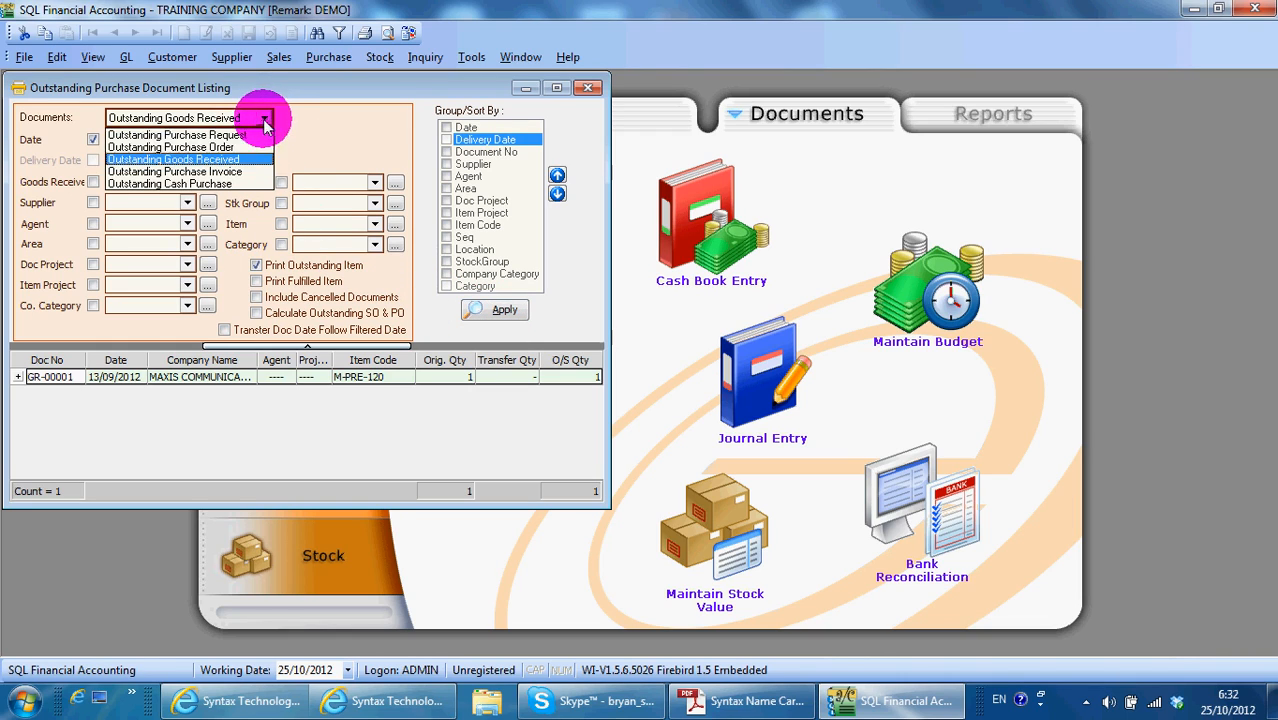
click(170, 147)
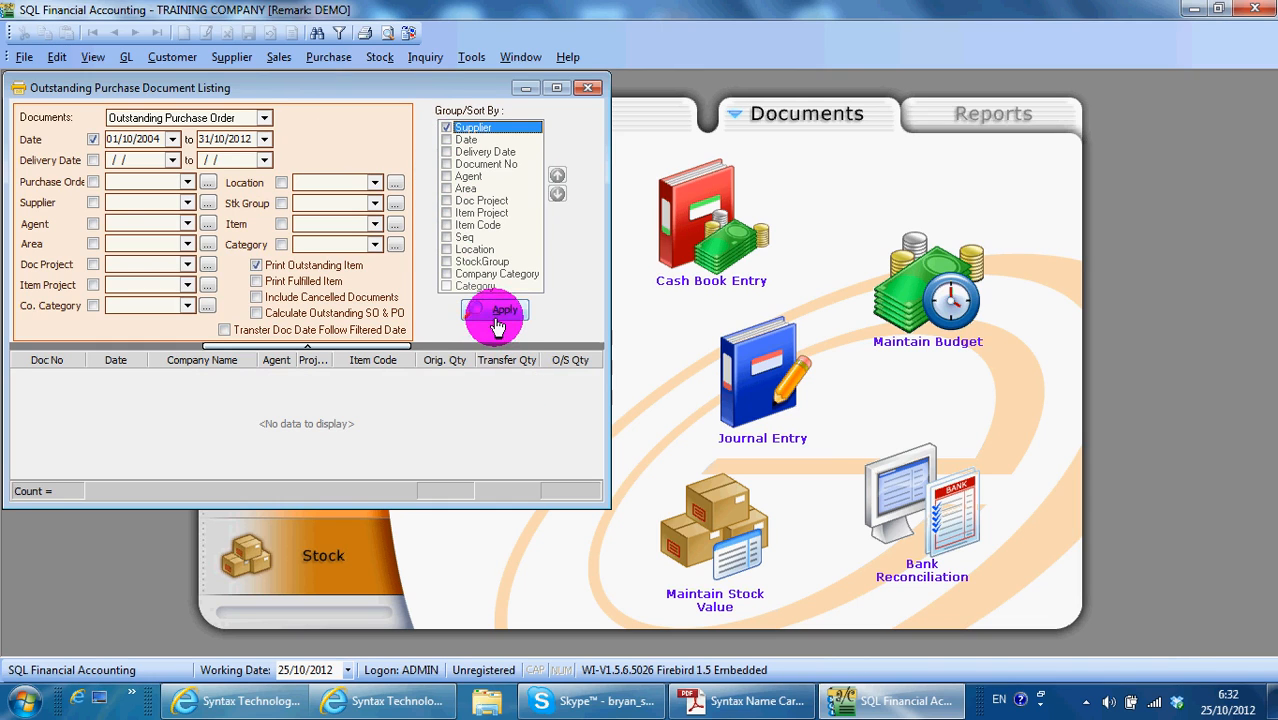
click(497, 313)
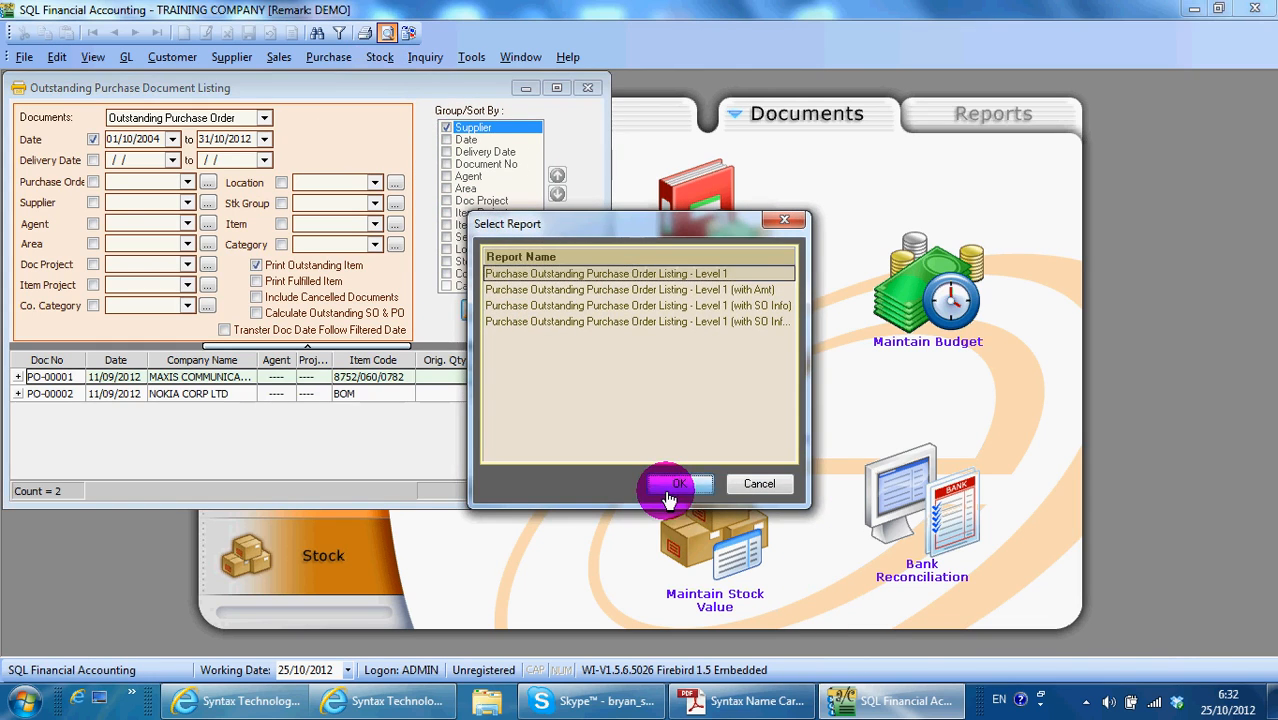
click(678, 484)
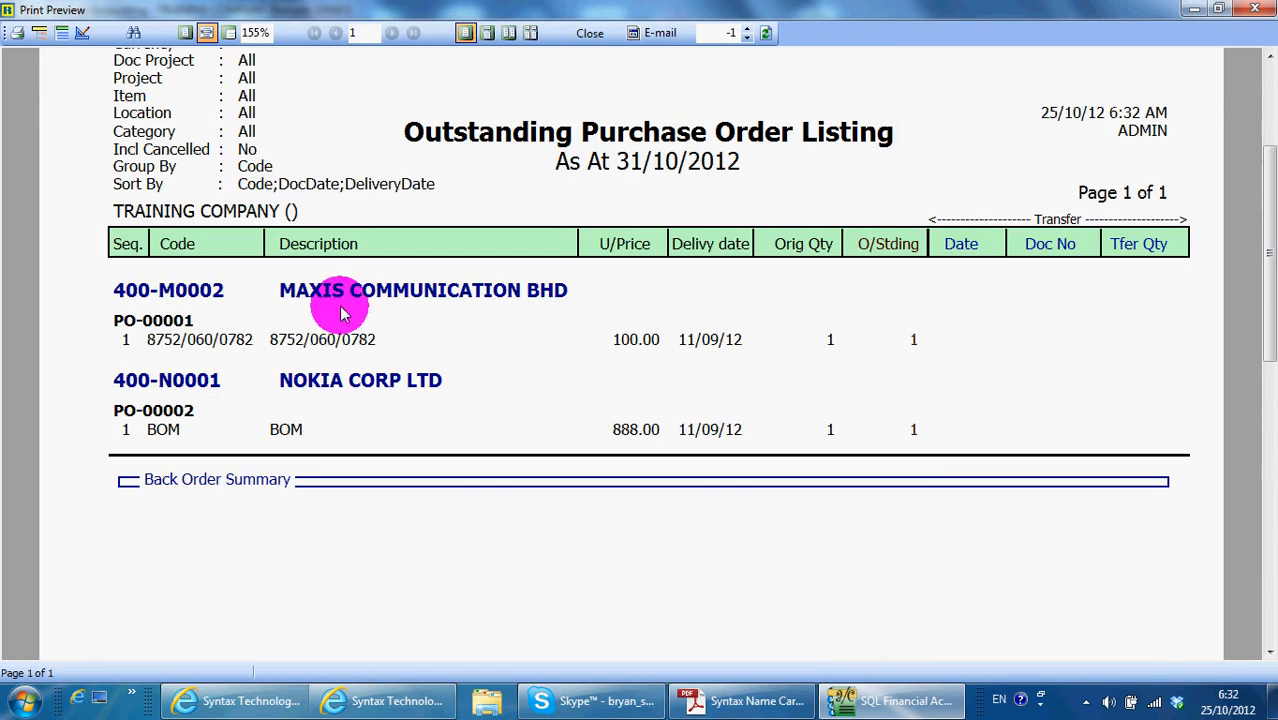
mouse_move(225, 363)
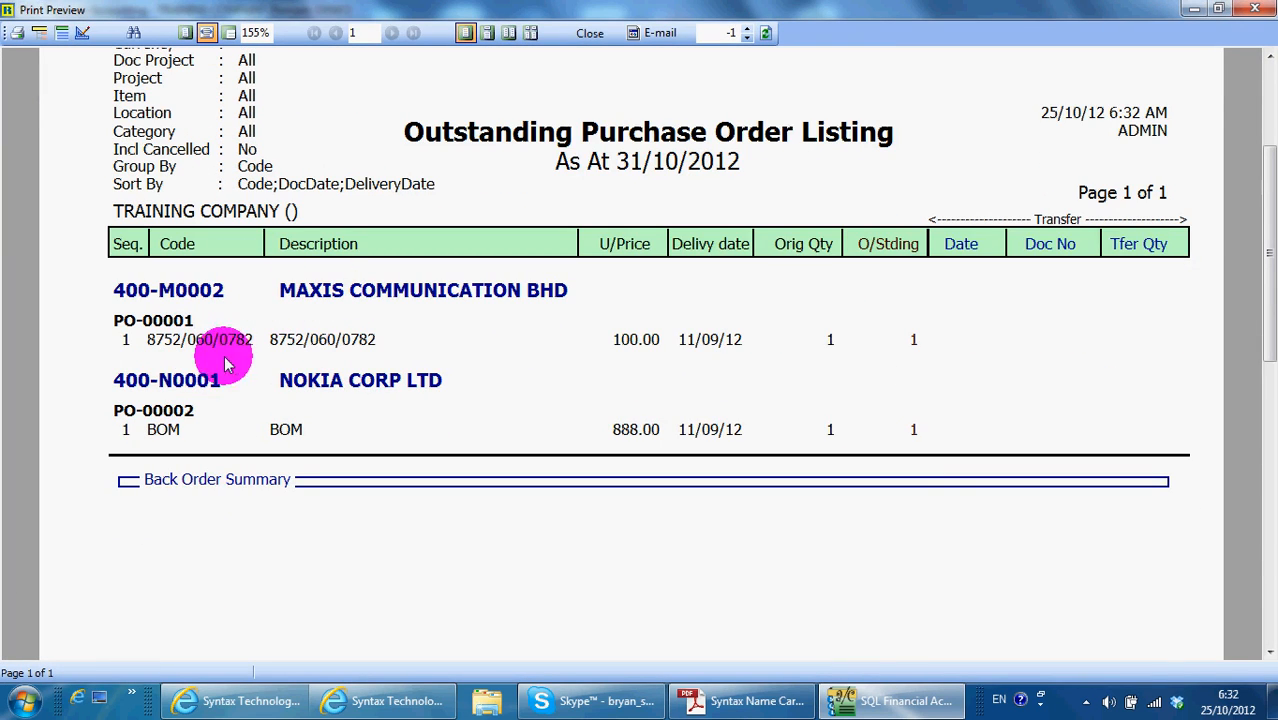
mouse_move(195, 390)
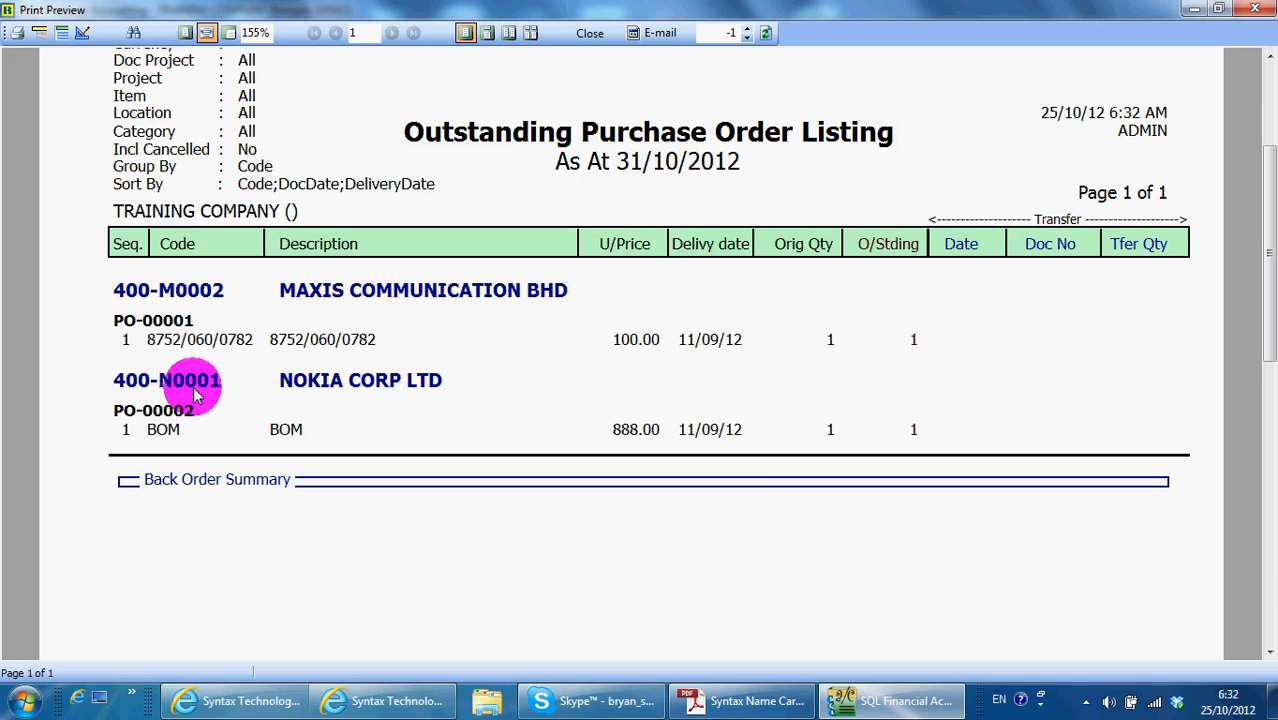
mouse_move(828, 331)
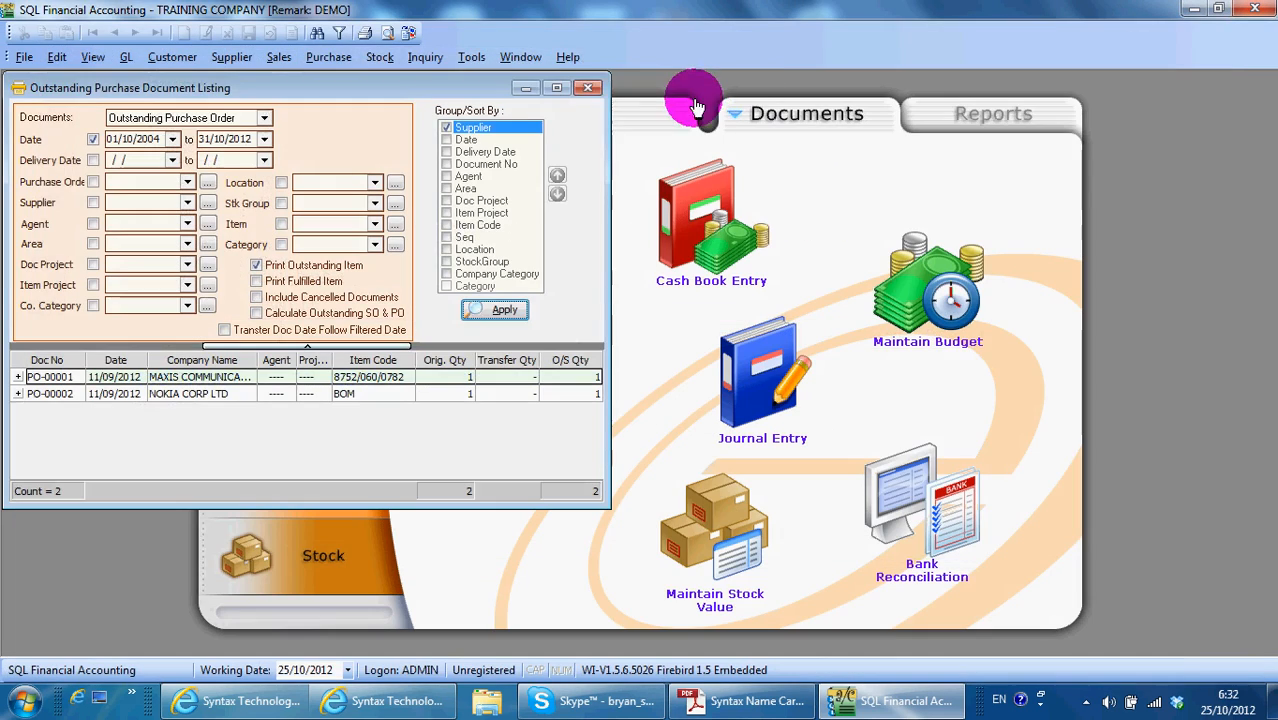
- Open the Print Purchase Price History report from the Purchase menu
click(328, 56)
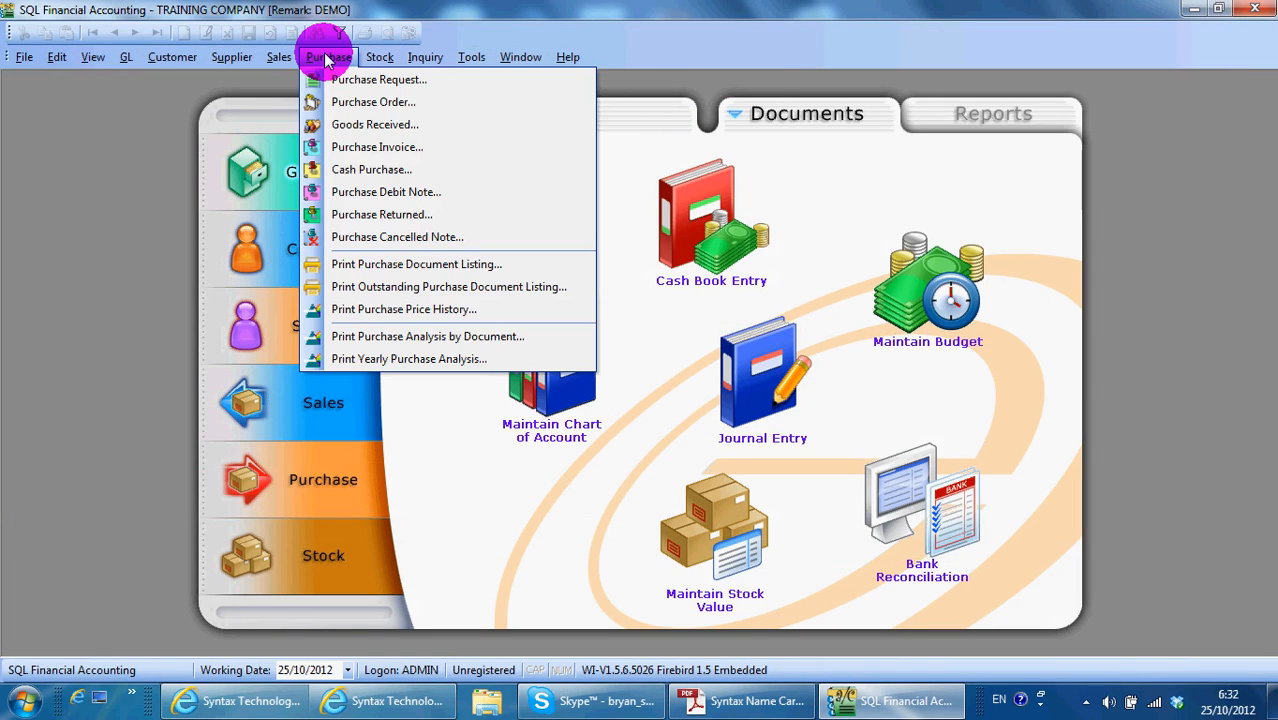
mouse_move(430, 309)
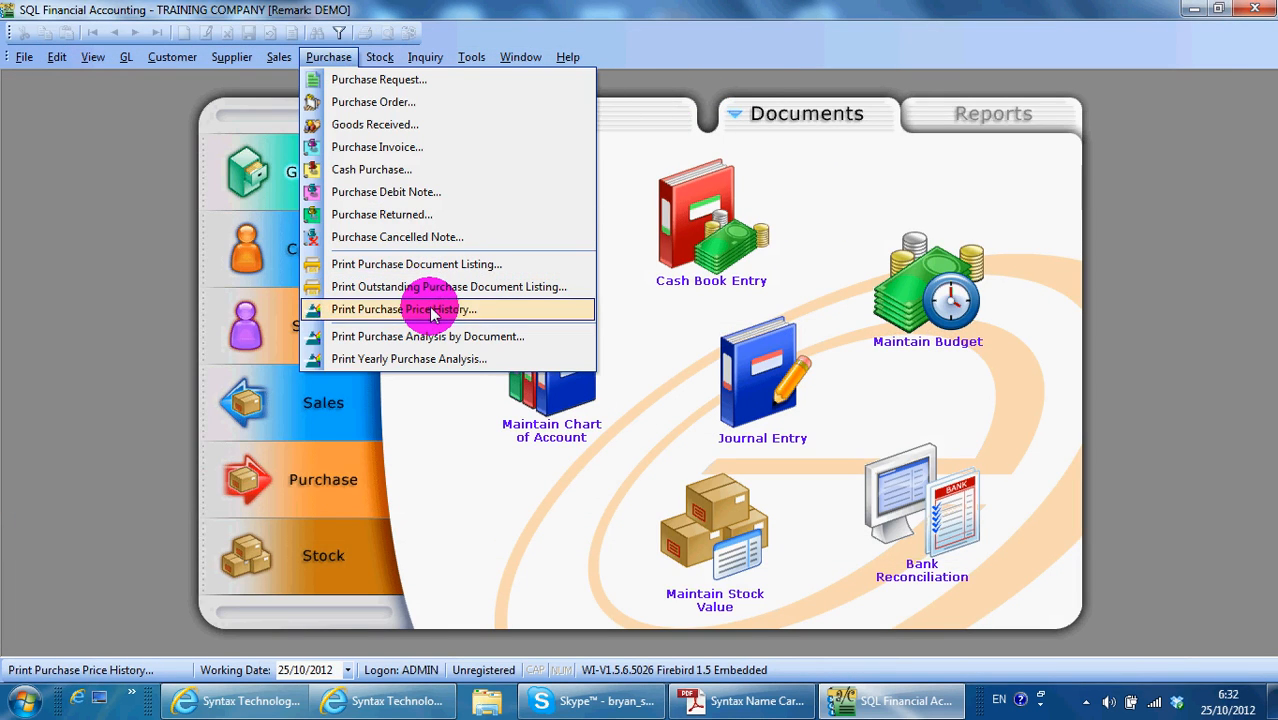
click(404, 309)
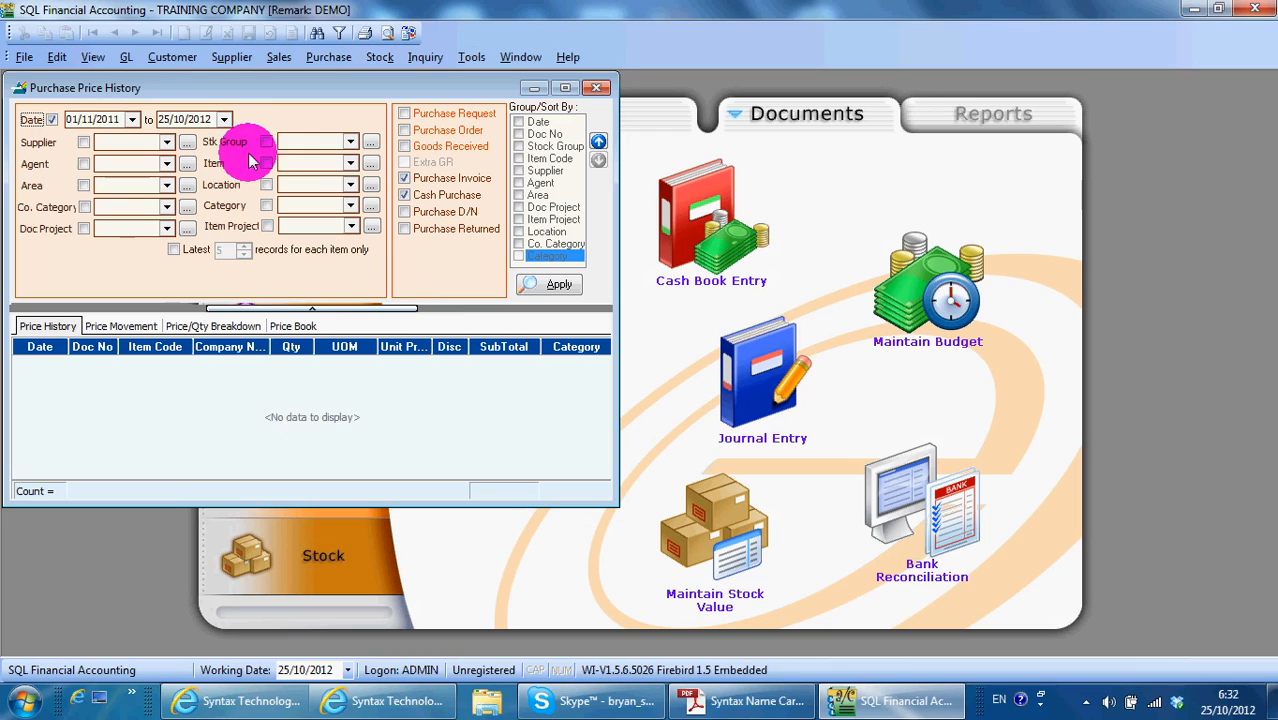
mouse_move(380, 250)
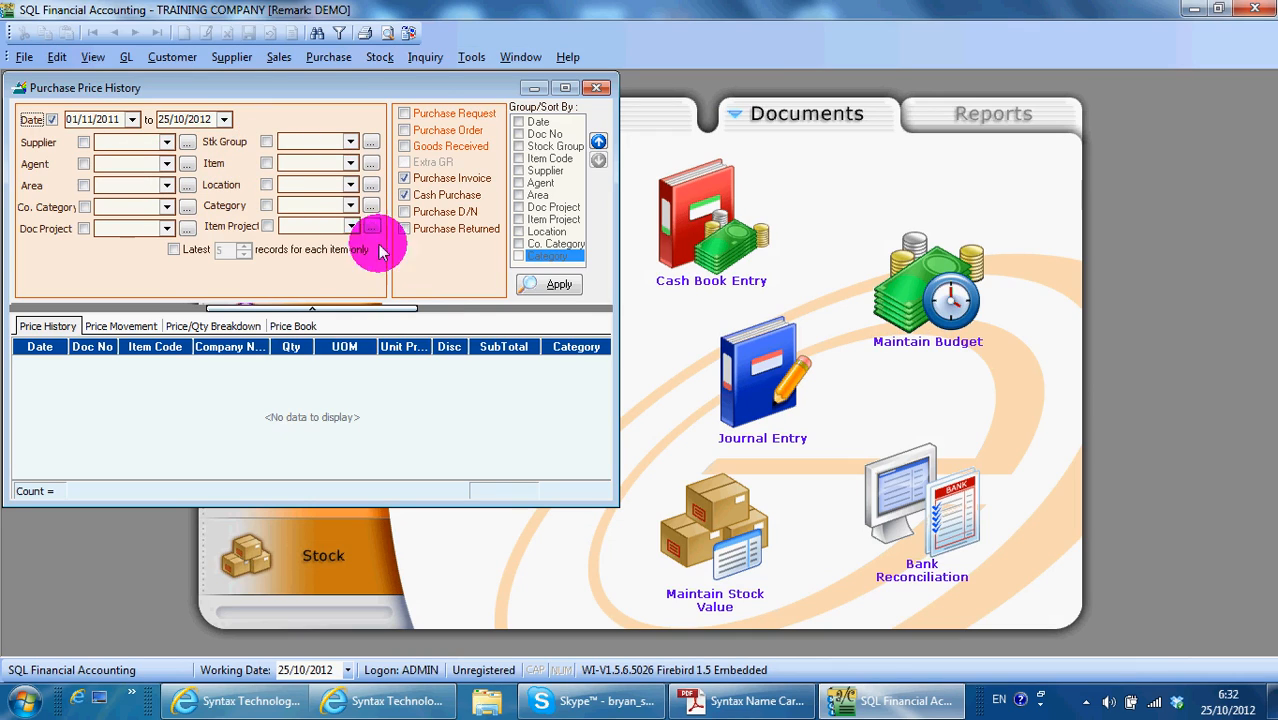
mouse_move(535, 105)
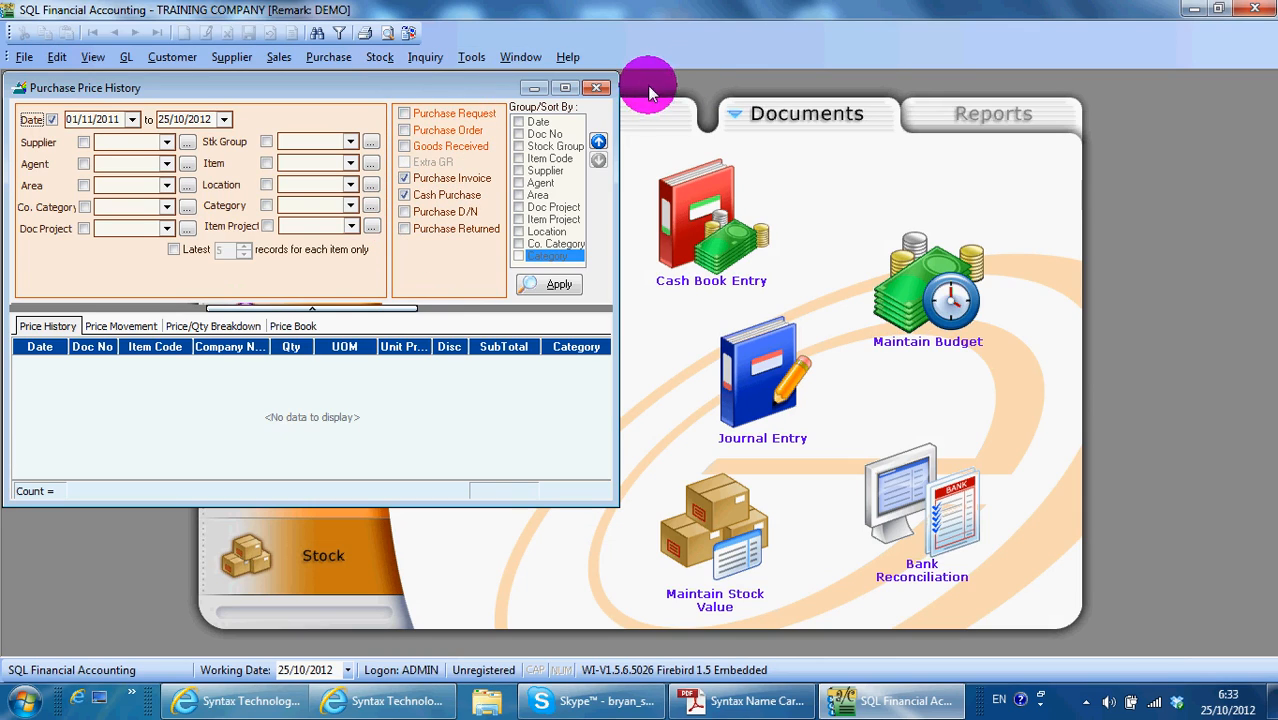
- Load the Purchase Analysis by Document from 01/10/2004 for purchase invoices and cash purchases
click(328, 56)
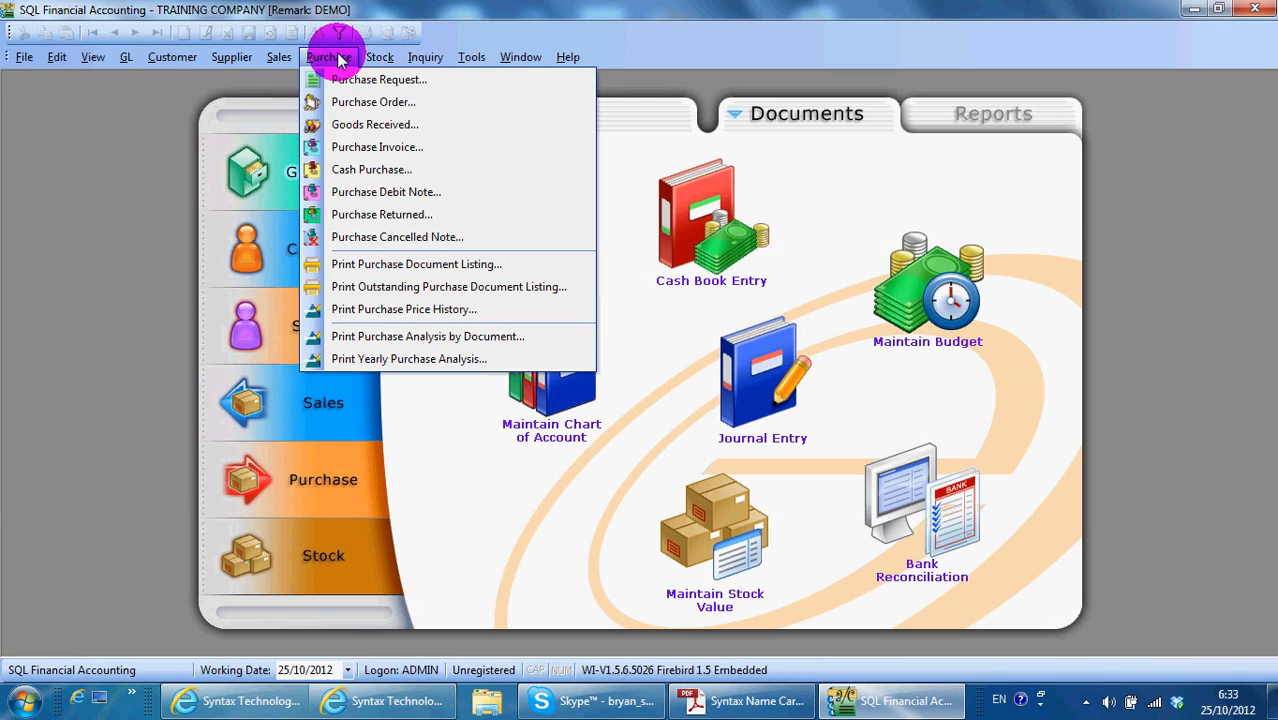
mouse_move(458, 336)
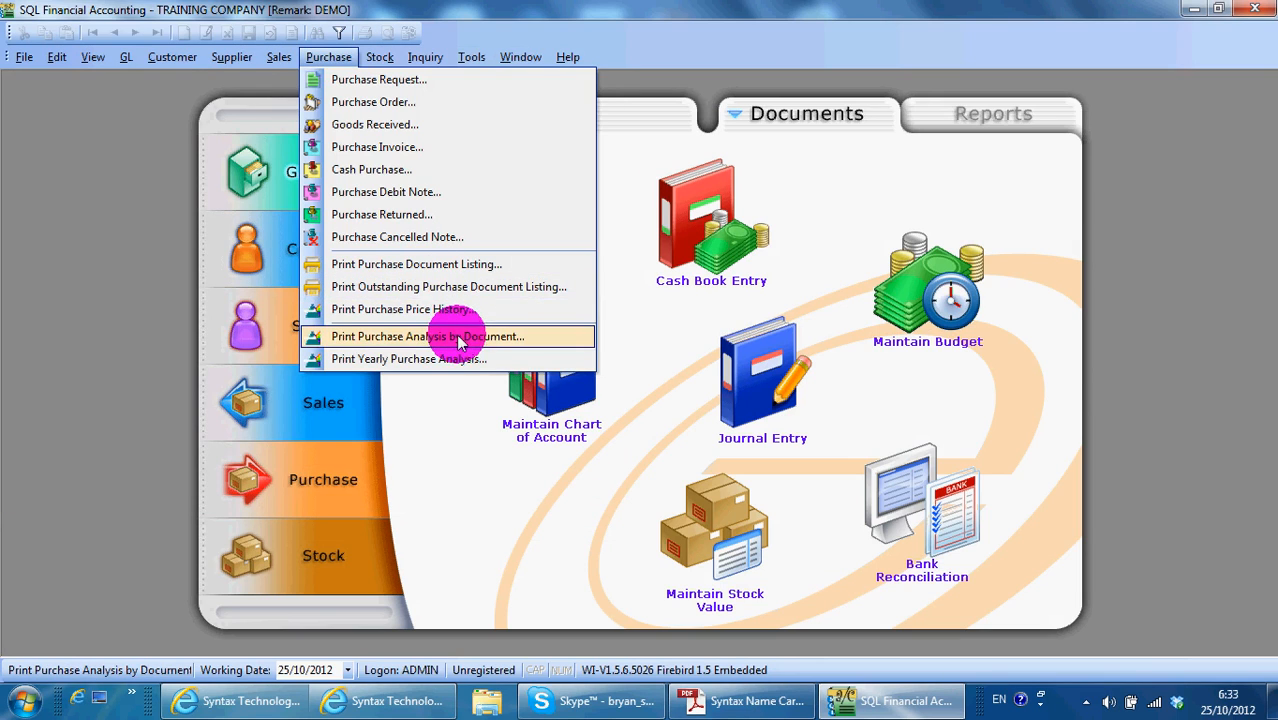
click(429, 336)
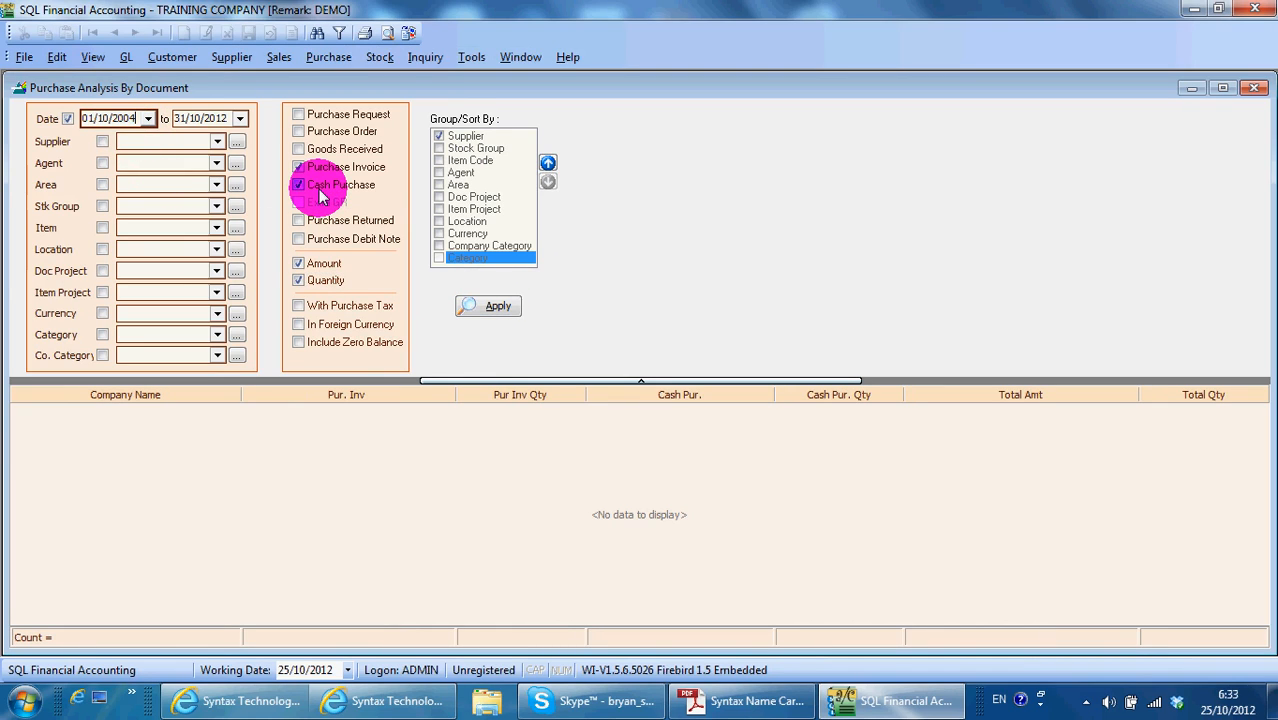
click(497, 306)
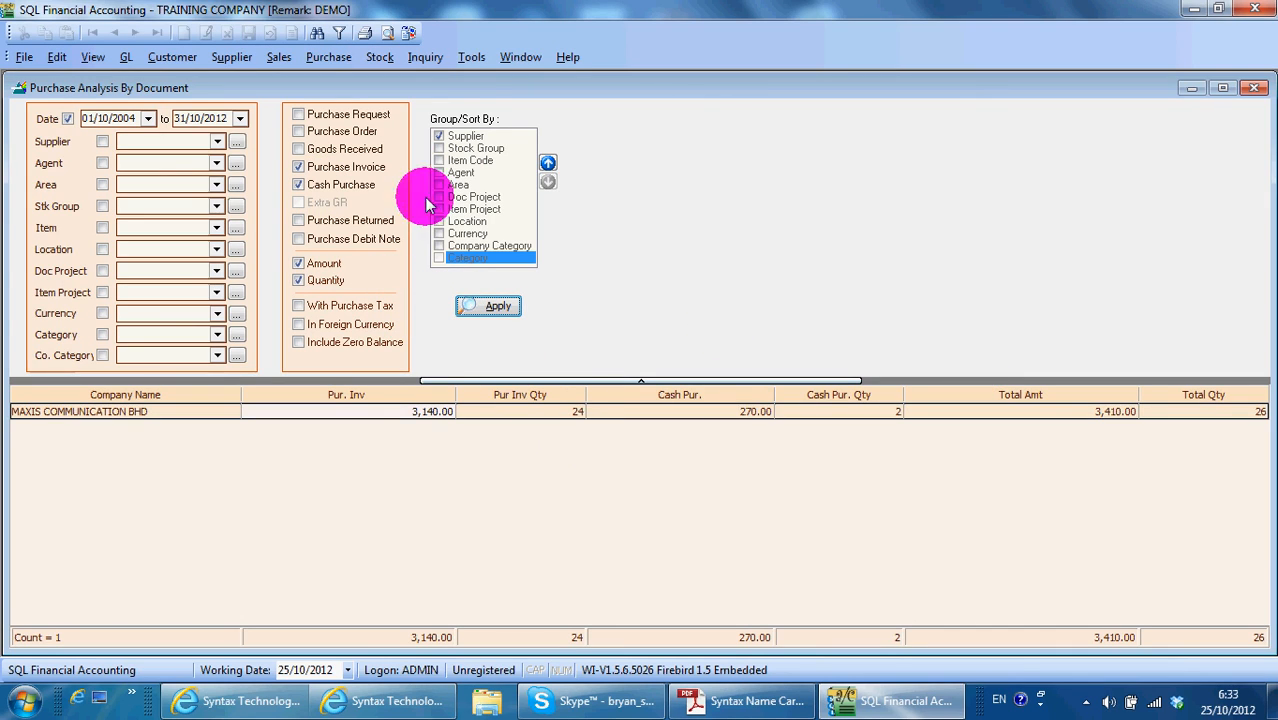
mouse_move(80, 335)
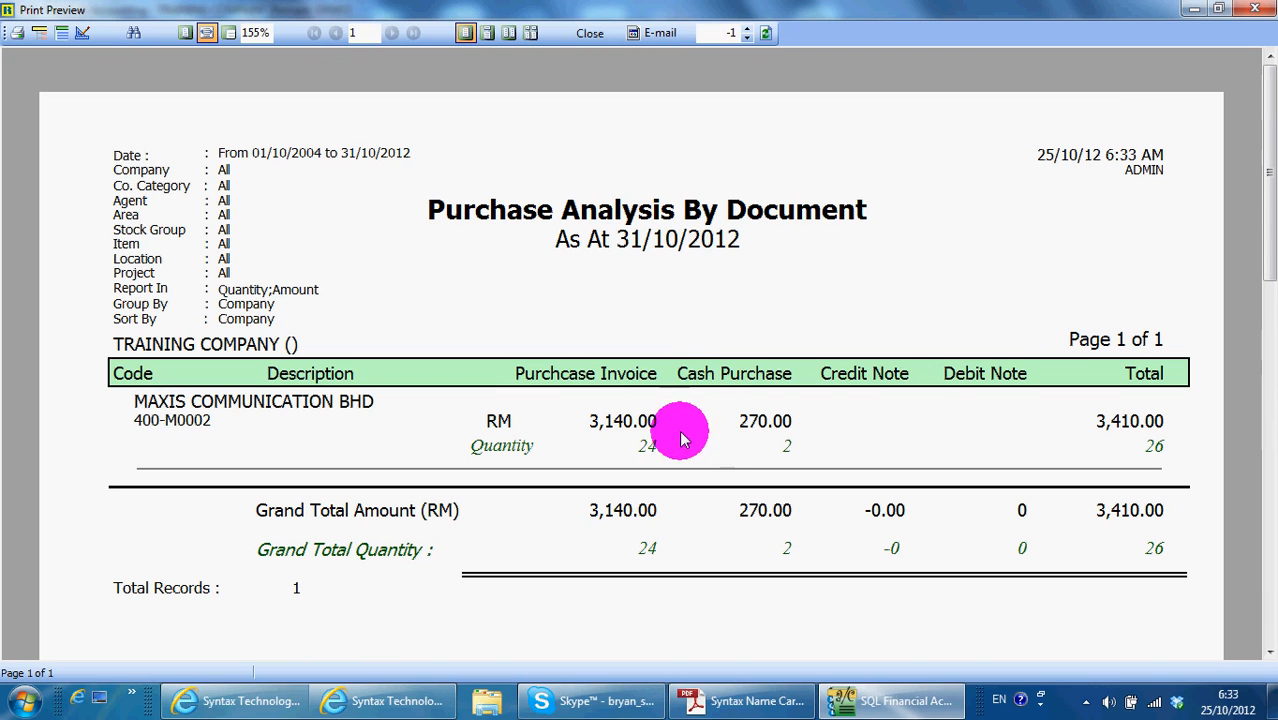
mouse_move(935, 332)
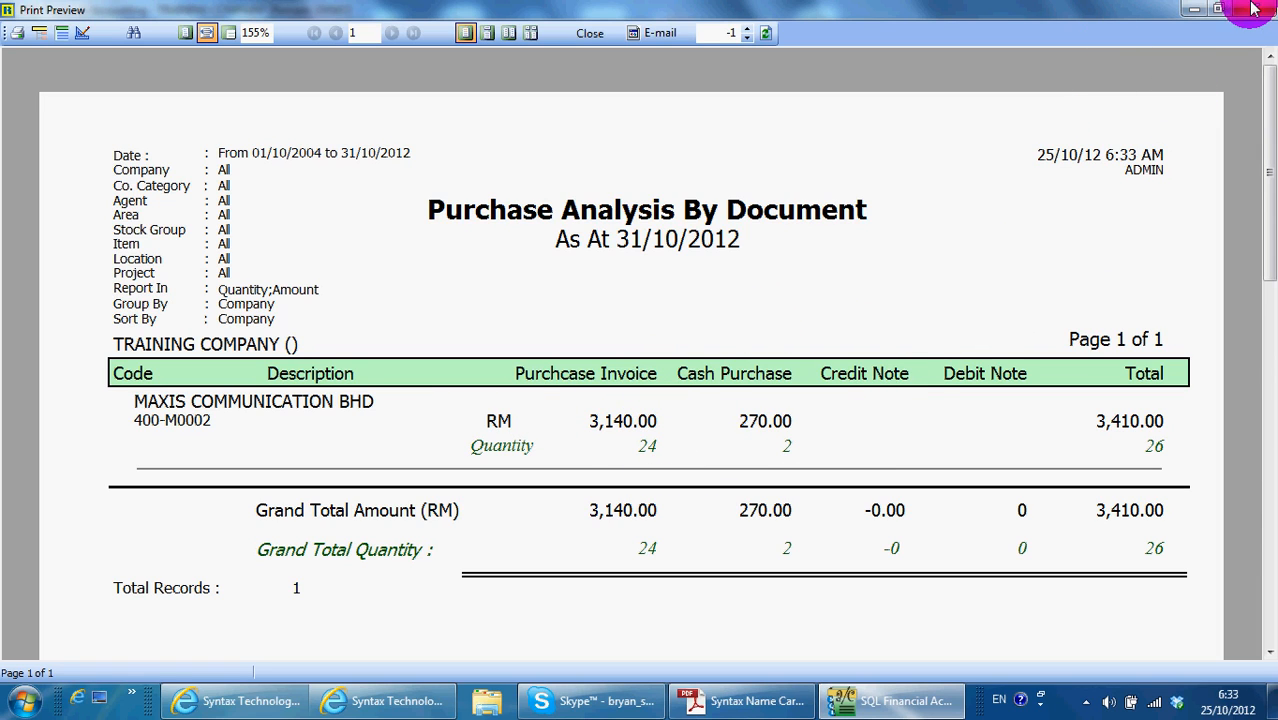
click(589, 33)
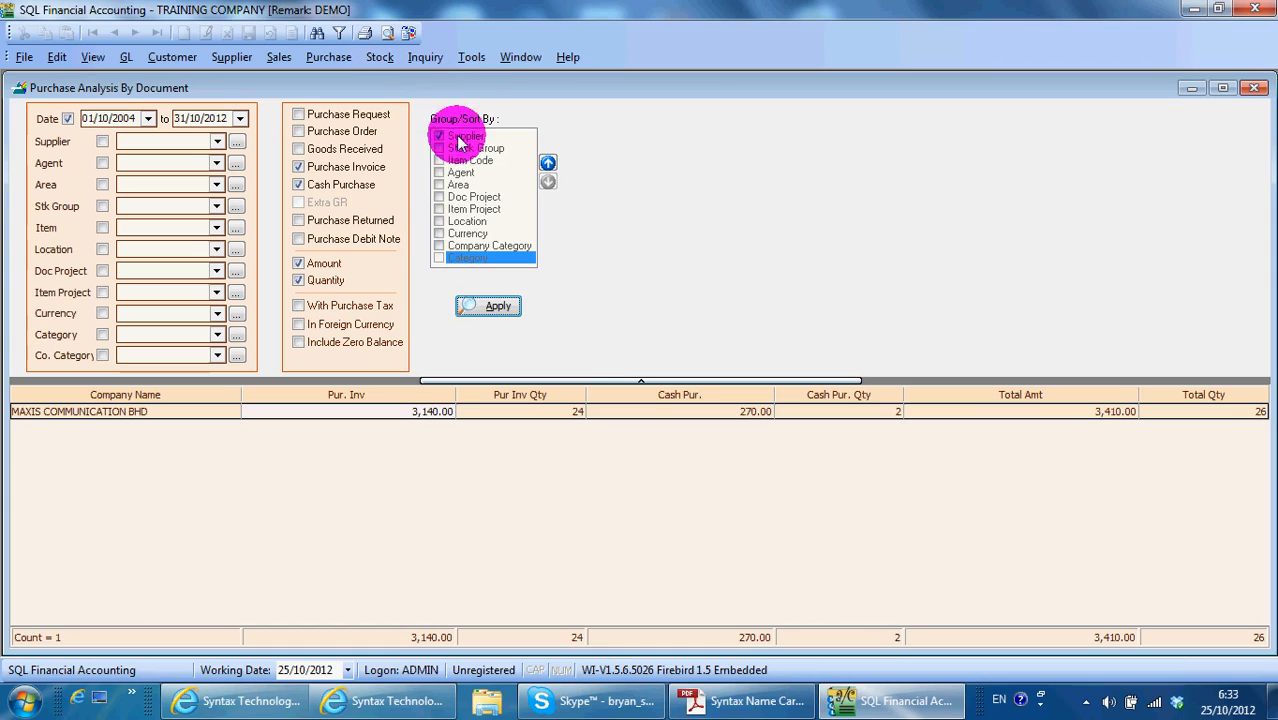